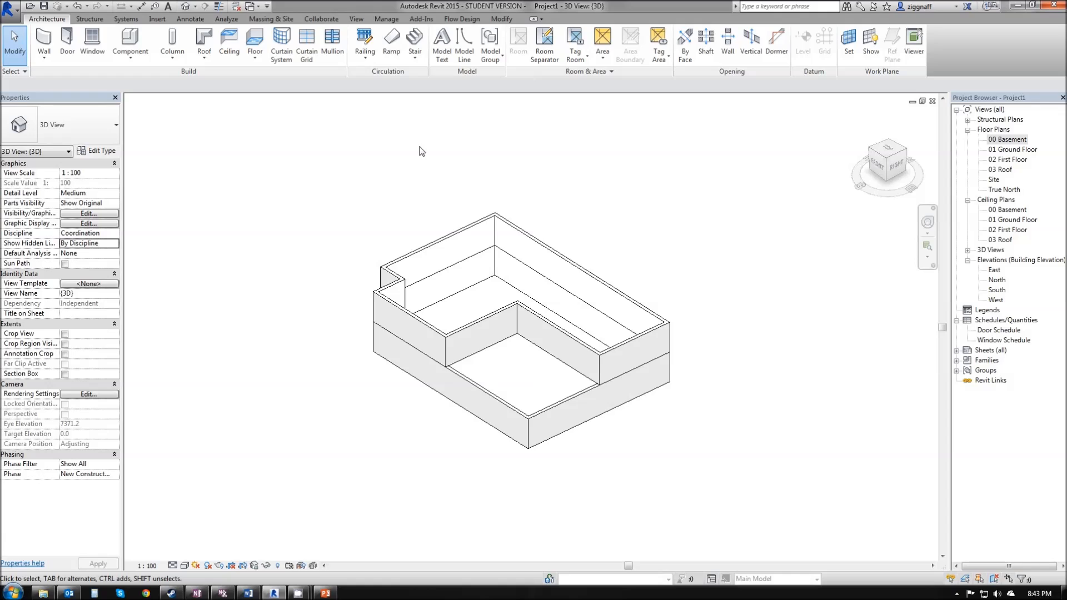
{"action": "mouse_move", "coordinate": [414, 213]}
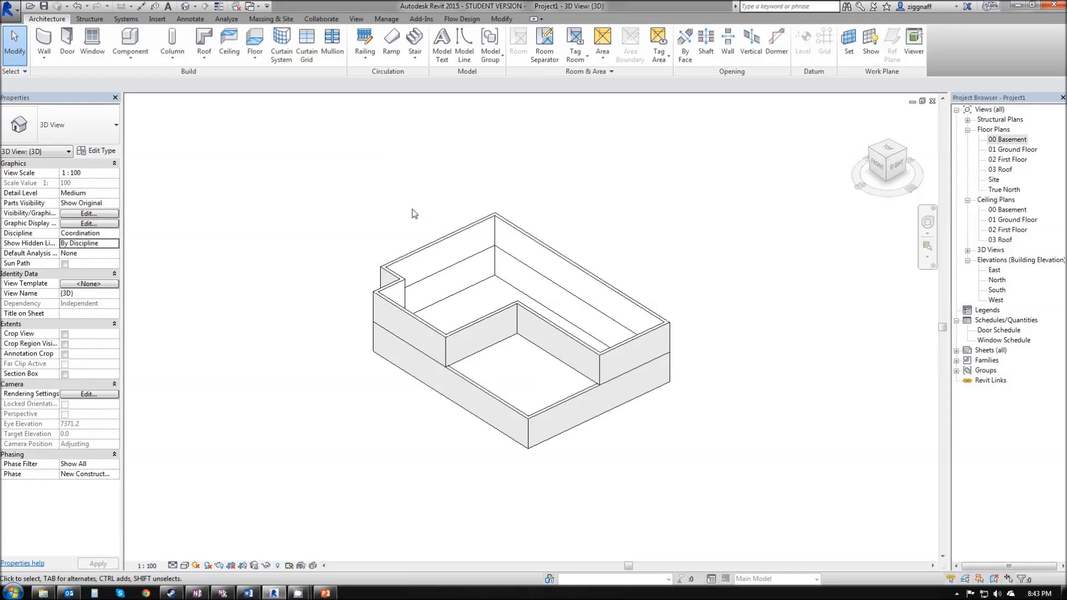
{"action": "mouse_move", "coordinate": [908, 210]}
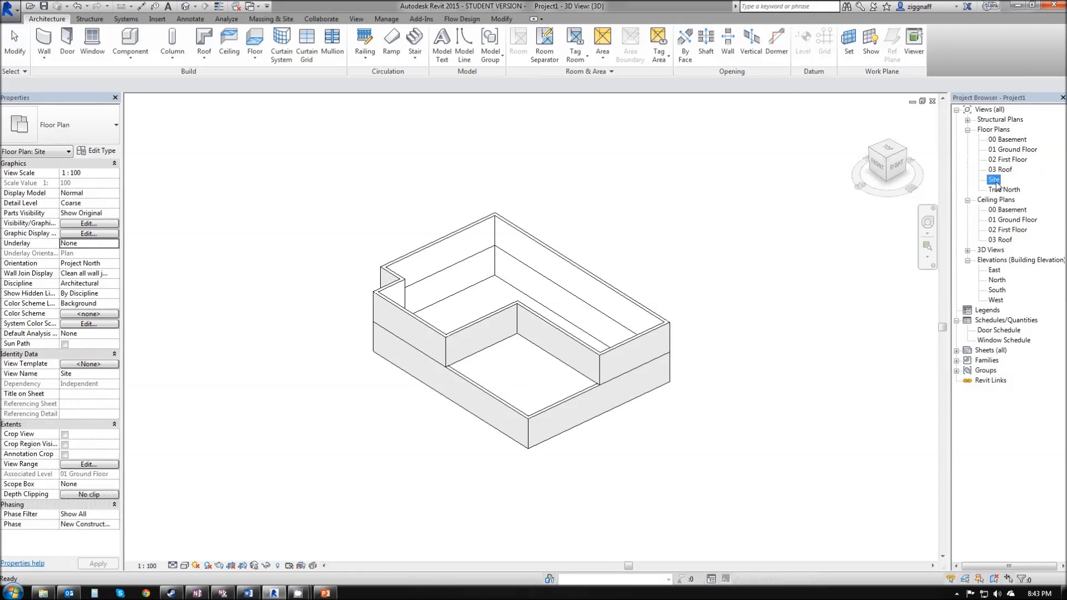
- Open the Site floor plan and bring up the Massing & Site tools
{"action": "double_click", "coordinate": [992, 180]}
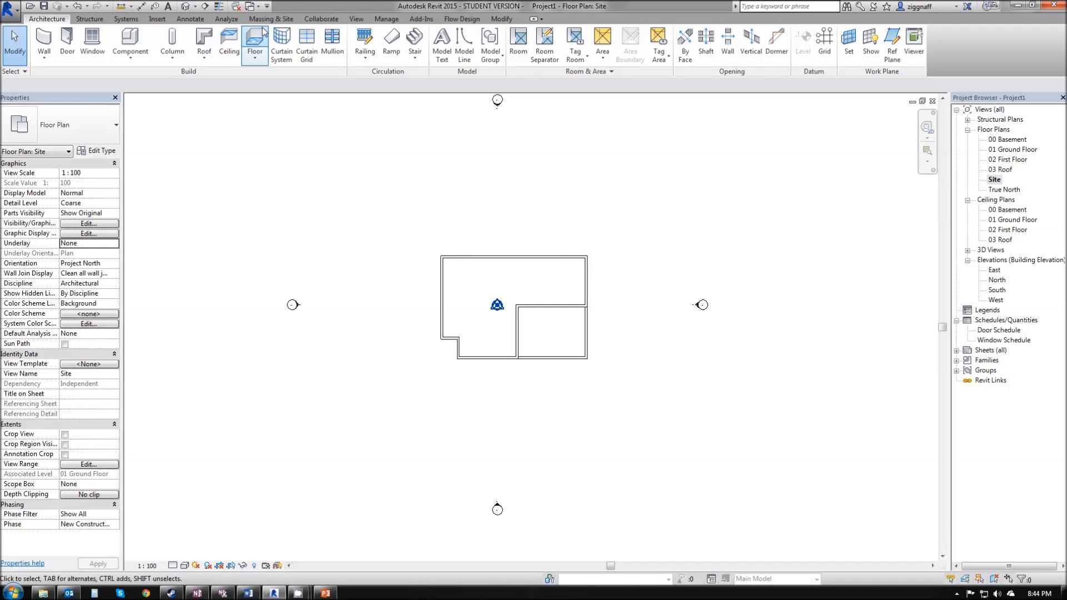
{"action": "mouse_move", "coordinate": [271, 19]}
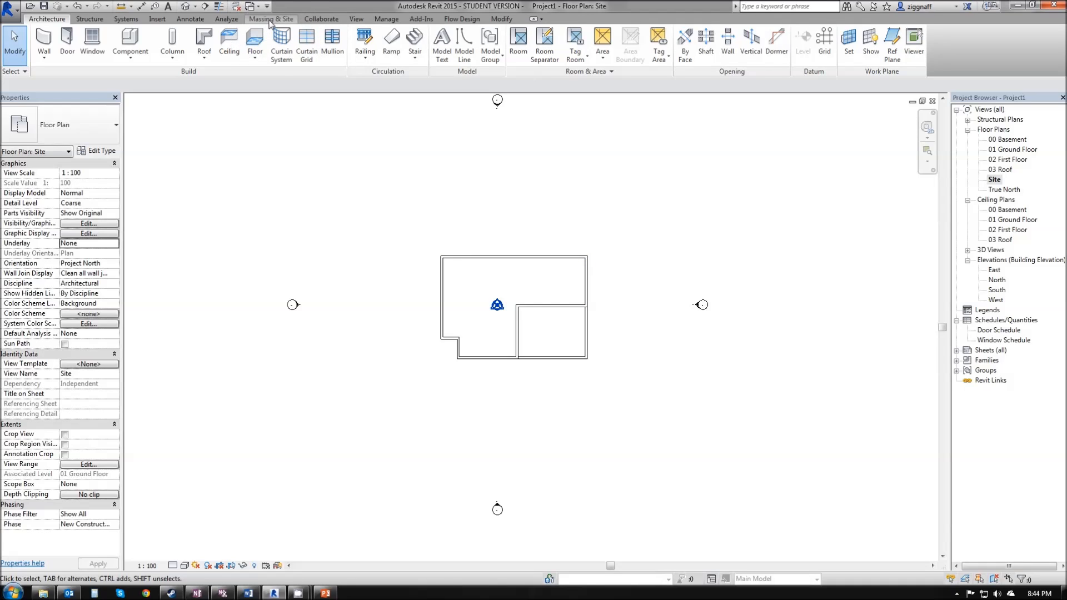
{"action": "left_click", "coordinate": [270, 19]}
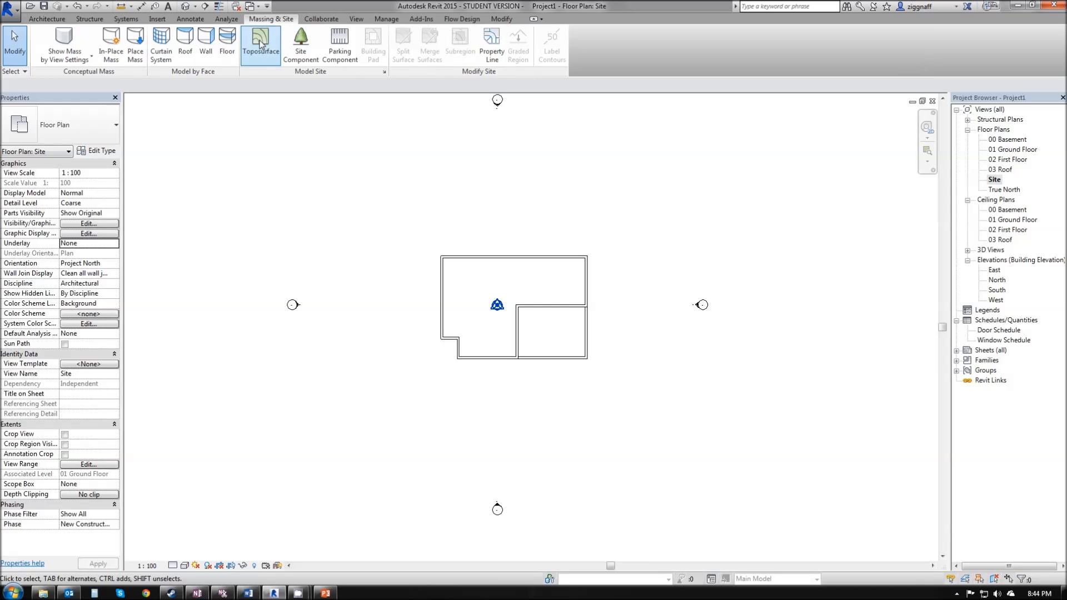
- Start a toposurface, place upper points at elevation 3500, then switch to -1500 for the lower points
{"action": "left_click", "coordinate": [260, 43]}
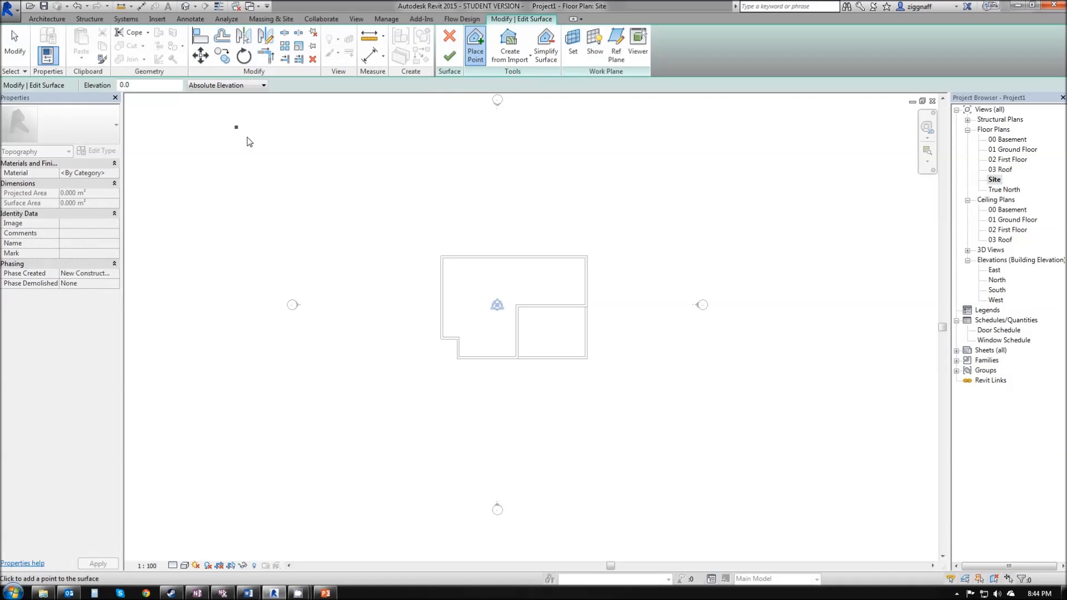
{"action": "mouse_move", "coordinate": [114, 520]}
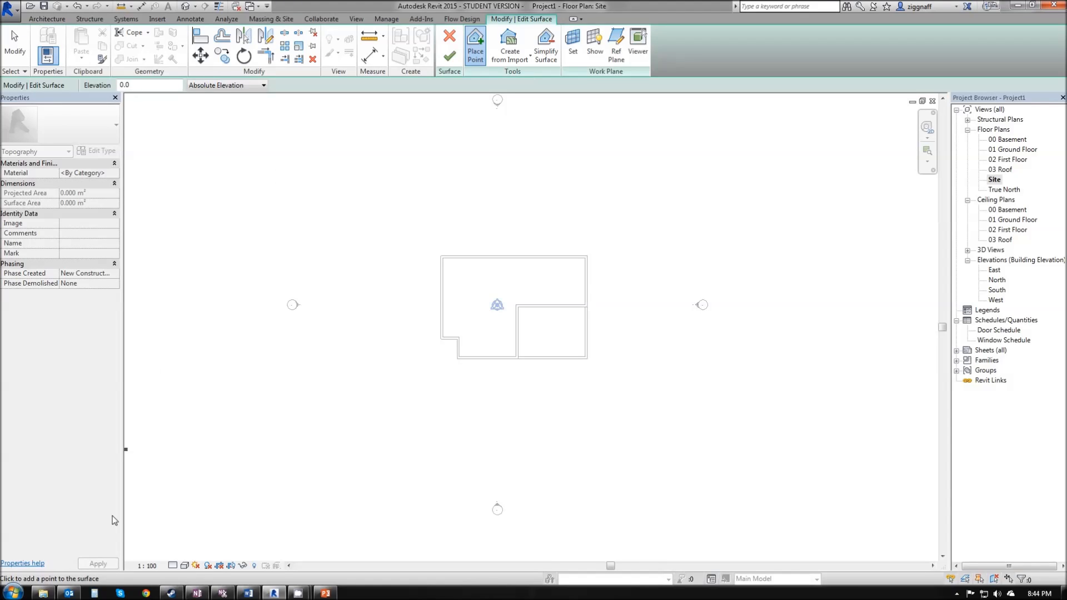
{"action": "mouse_move", "coordinate": [39, 585]}
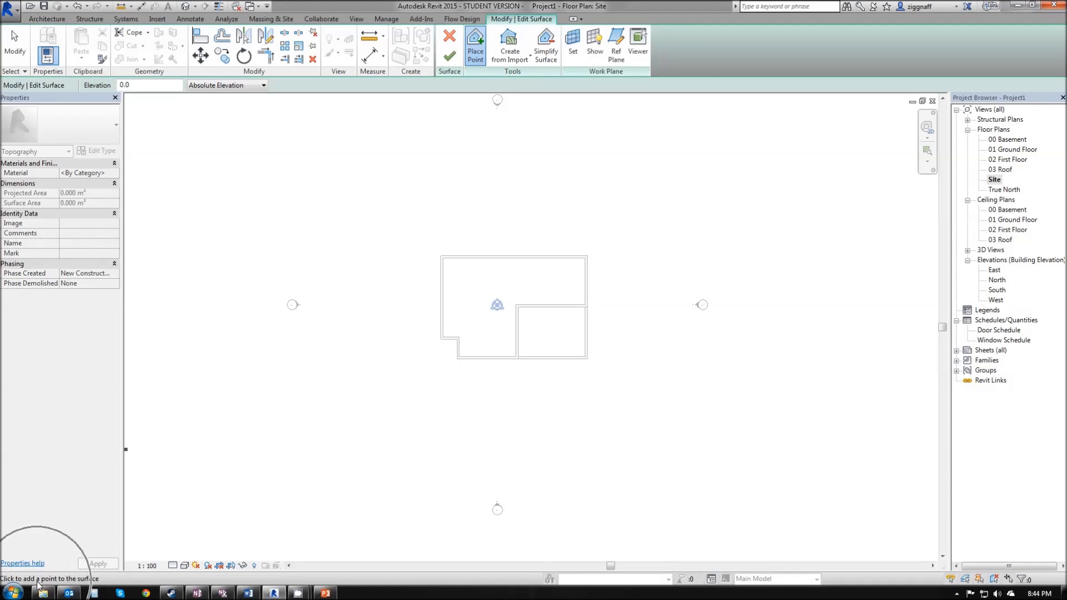
{"action": "mouse_move", "coordinate": [535, 223]}
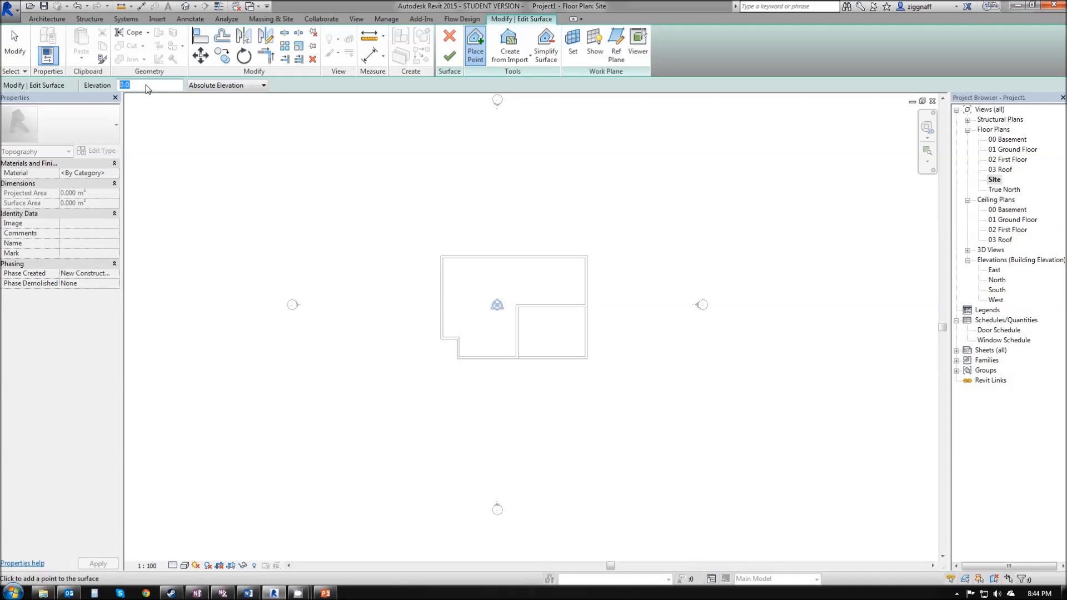
{"action": "type", "text": "350"}
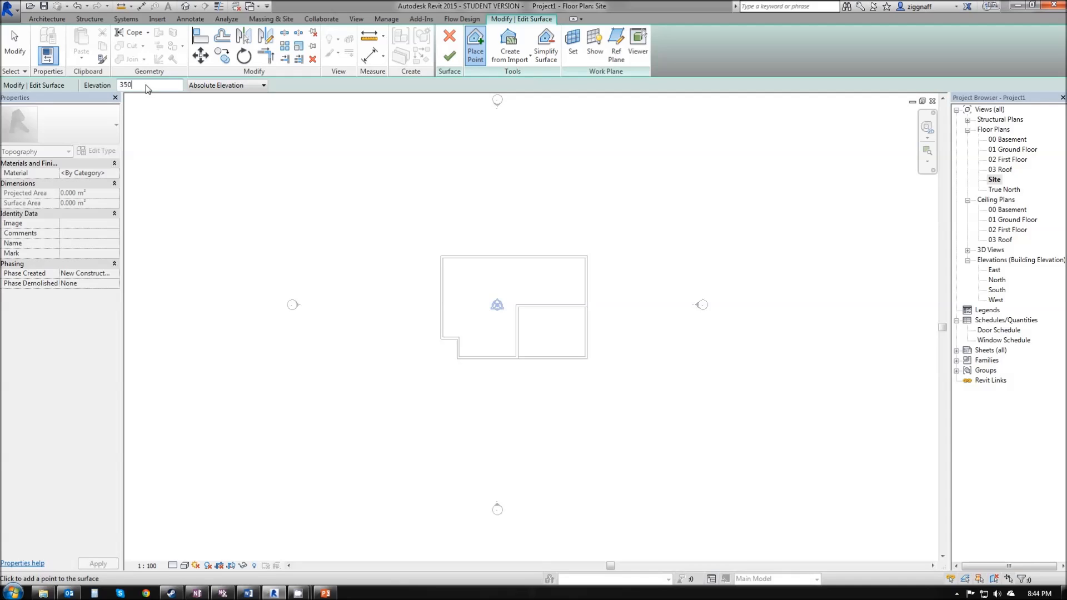
{"action": "type", "text": "0"}
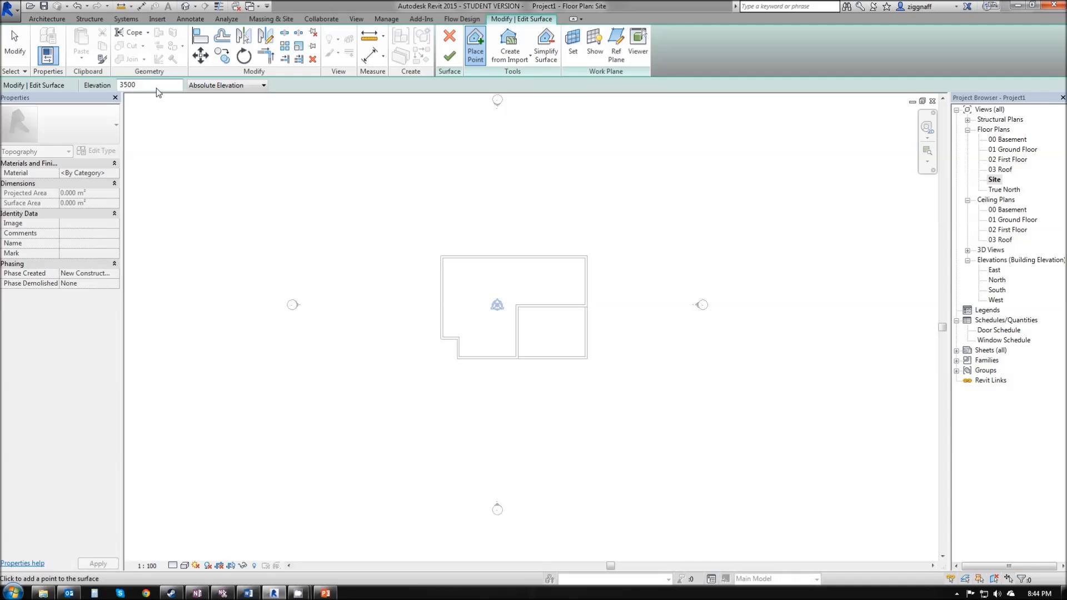
{"action": "mouse_move", "coordinate": [340, 124]}
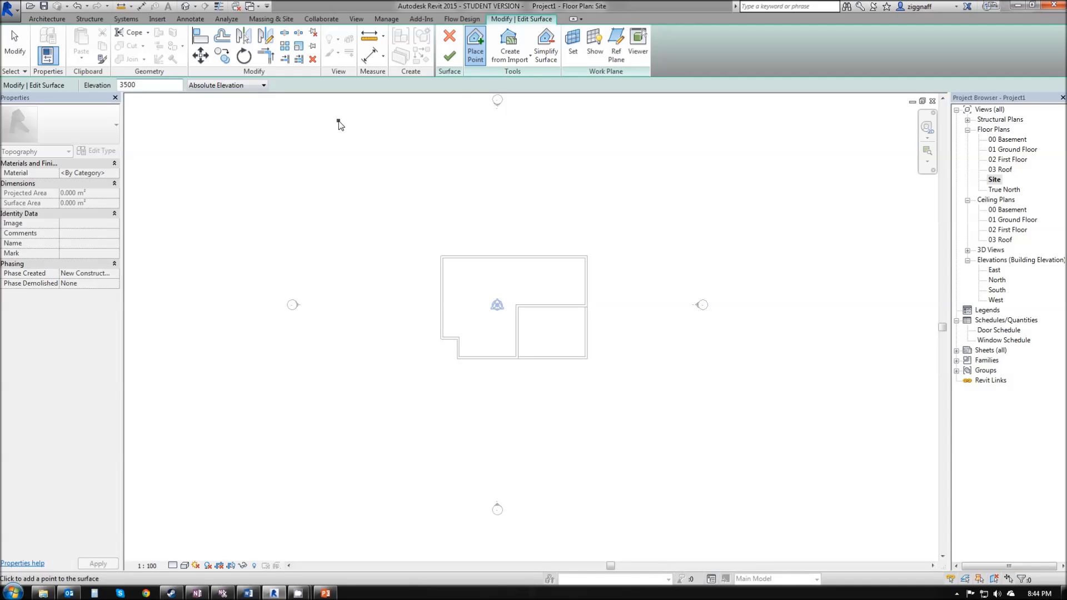
{"action": "left_click", "coordinate": [146, 84]}
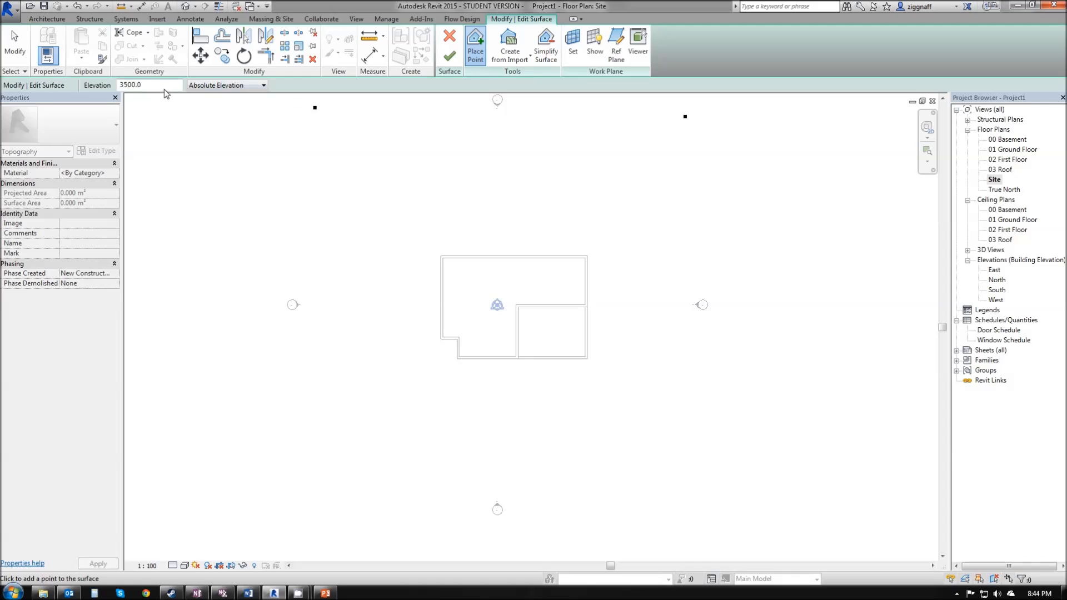
{"action": "triple_click", "coordinate": [147, 84]}
{"action": "type", "text": "-"}
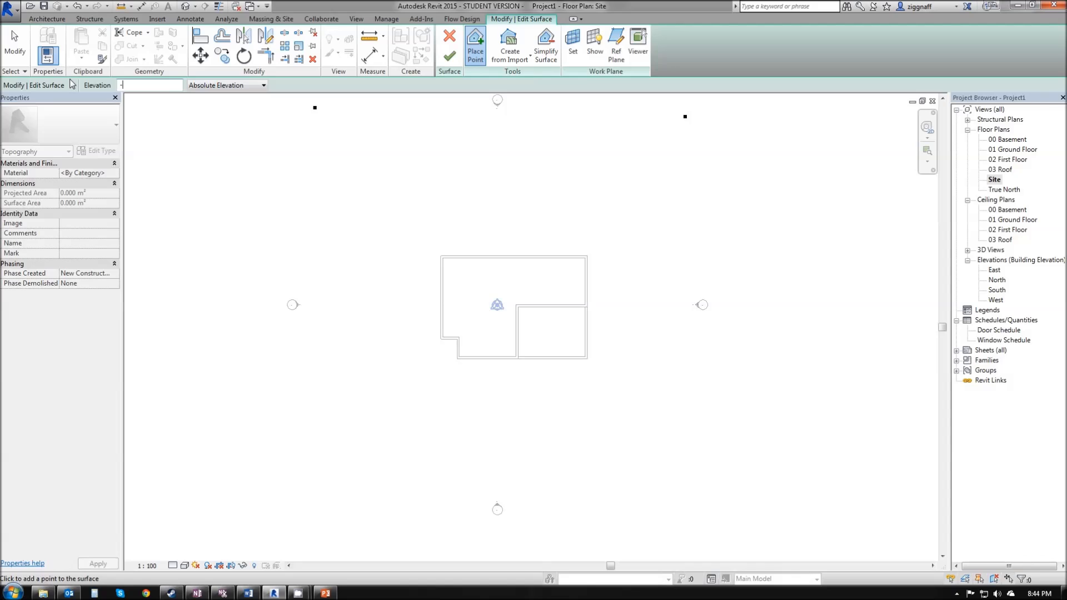
{"action": "type", "text": "1500.0"}
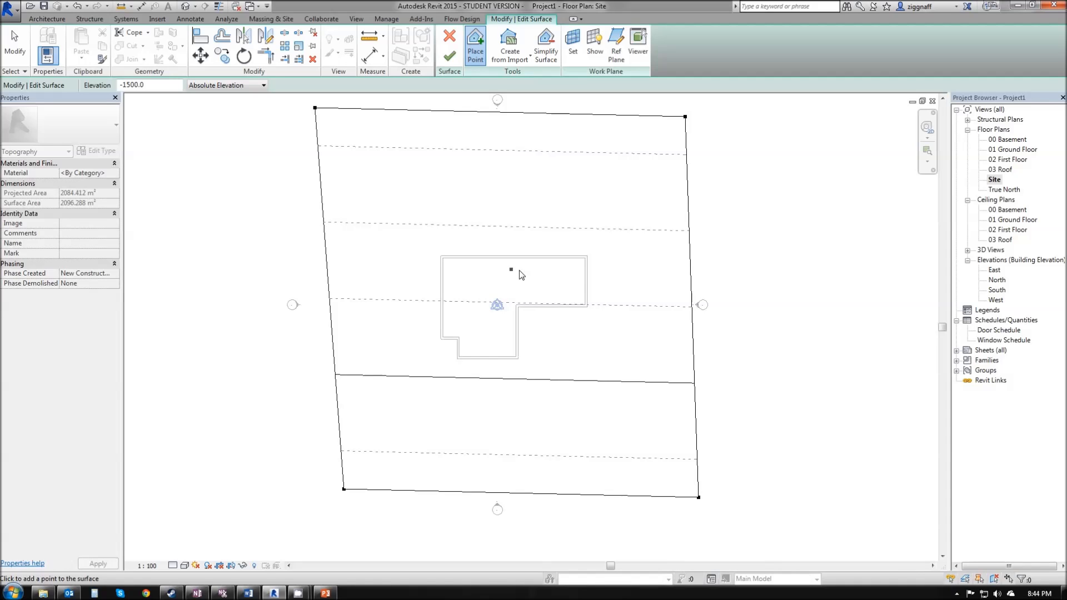
{"action": "mouse_move", "coordinate": [449, 56]}
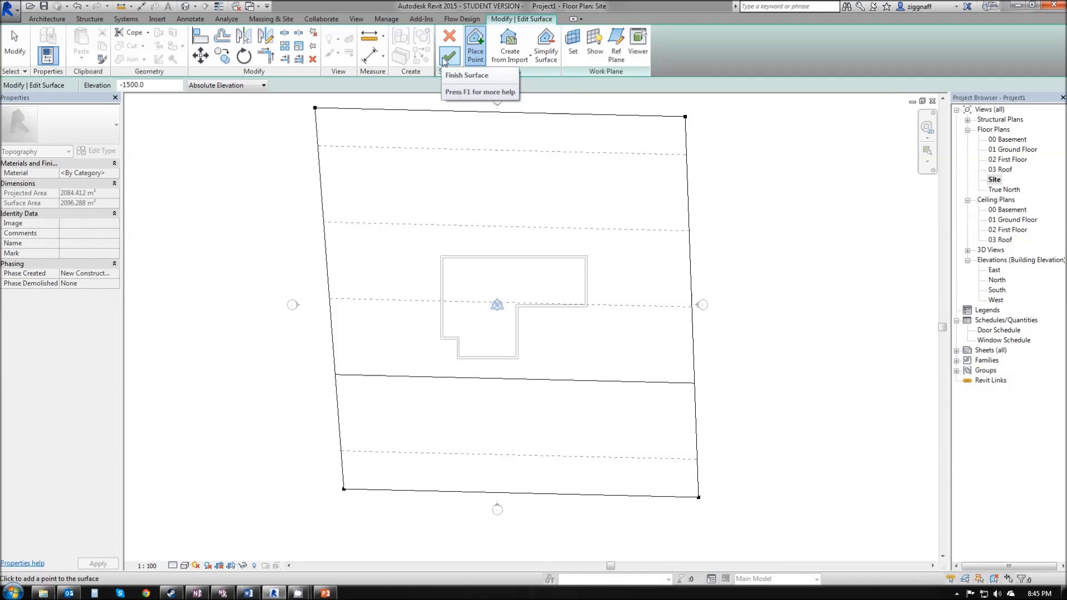
- Finish the toposurface so the sloped terrain is created around the house
{"action": "left_click", "coordinate": [449, 36]}
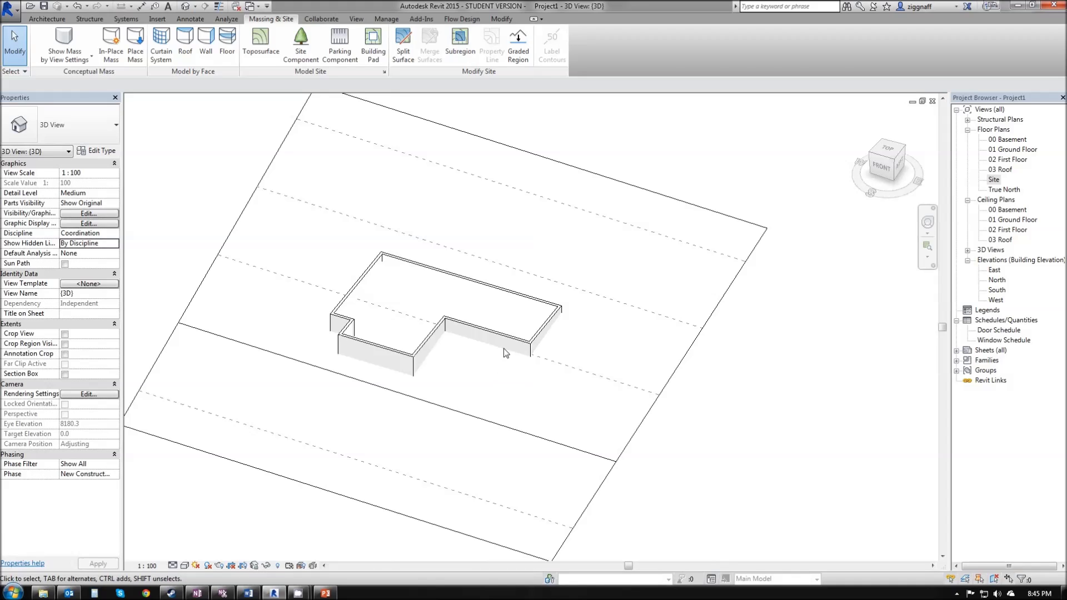
{"action": "mouse_move", "coordinate": [432, 218]}
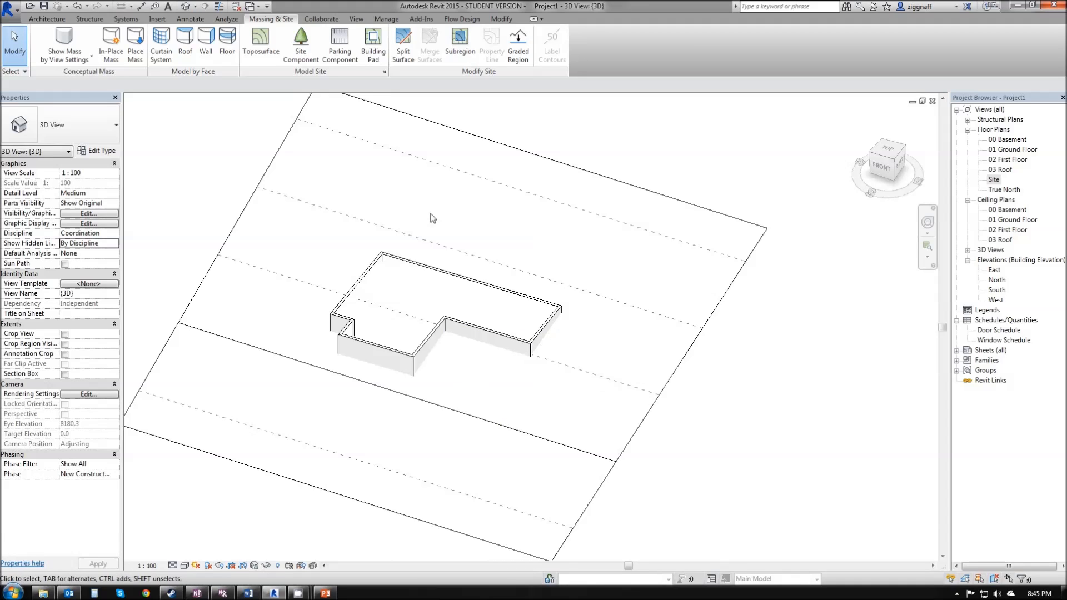
{"action": "mouse_move", "coordinate": [948, 214]}
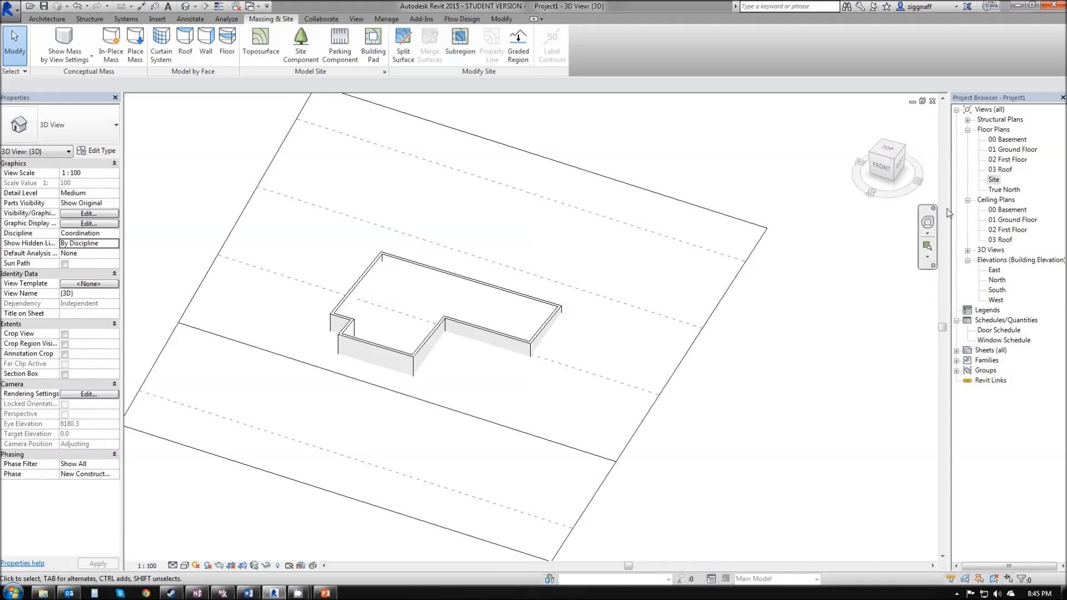
- In the Site plan, edit the toposurface and set new point elevation to 0.0
{"action": "double_click", "coordinate": [994, 179]}
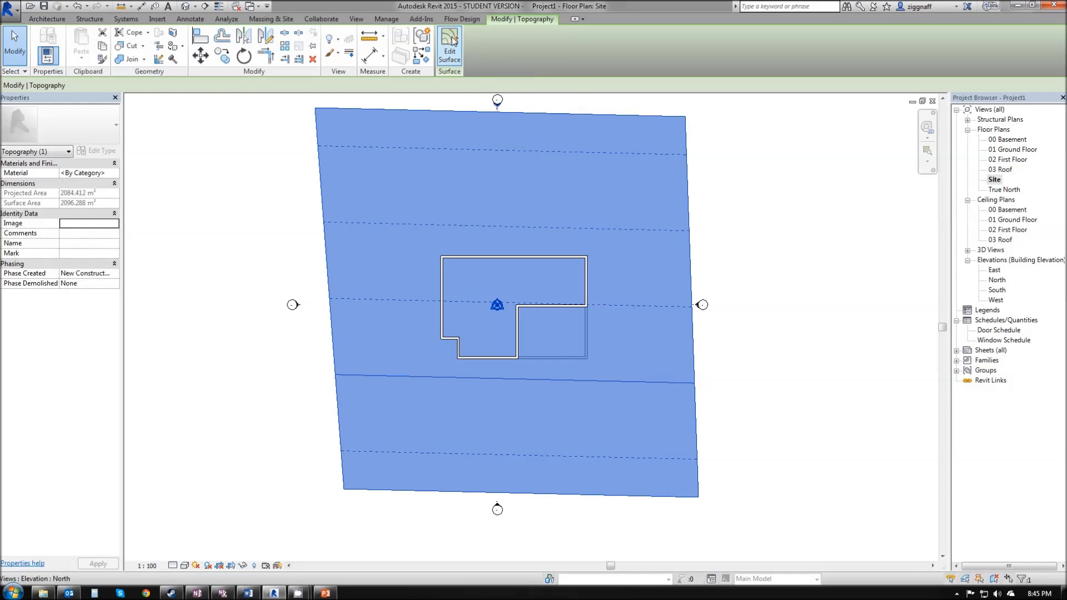
{"action": "left_click", "coordinate": [449, 52]}
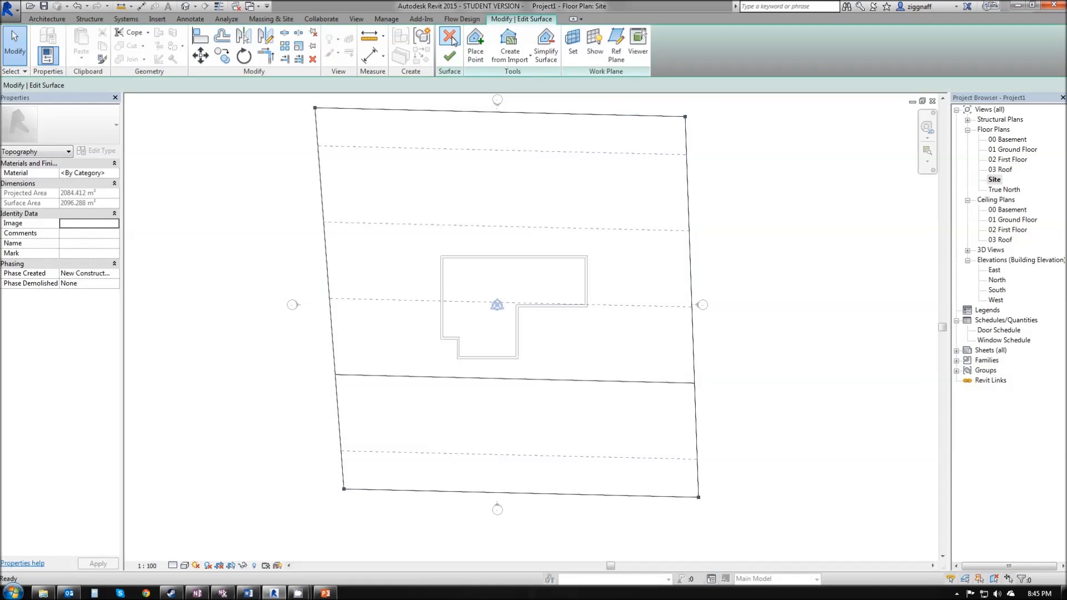
{"action": "mouse_move", "coordinate": [475, 38]}
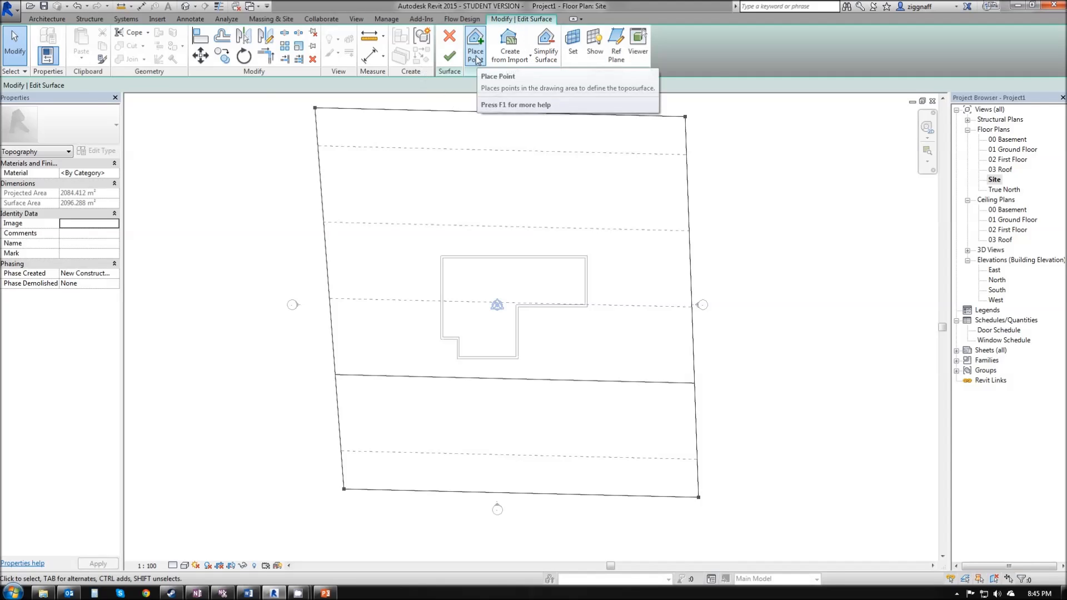
{"action": "left_click", "coordinate": [475, 51]}
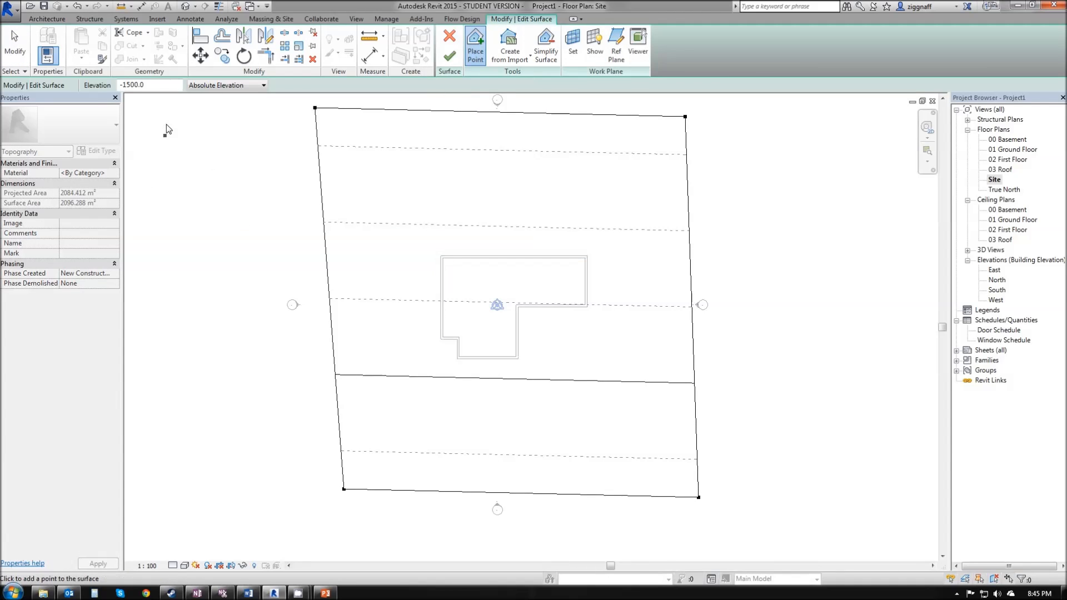
{"action": "triple_click", "coordinate": [148, 86]}
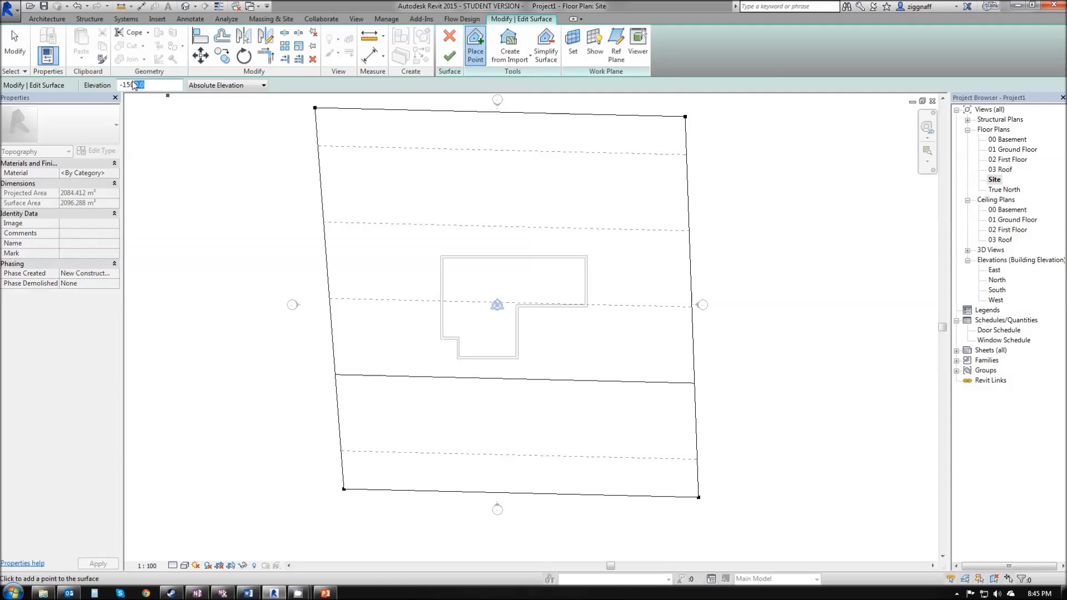
{"action": "type", "text": "0.0"}
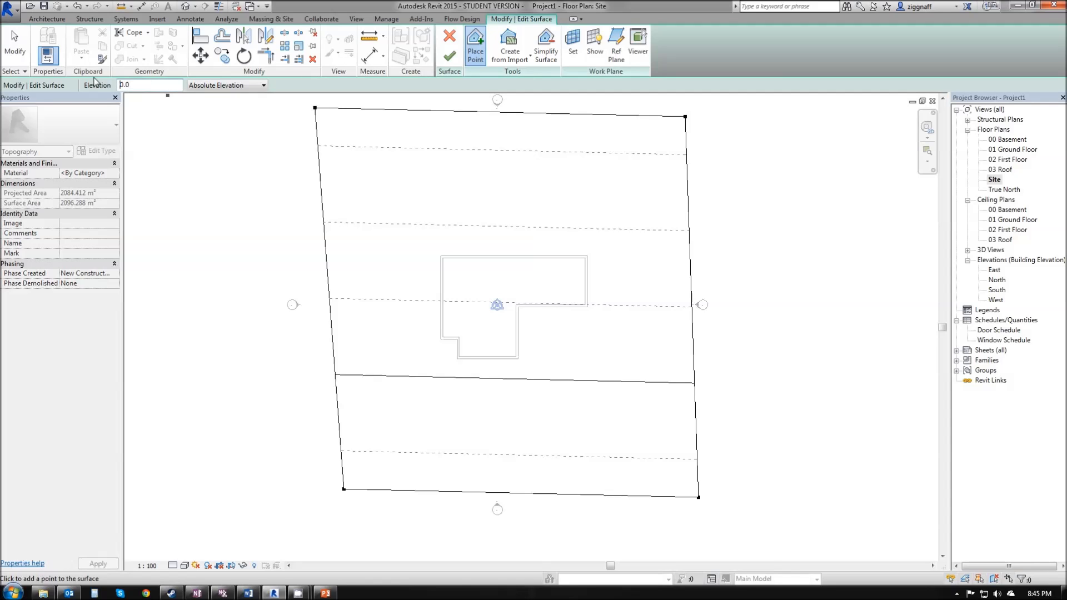
{"action": "mouse_move", "coordinate": [307, 228]}
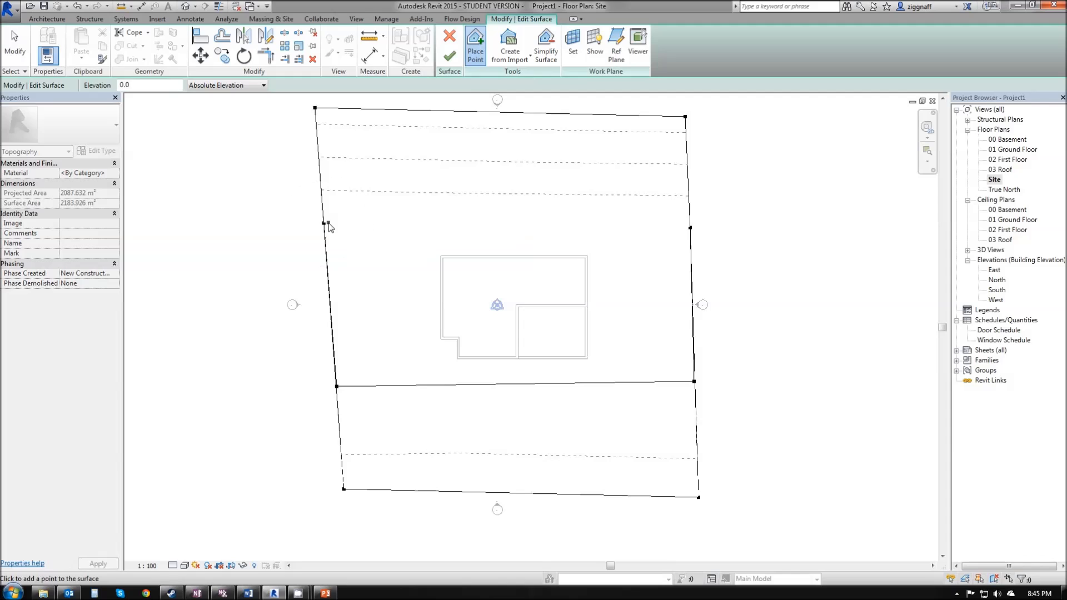
{"action": "mouse_move", "coordinate": [613, 377]}
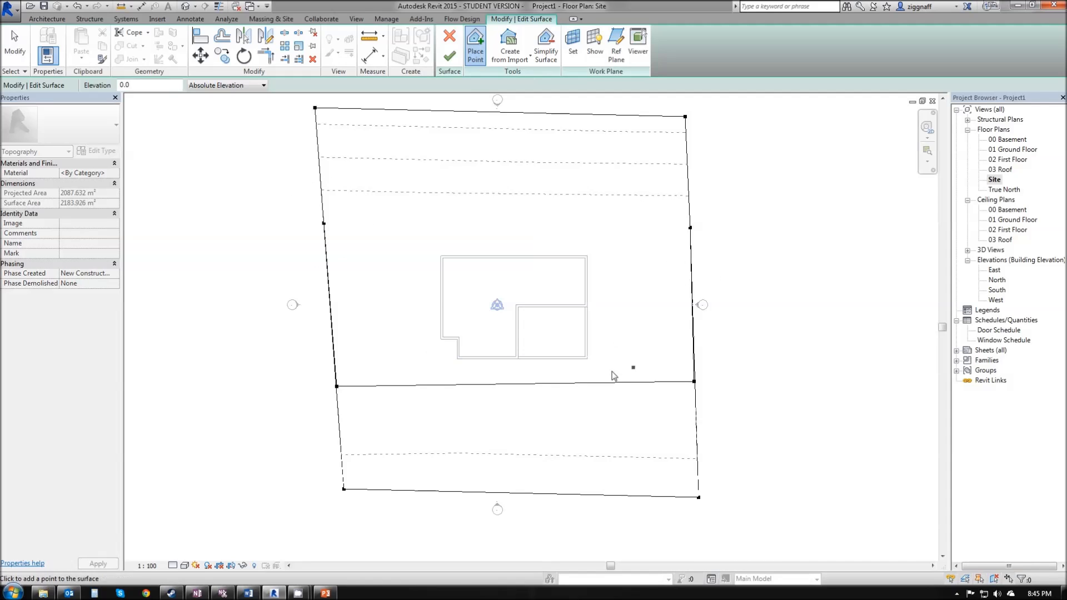
{"action": "mouse_move", "coordinate": [448, 40]}
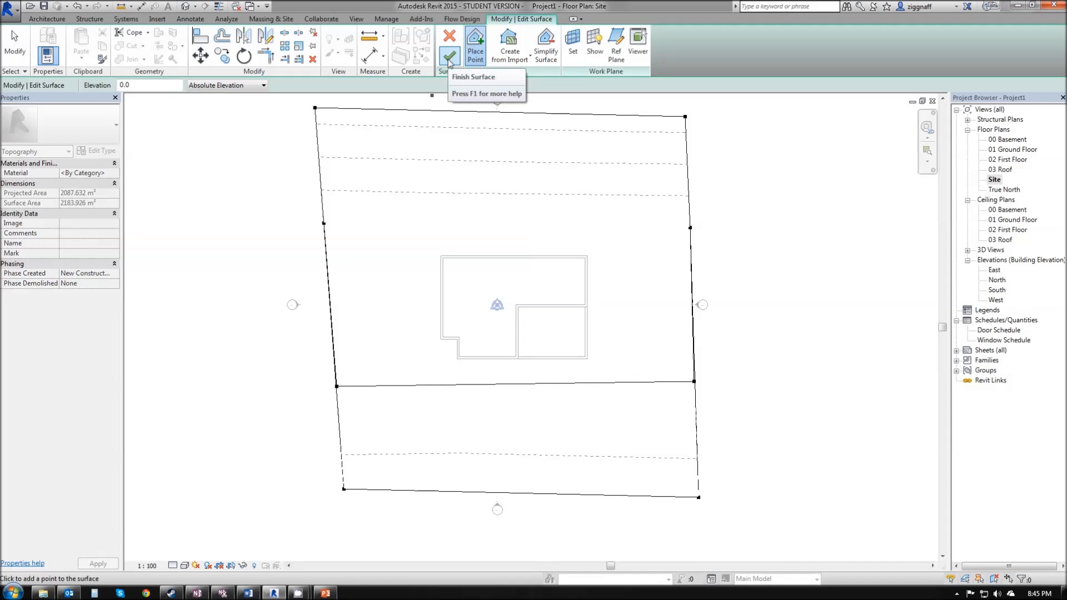
- Finish the surface edit and view the house on the leveled terrace in 3D
{"action": "left_click", "coordinate": [448, 41]}
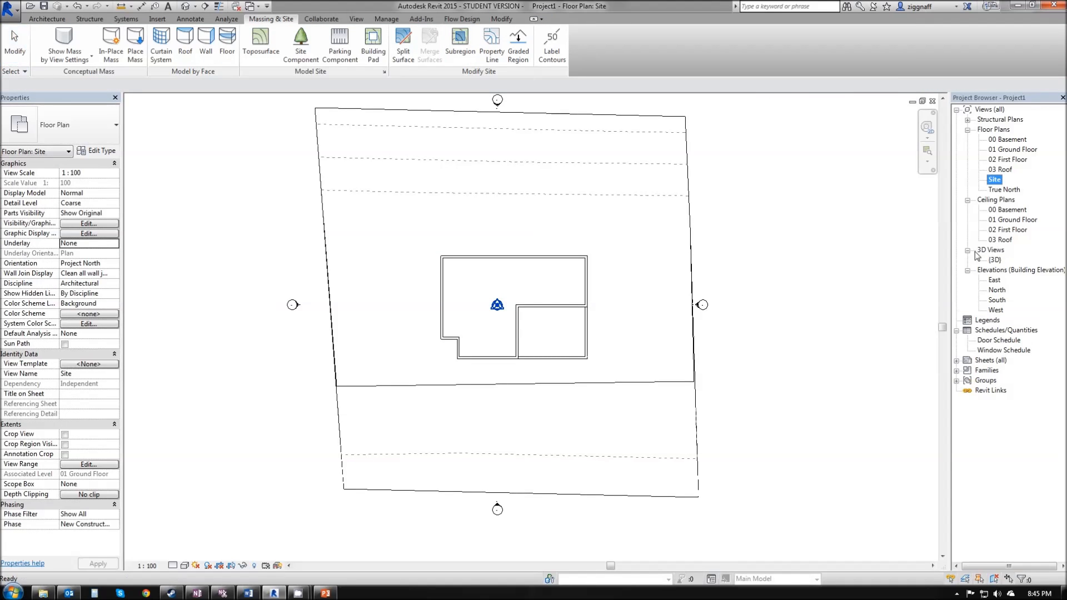
{"action": "double_click", "coordinate": [994, 259]}
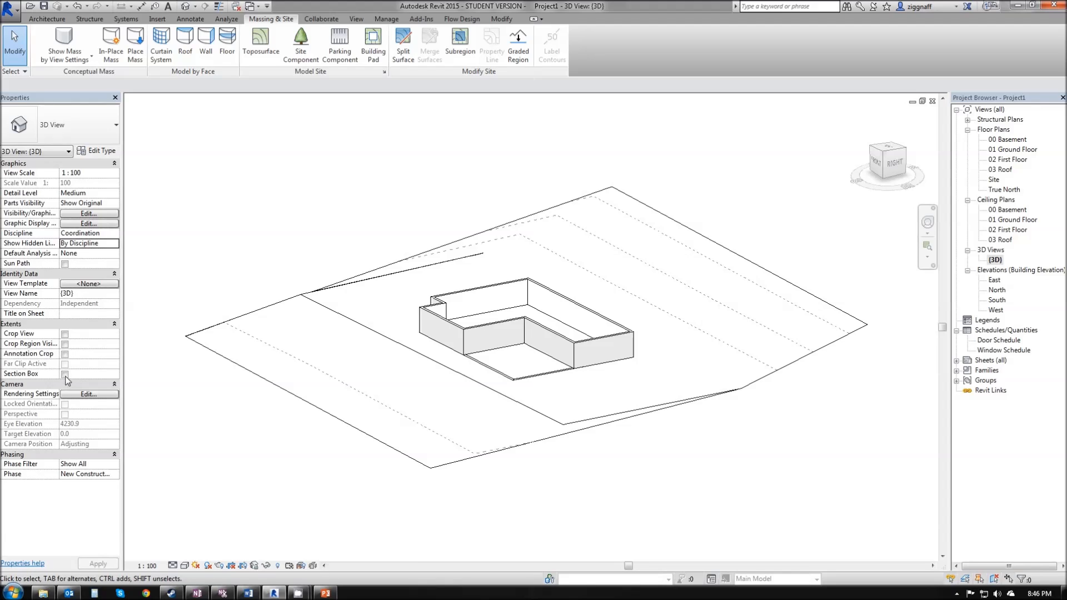
- Enable the section box, select it and view the cut site from the Top
{"action": "left_click", "coordinate": [64, 377]}
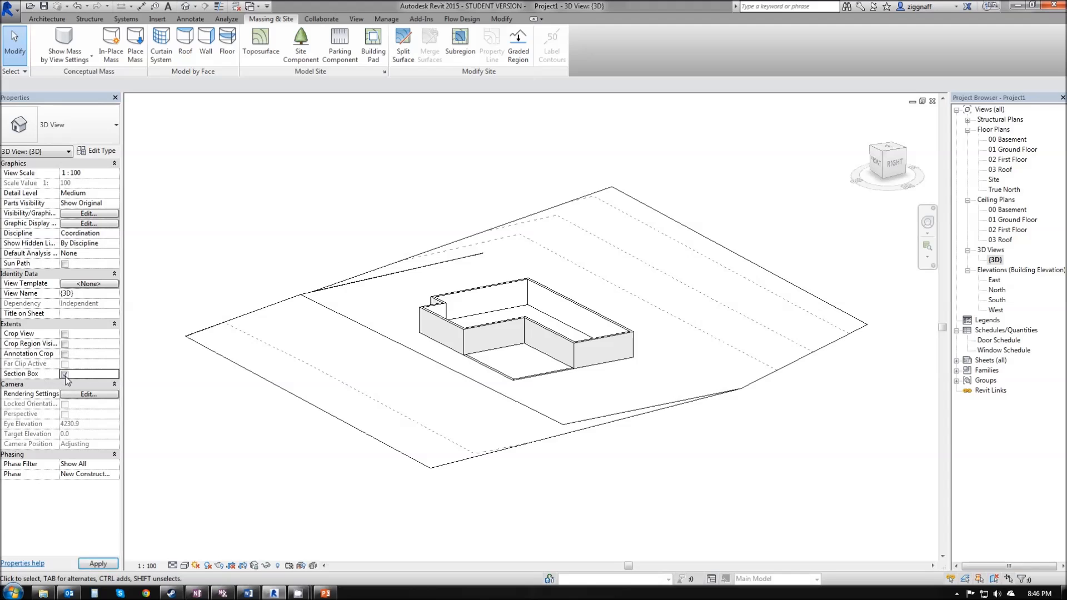
{"action": "left_click", "coordinate": [65, 374]}
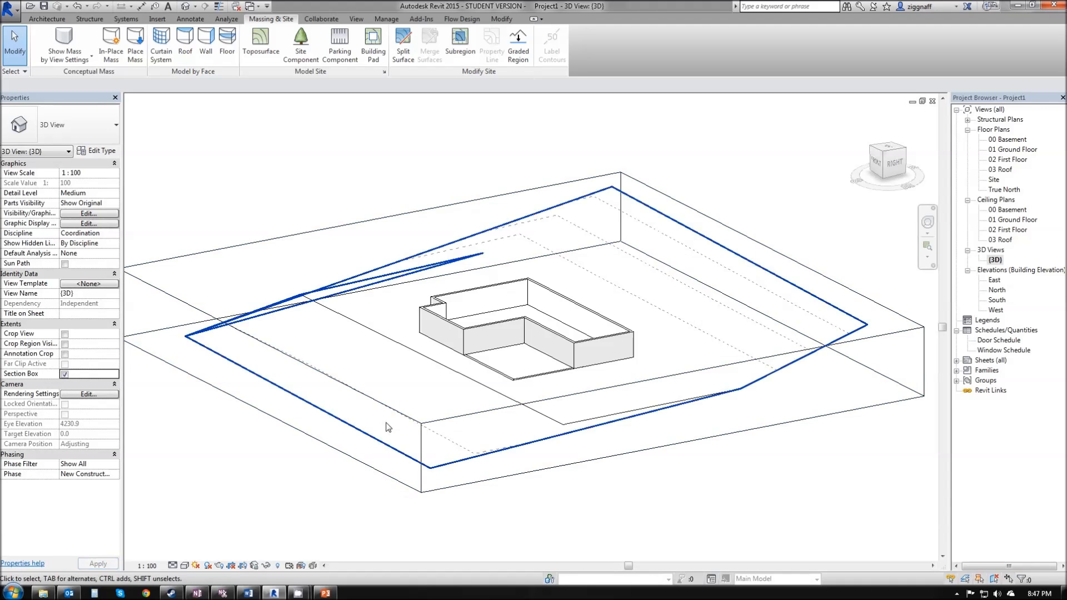
{"action": "left_click", "coordinate": [575, 408]}
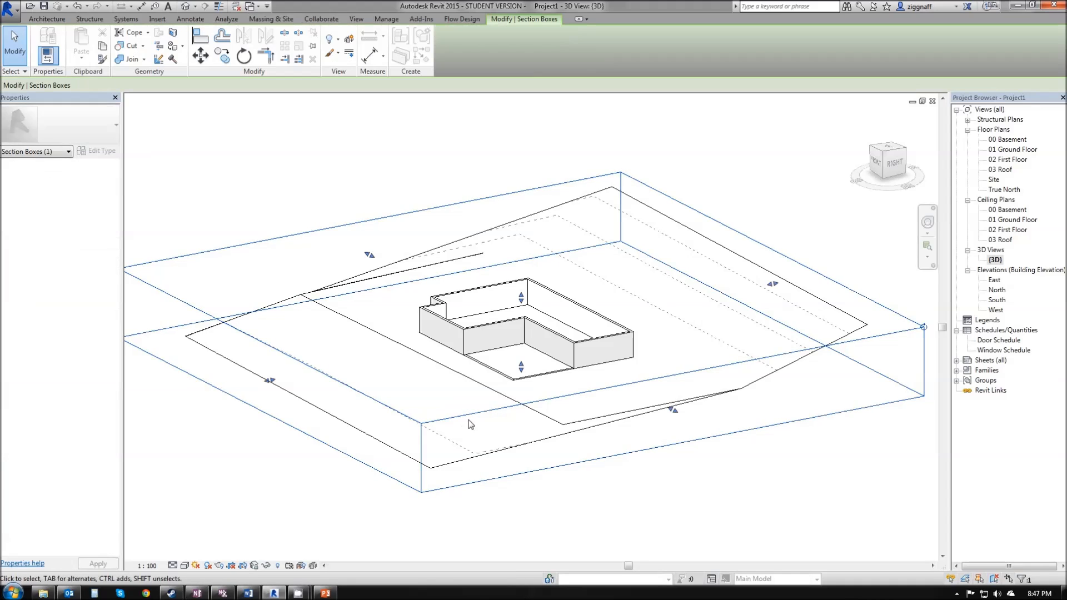
{"action": "mouse_move", "coordinate": [675, 411]}
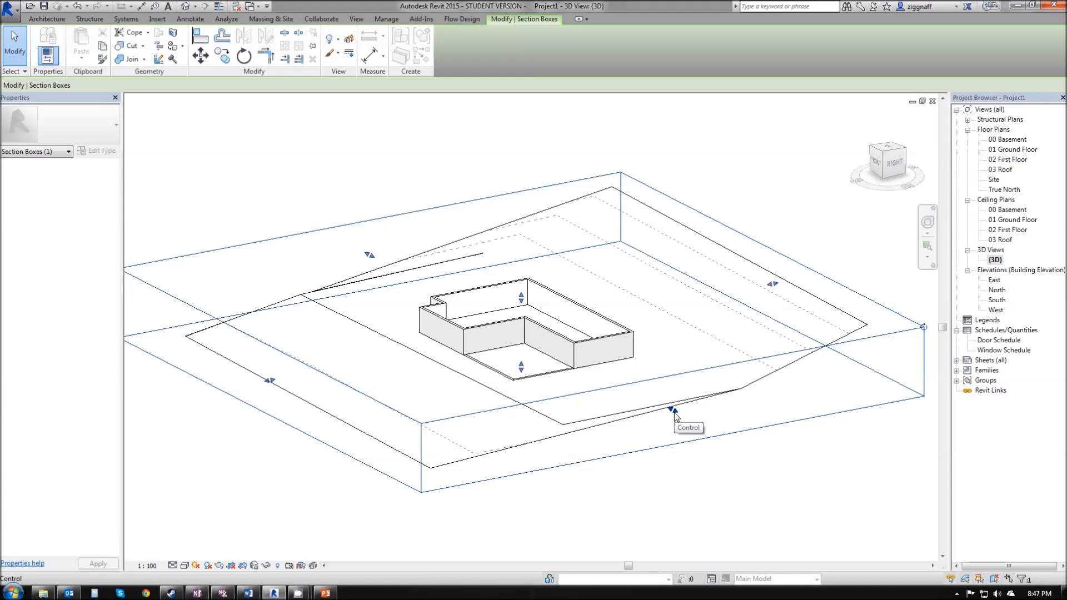
{"action": "mouse_move", "coordinate": [862, 164]}
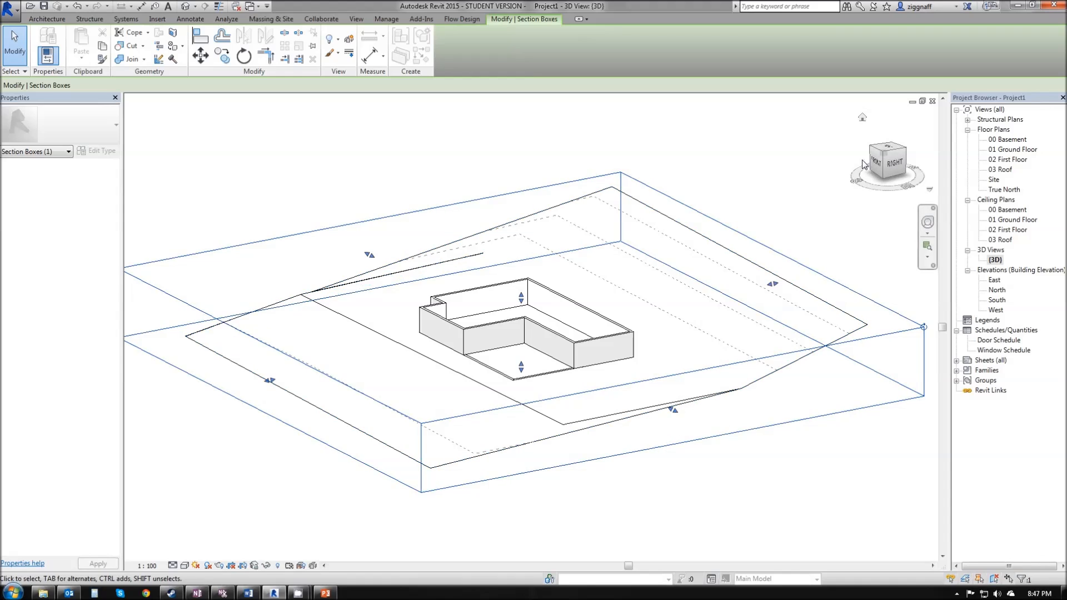
{"action": "mouse_move", "coordinate": [885, 151]}
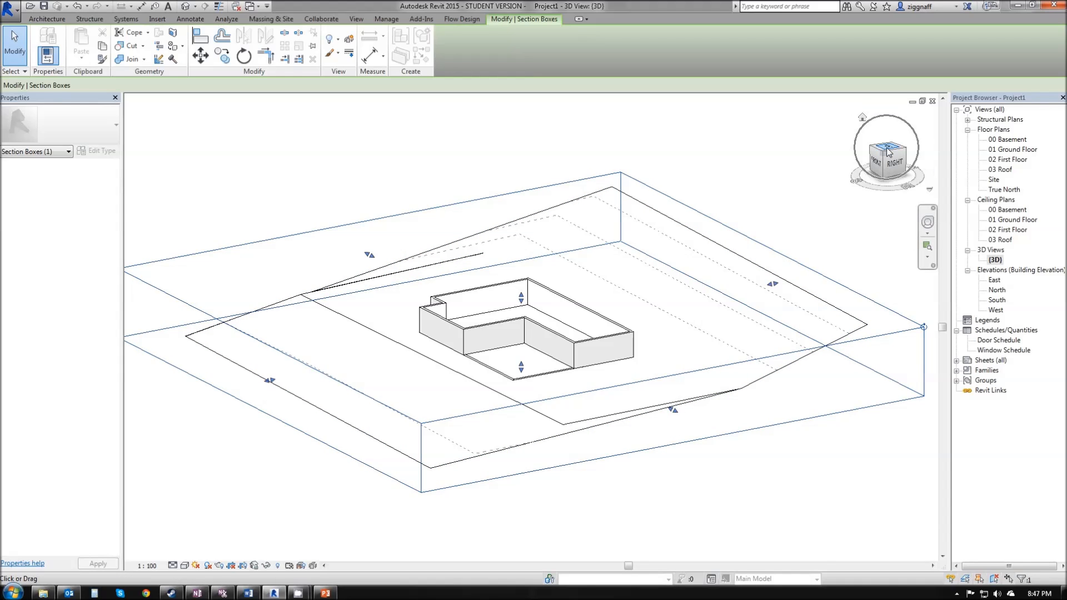
{"action": "left_click", "coordinate": [887, 151]}
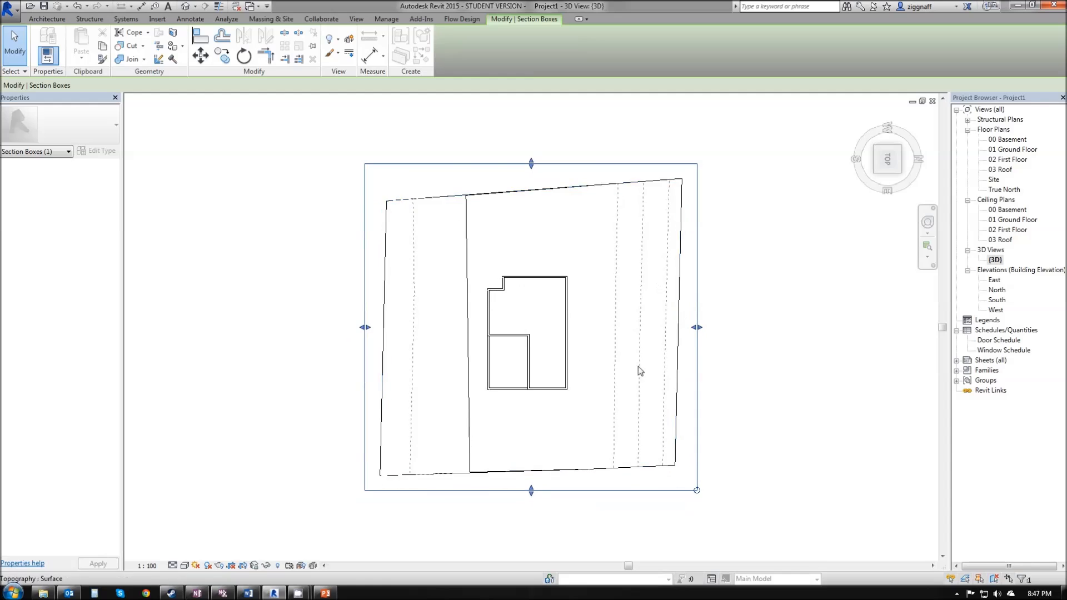
{"action": "mouse_move", "coordinate": [531, 492]}
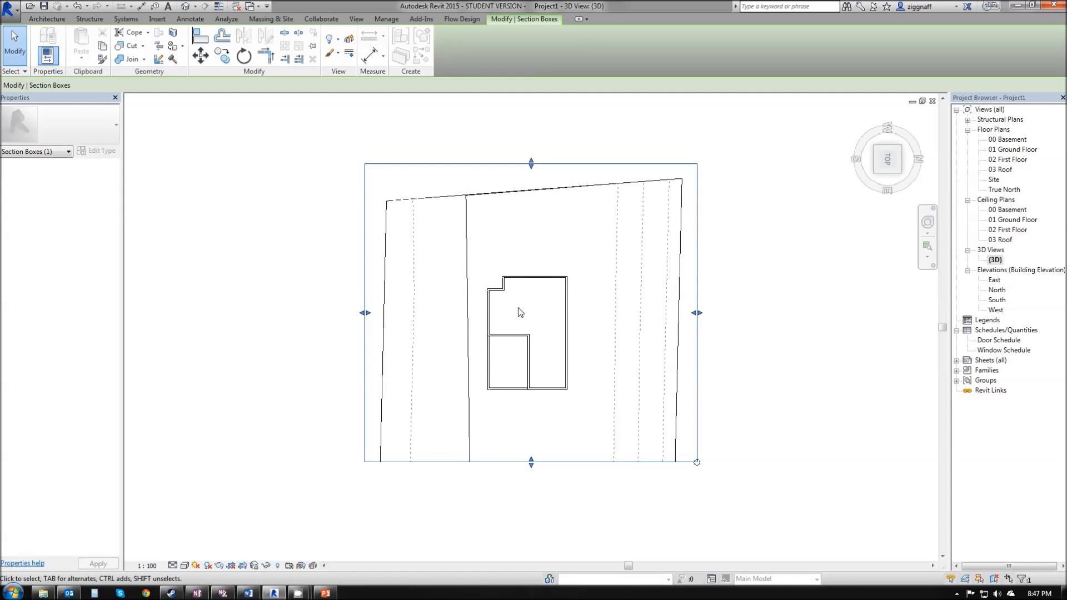
{"action": "mouse_move", "coordinate": [539, 424]}
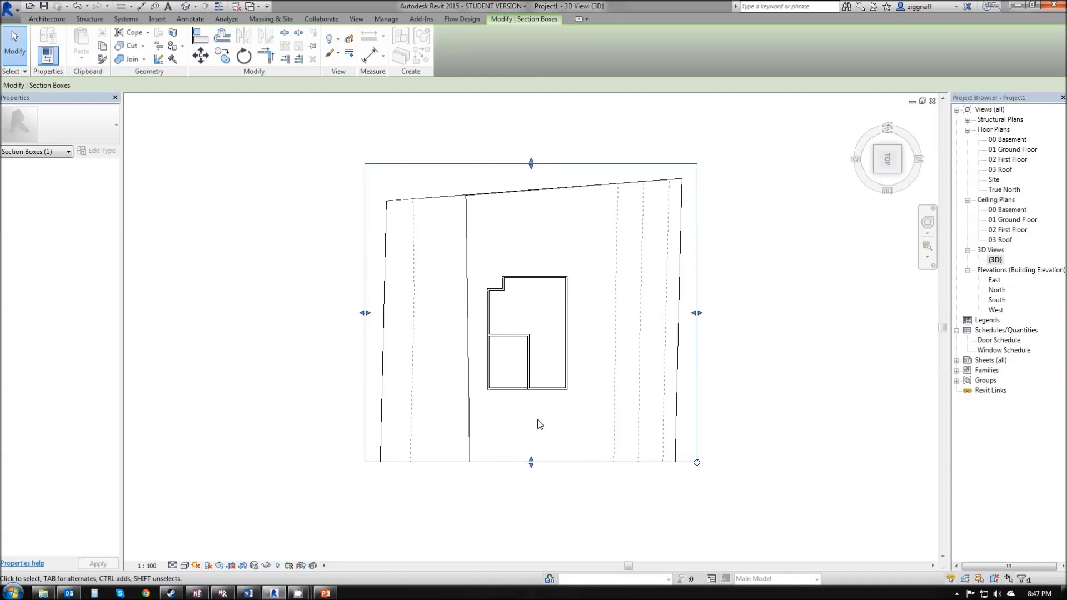
{"action": "mouse_move", "coordinate": [878, 170]}
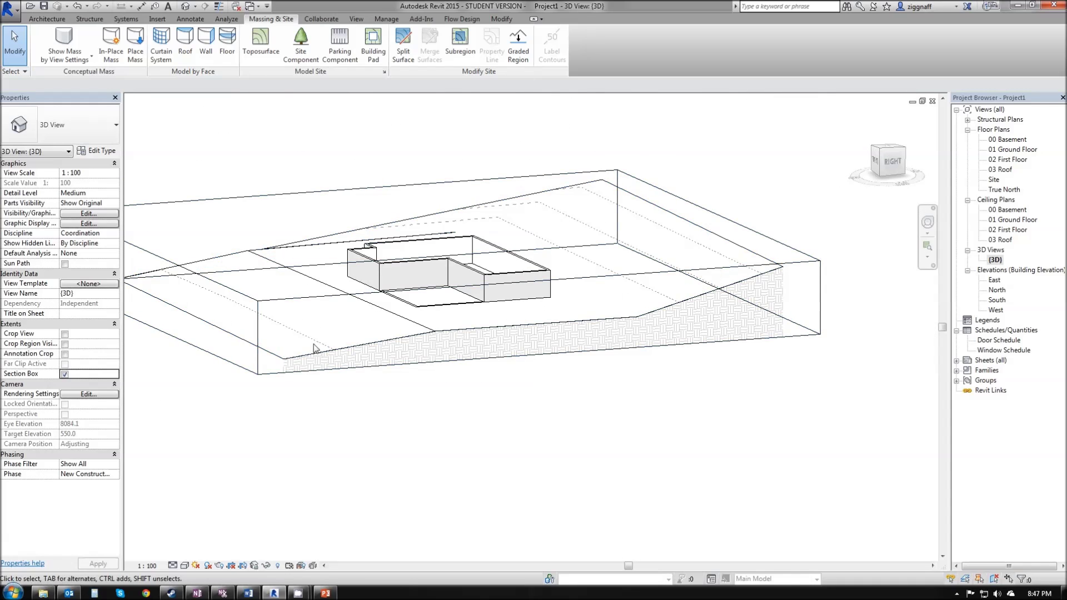
{"action": "mouse_move", "coordinate": [277, 427]}
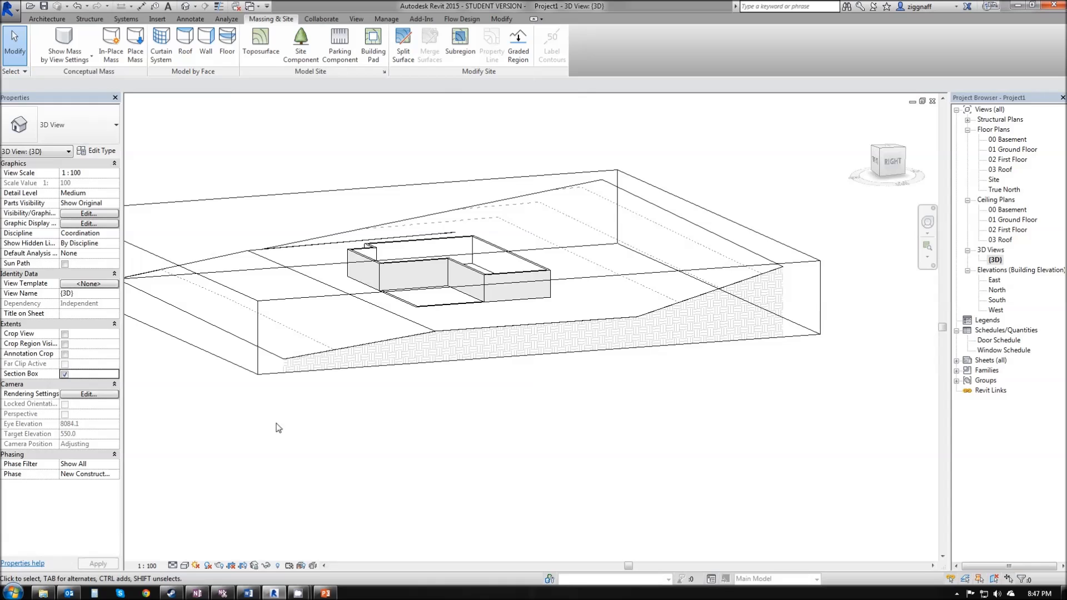
{"action": "left_click", "coordinate": [887, 169]}
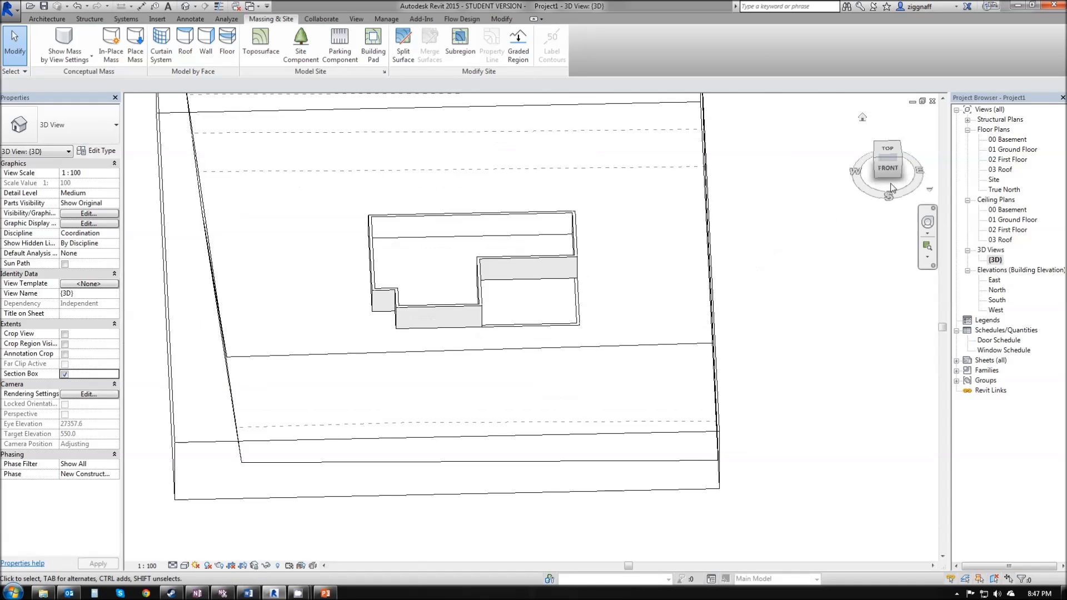
- Return to the Site floor plan and fit the whole terrain in view
{"action": "double_click", "coordinate": [994, 181]}
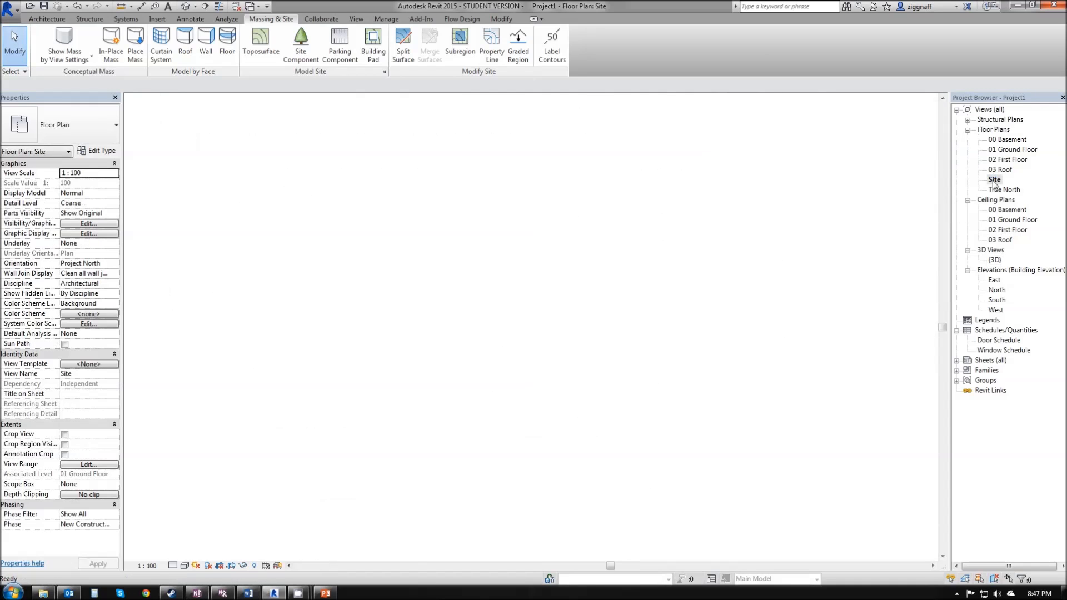
{"action": "double_click", "coordinate": [993, 179]}
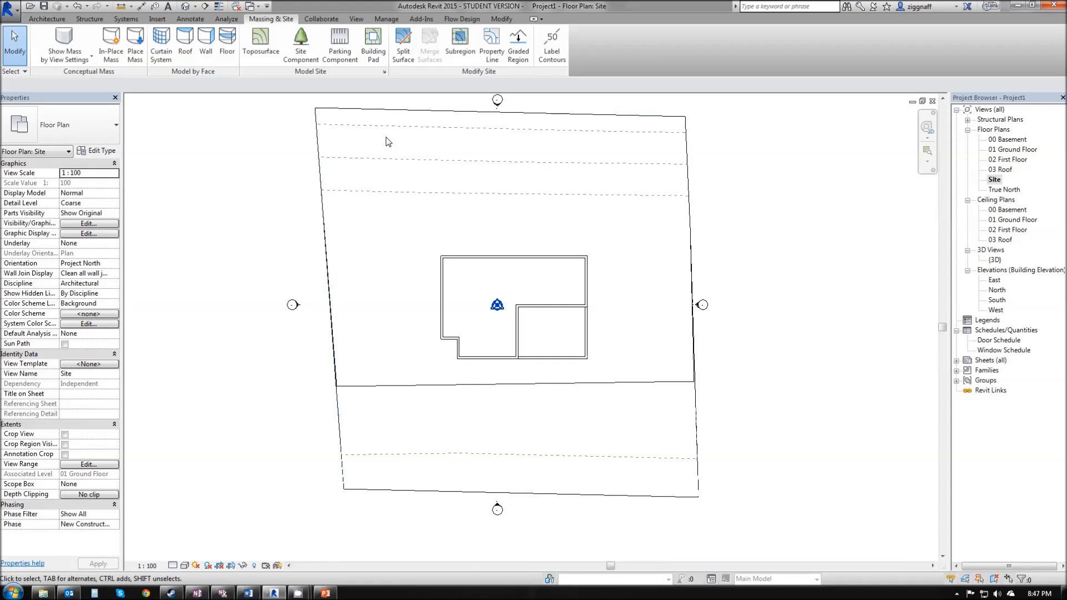
{"action": "mouse_move", "coordinate": [664, 283]}
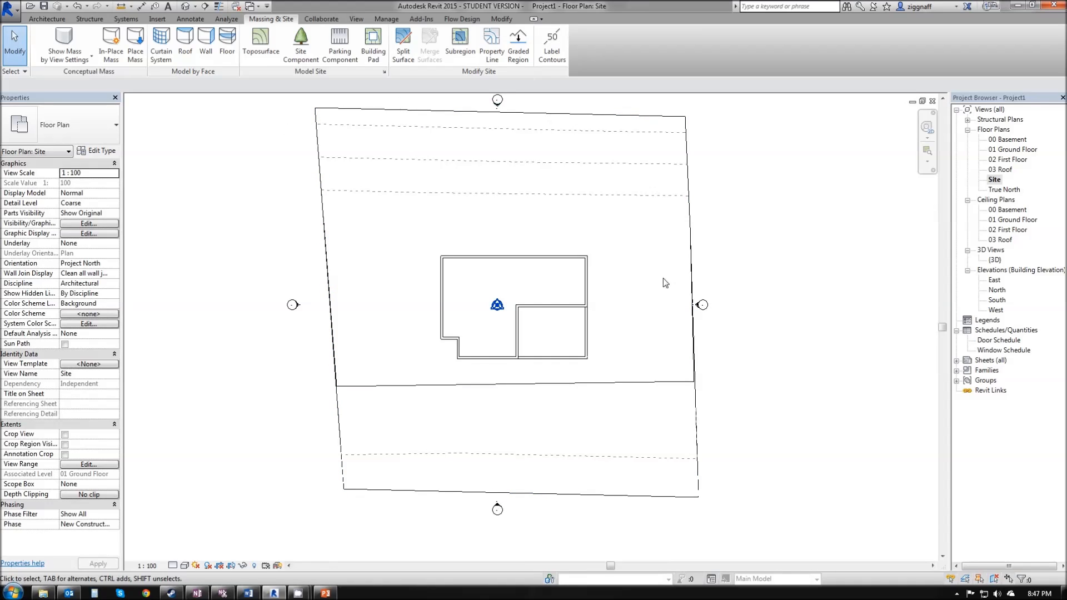
{"action": "mouse_move", "coordinate": [391, 182]}
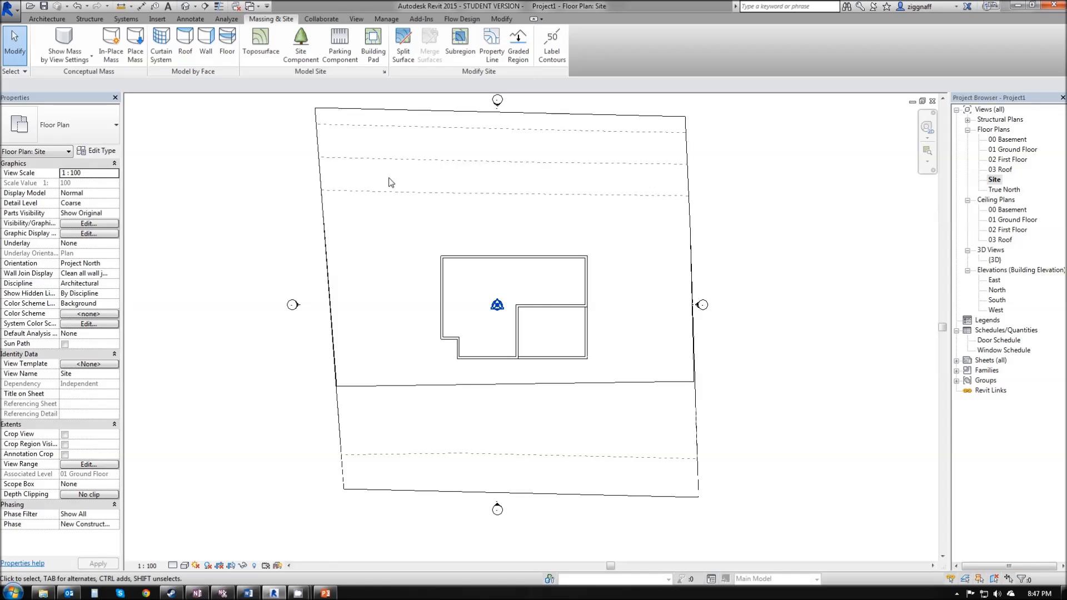
{"action": "mouse_move", "coordinate": [402, 38]}
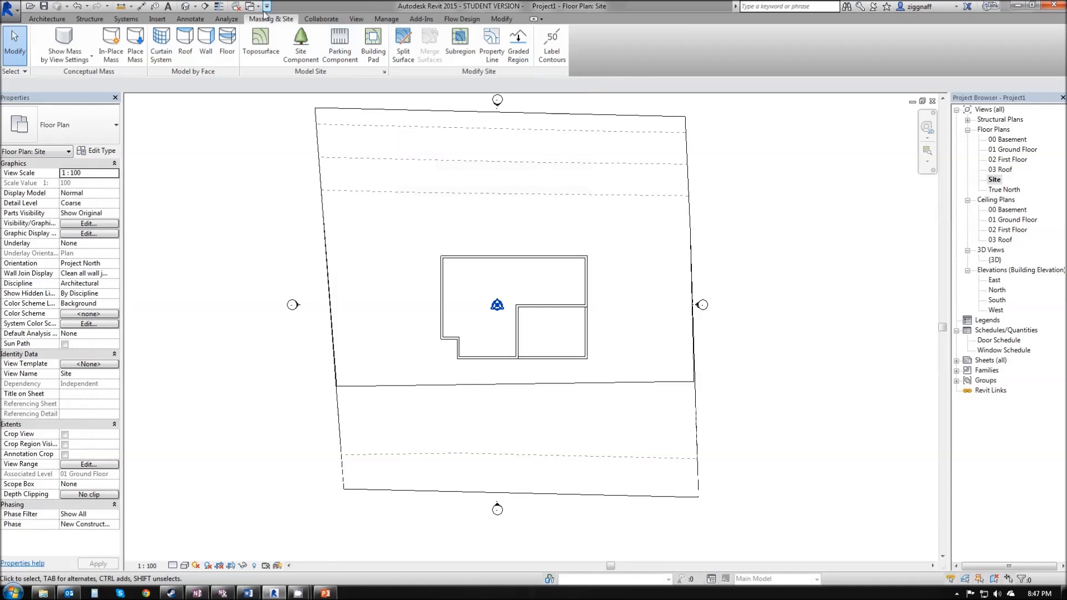
{"action": "mouse_move", "coordinate": [402, 38]}
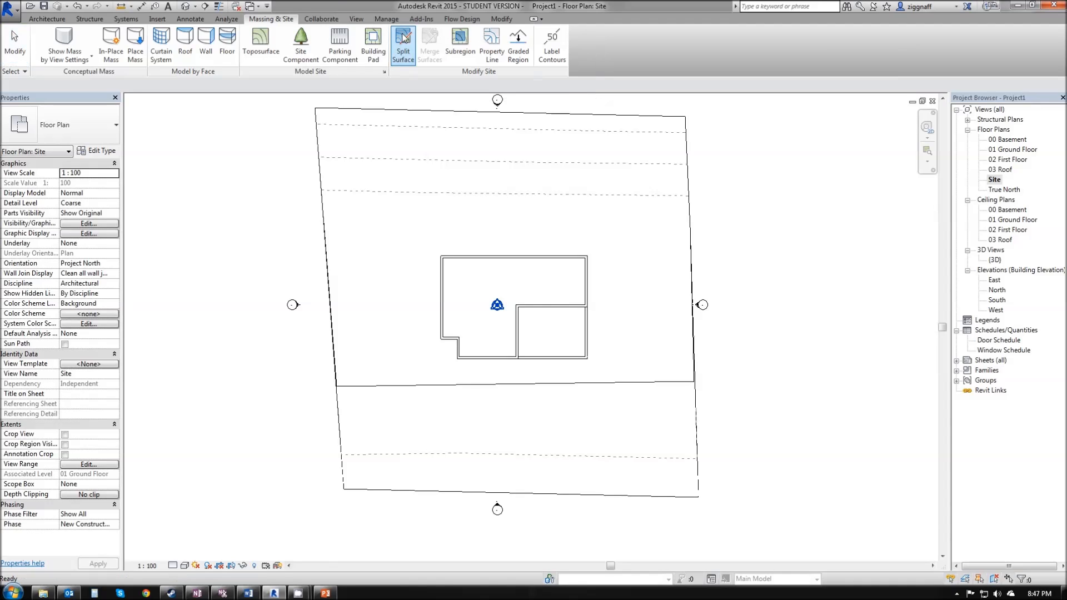
- Split the toposurface with a rectangular boundary drawn around the house
{"action": "left_click", "coordinate": [403, 40]}
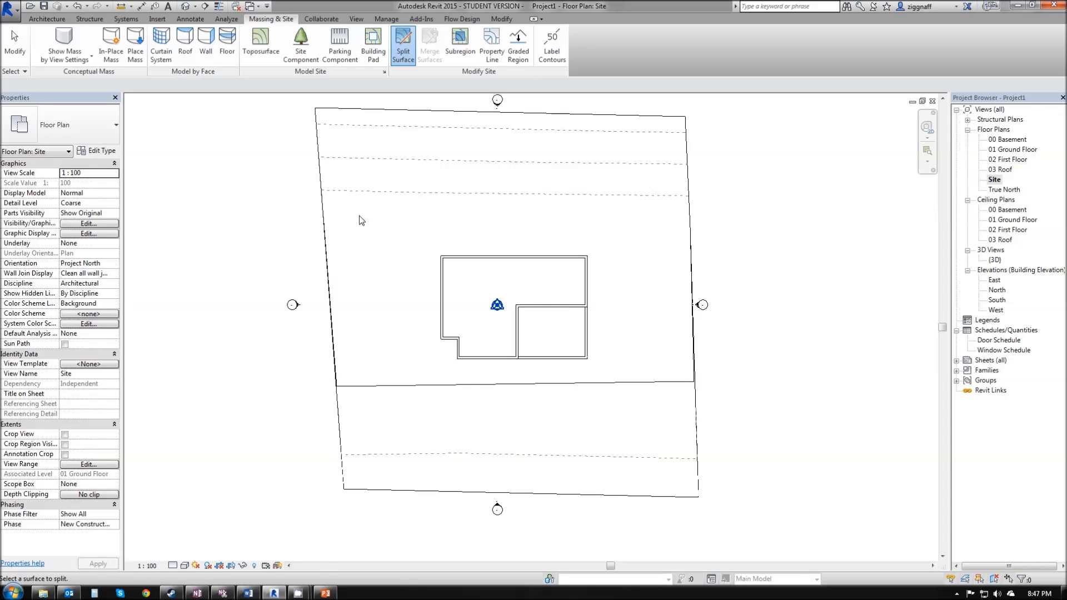
{"action": "mouse_move", "coordinate": [126, 460]}
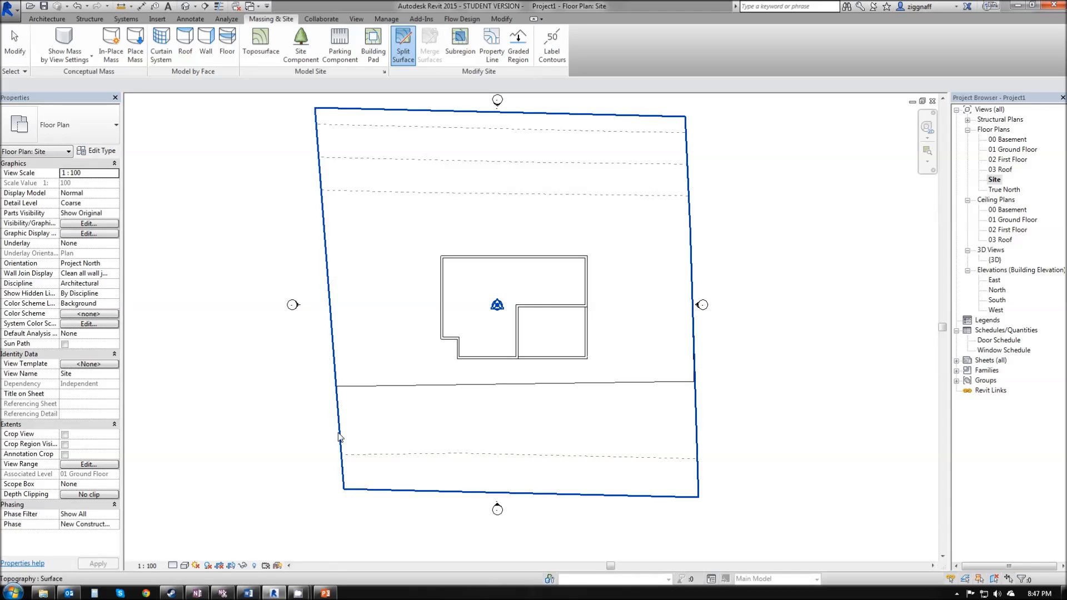
{"action": "left_click", "coordinate": [402, 42]}
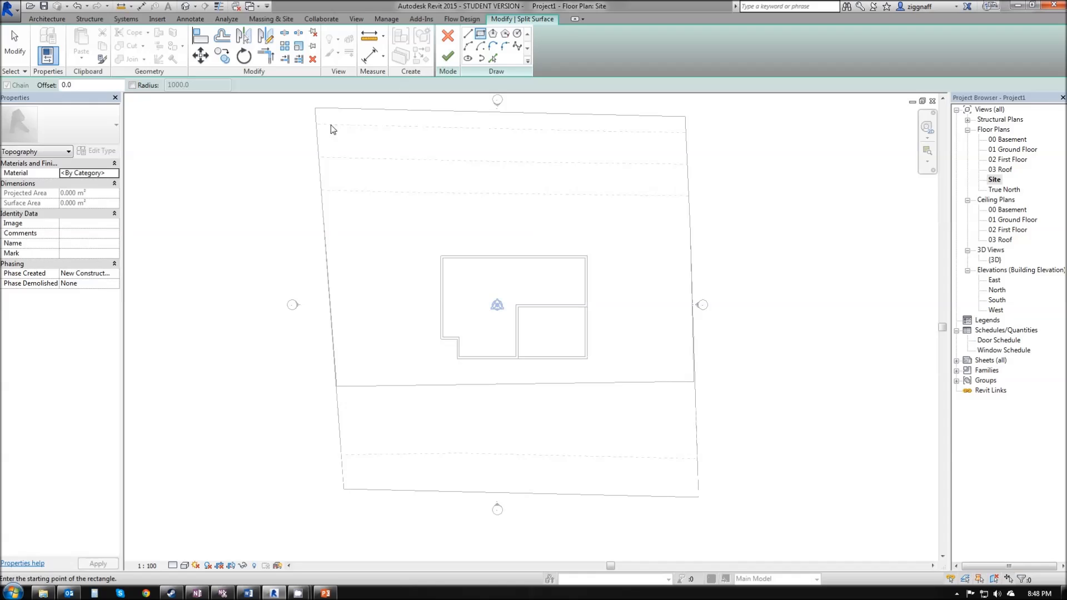
{"action": "left_click", "coordinate": [333, 129]}
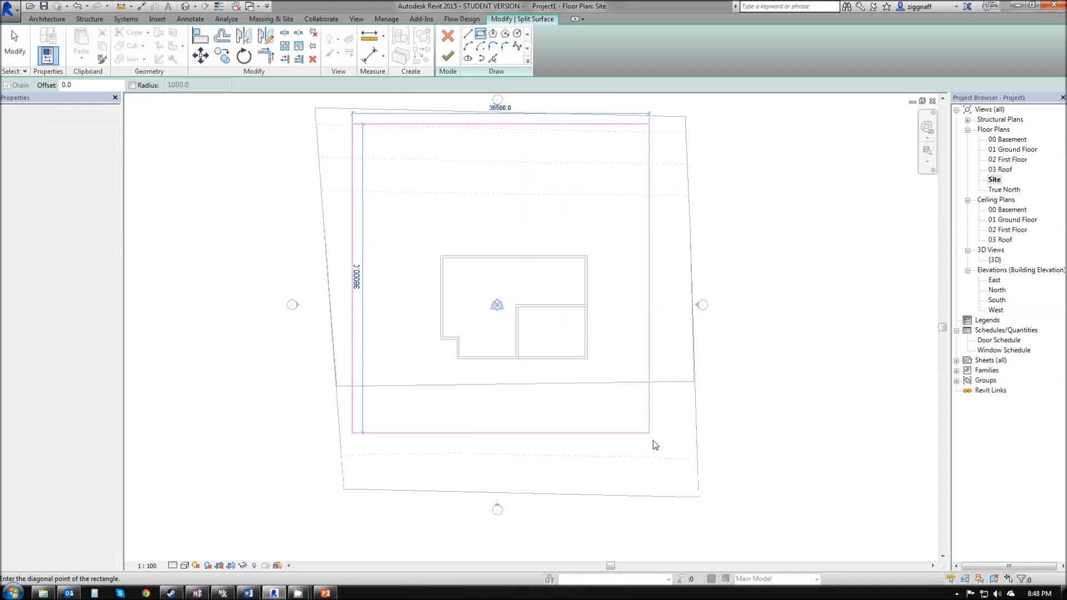
{"action": "left_click", "coordinate": [676, 483]}
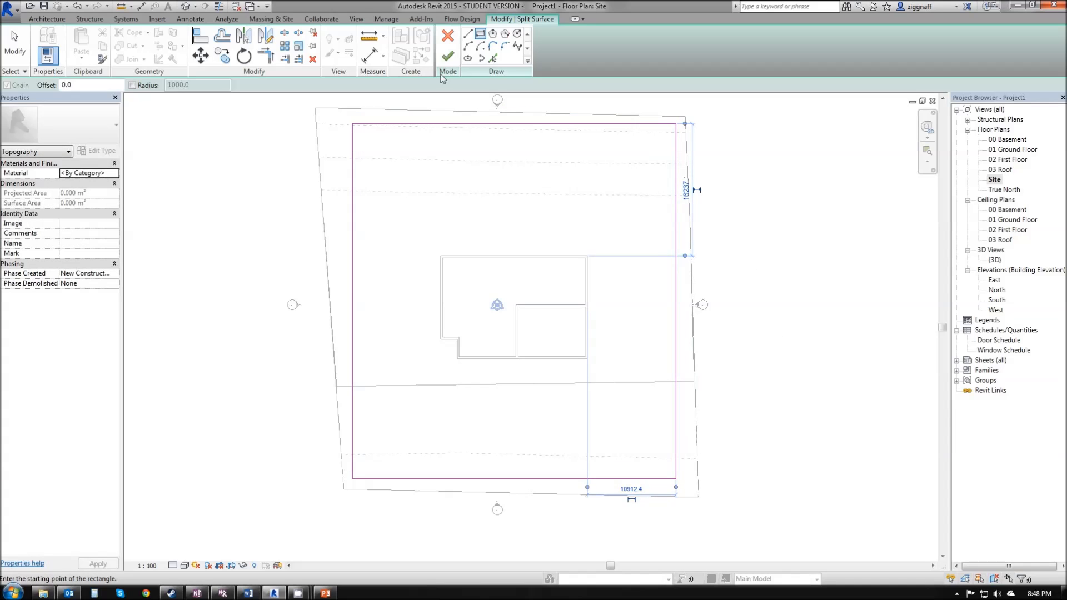
{"action": "mouse_move", "coordinate": [447, 57]}
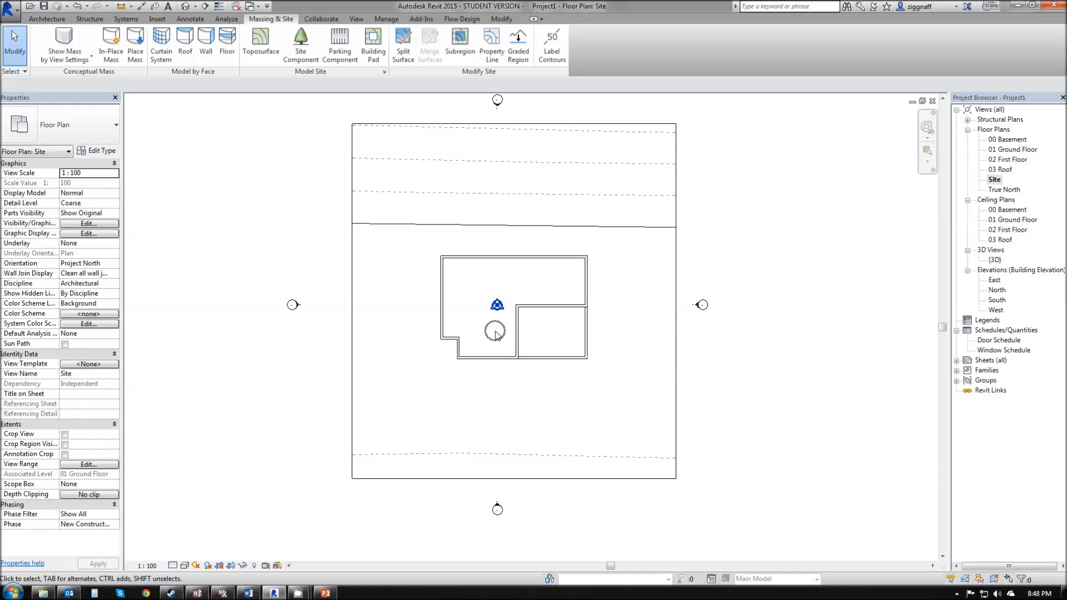
{"action": "mouse_move", "coordinate": [769, 428]}
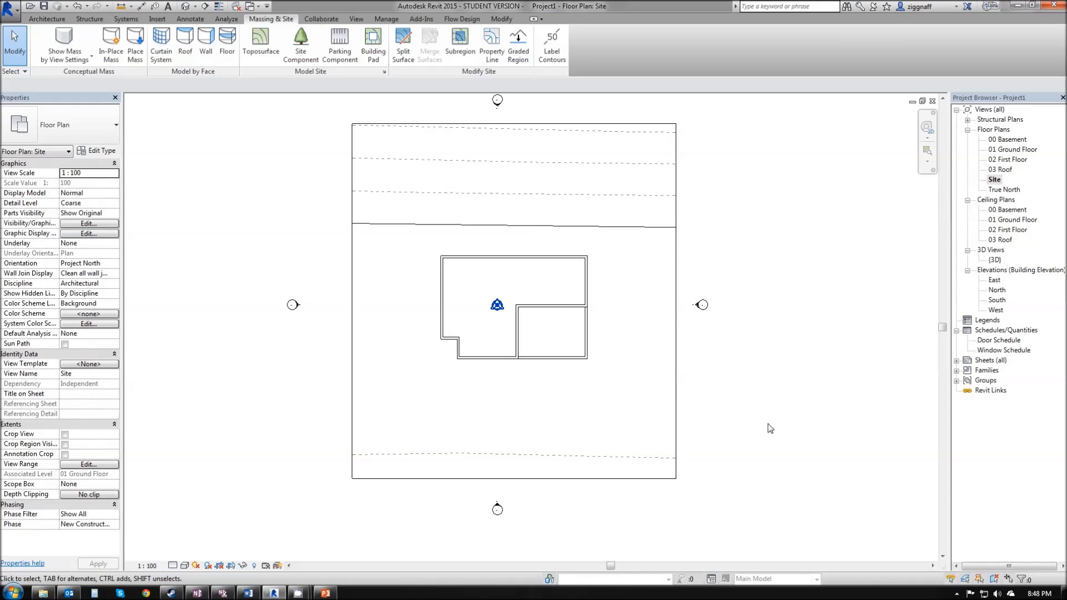
{"action": "mouse_move", "coordinate": [423, 127]}
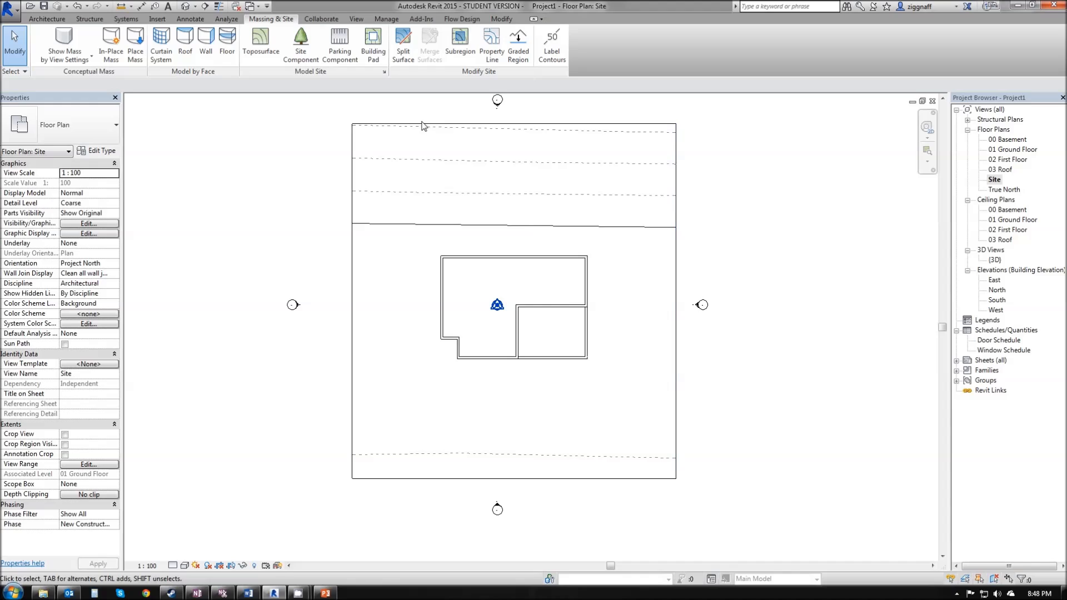
{"action": "mouse_move", "coordinate": [537, 402]}
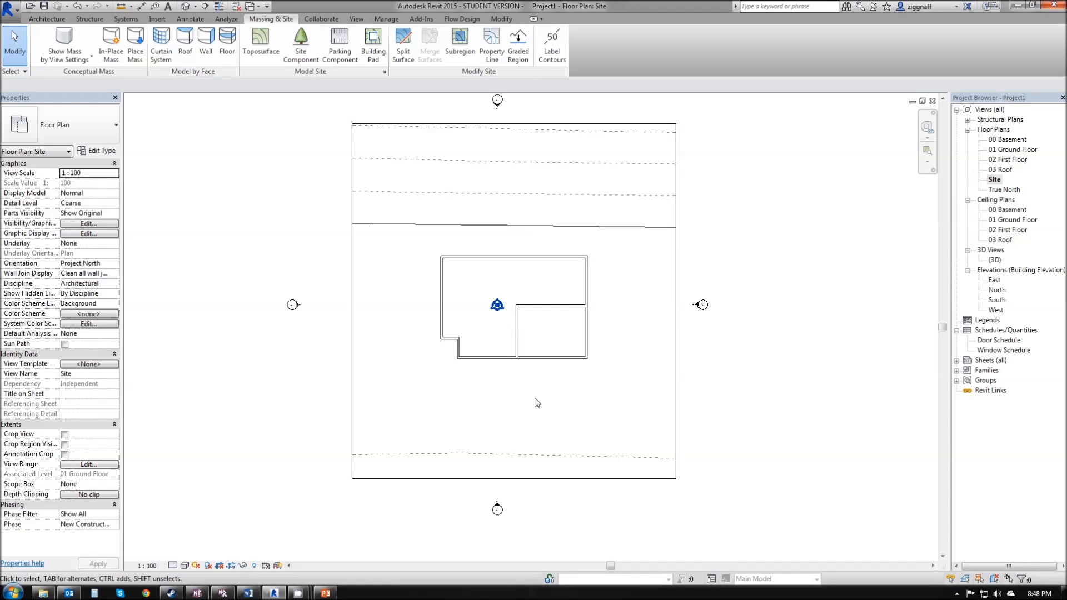
{"action": "mouse_move", "coordinate": [546, 450]}
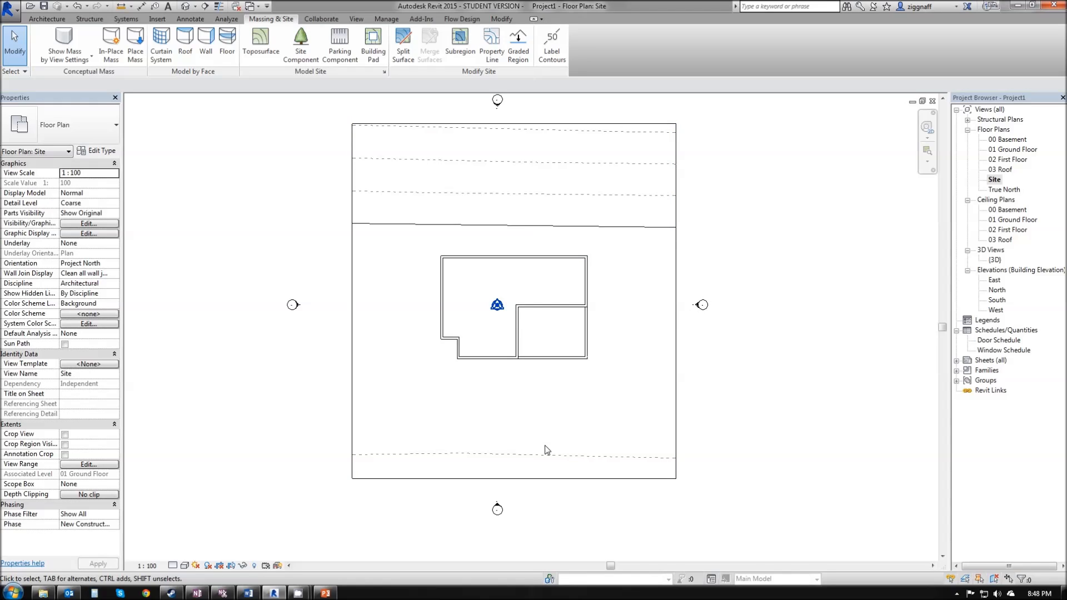
{"action": "left_click", "coordinate": [380, 479]}
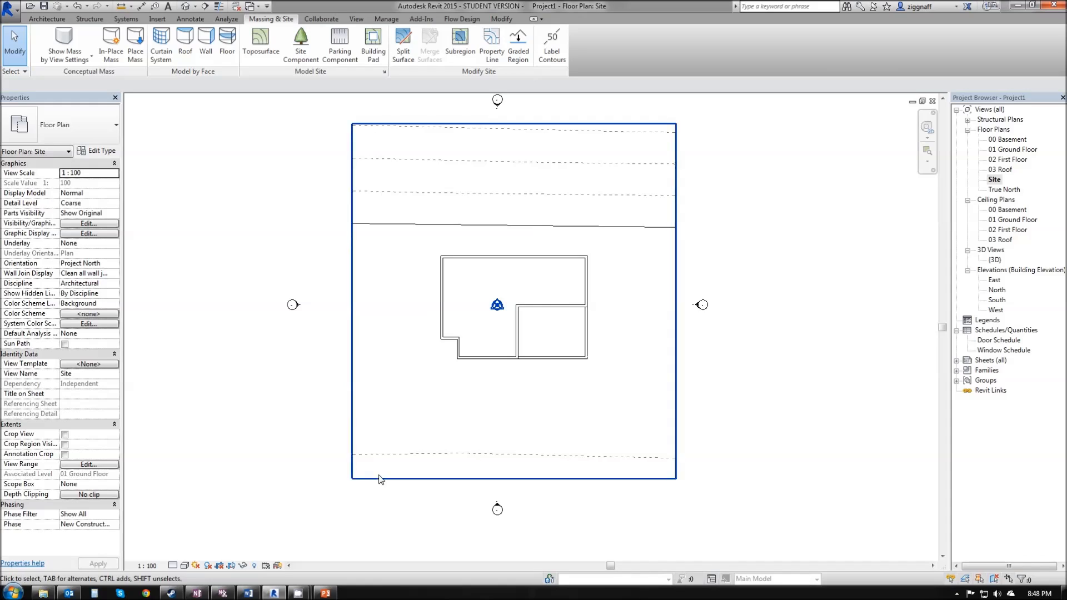
{"action": "left_click", "coordinate": [403, 38]}
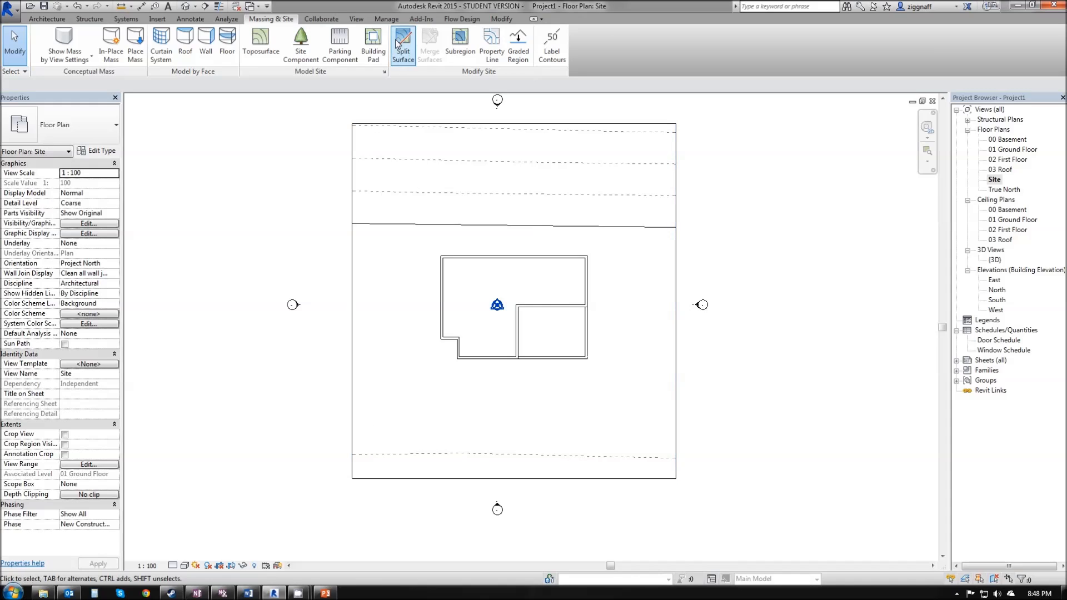
{"action": "mouse_move", "coordinate": [460, 38]}
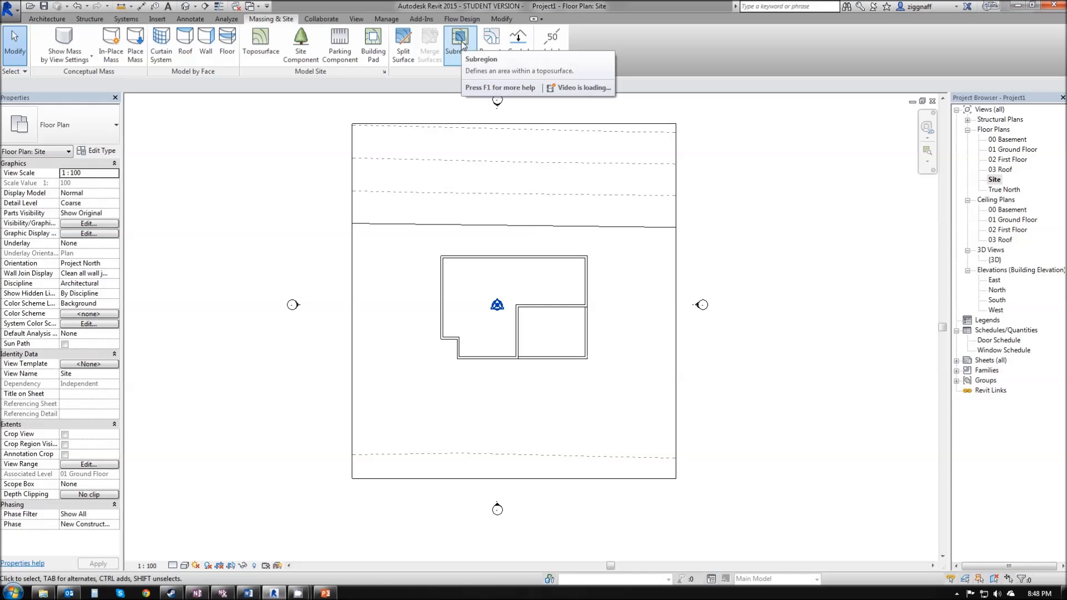
{"action": "mouse_move", "coordinate": [458, 39]}
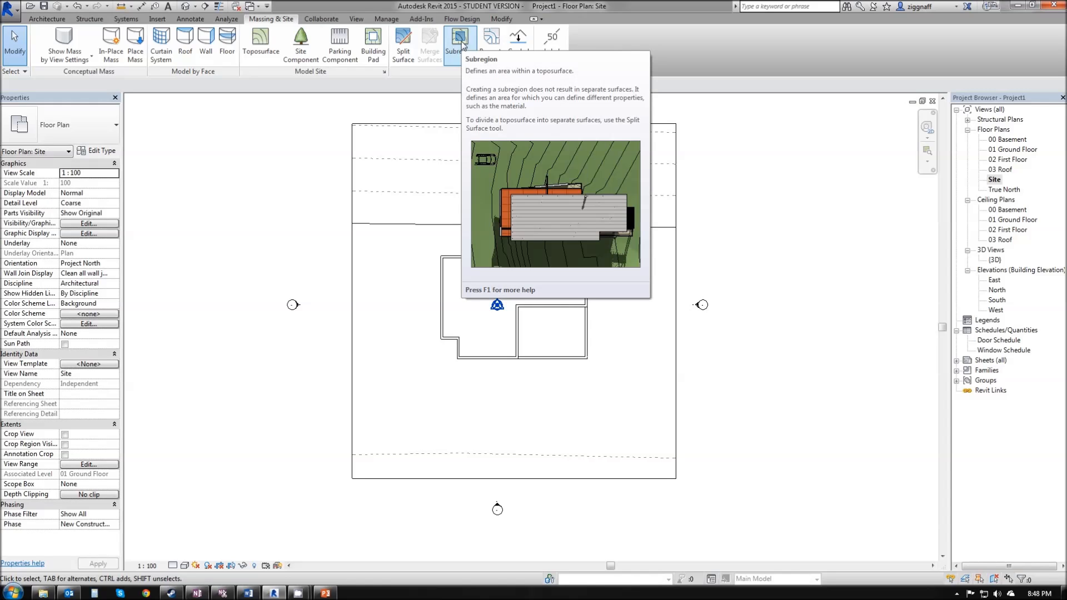
- Sketch a subregion boundary for the footpath along the bottom edge of the site
{"action": "left_click", "coordinate": [457, 39]}
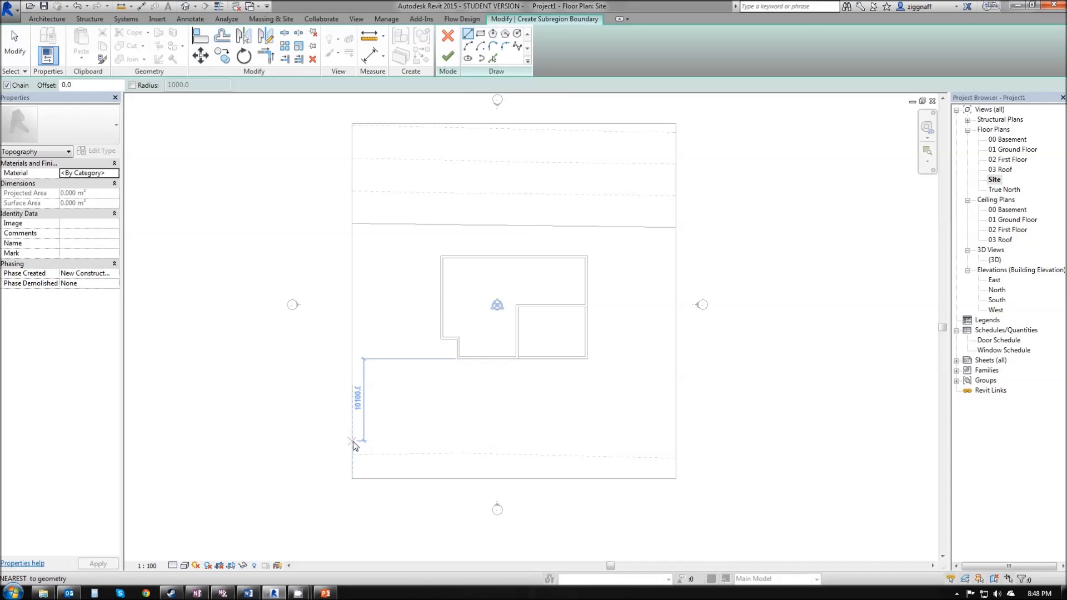
{"action": "left_click", "coordinate": [484, 442]}
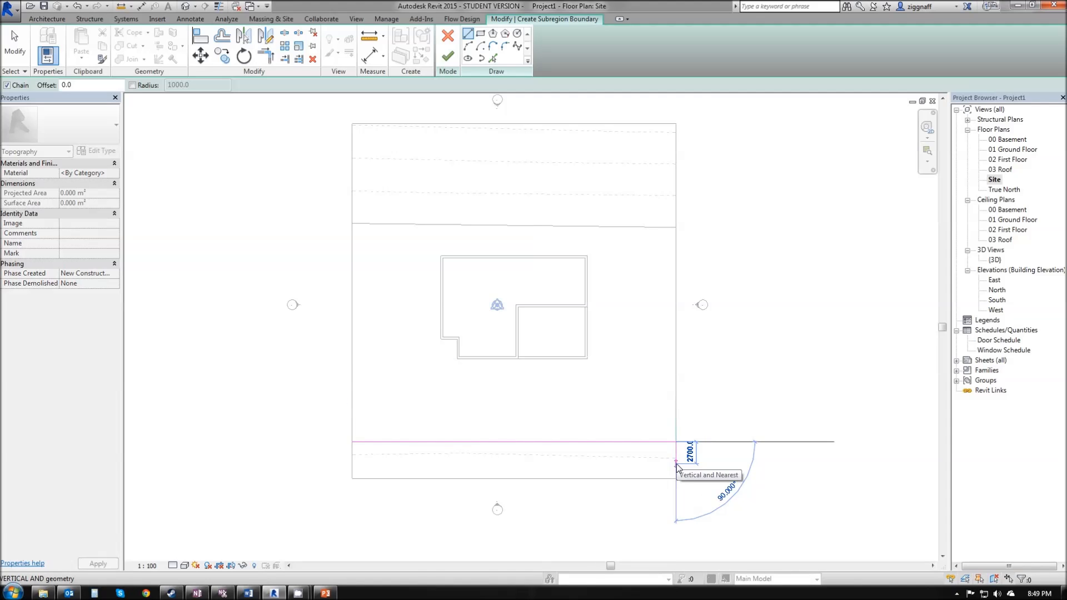
{"action": "left_click", "coordinate": [675, 461]}
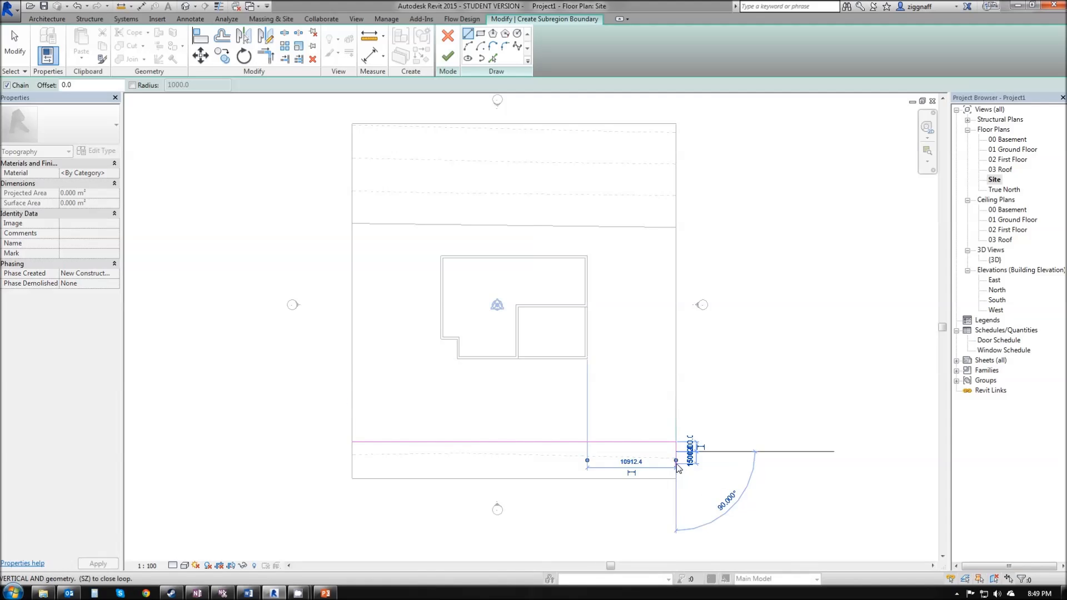
{"action": "left_click", "coordinate": [352, 452]}
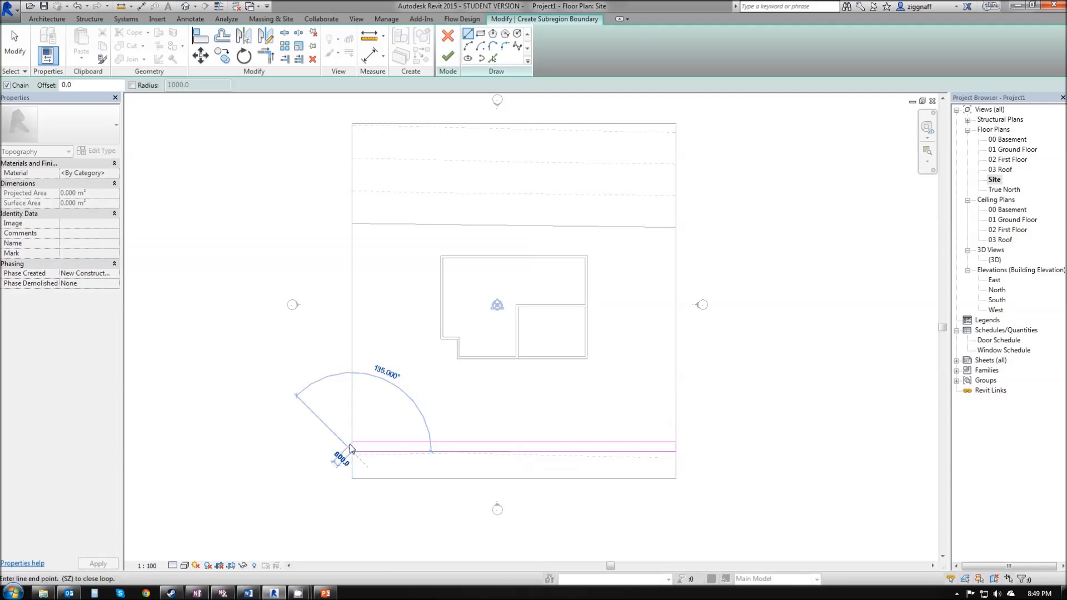
{"action": "mouse_move", "coordinate": [323, 332]}
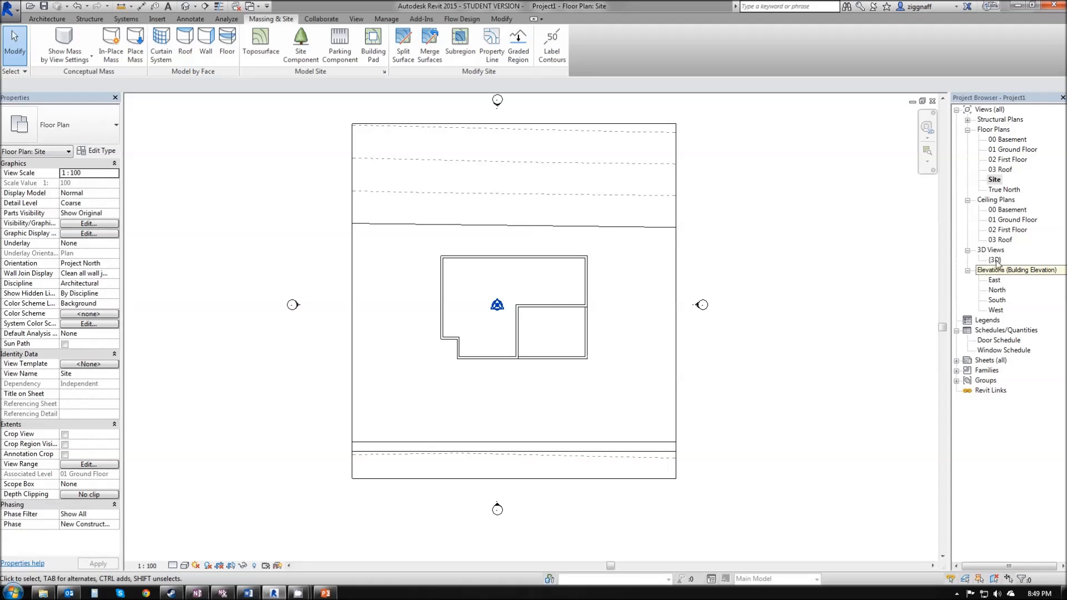
- Inspect the house in 3D, briefly selecting a wall, then return to the Site plan
{"action": "double_click", "coordinate": [995, 260]}
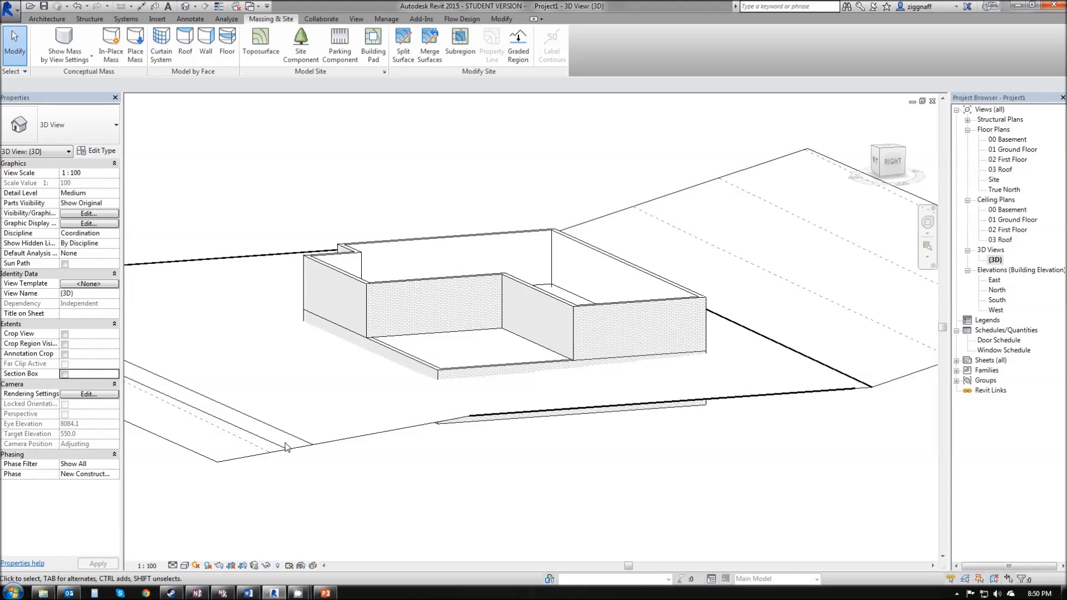
{"action": "left_click", "coordinate": [459, 404]}
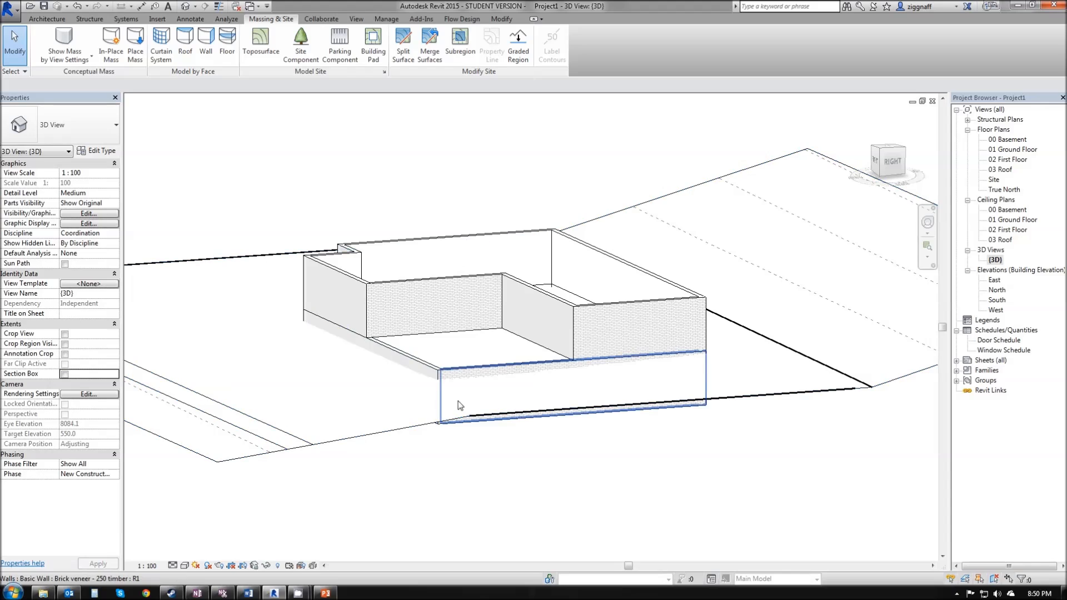
{"action": "left_click", "coordinate": [422, 382]}
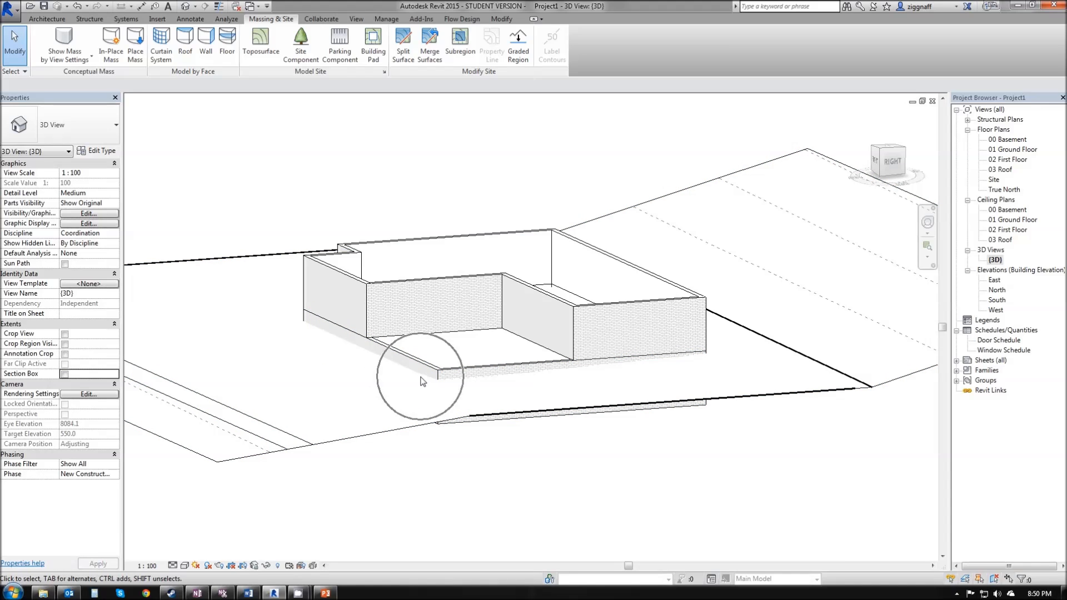
{"action": "mouse_move", "coordinate": [859, 366]}
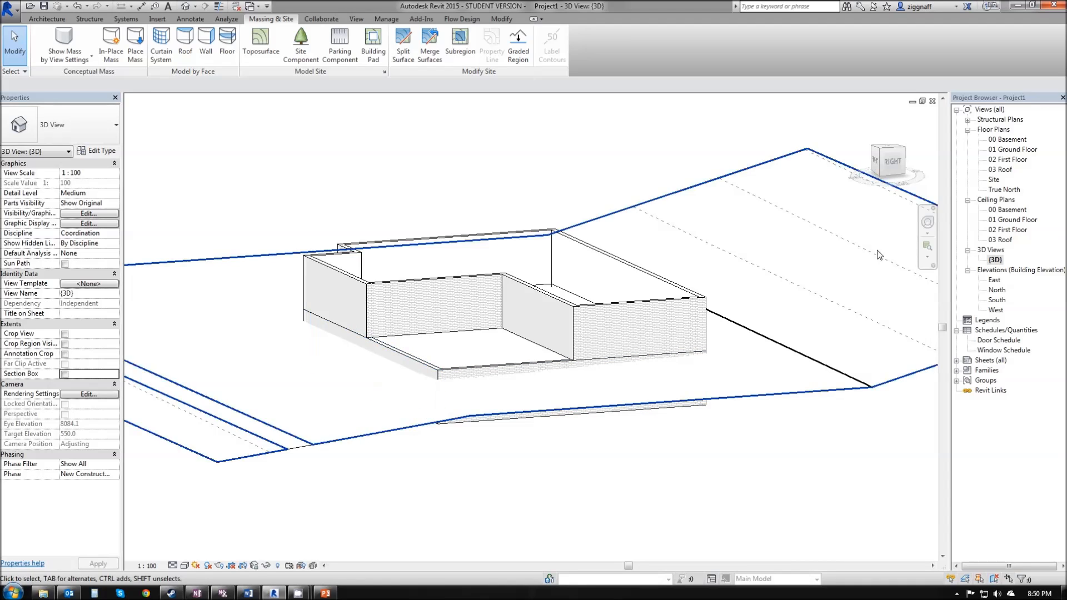
{"action": "double_click", "coordinate": [994, 180]}
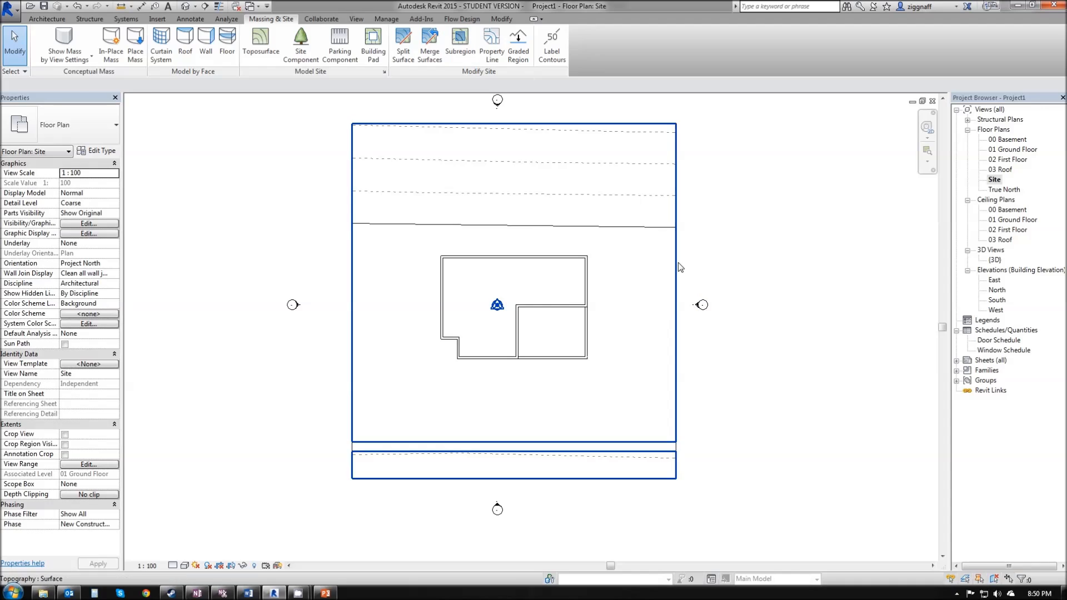
{"action": "left_click", "coordinate": [497, 303]}
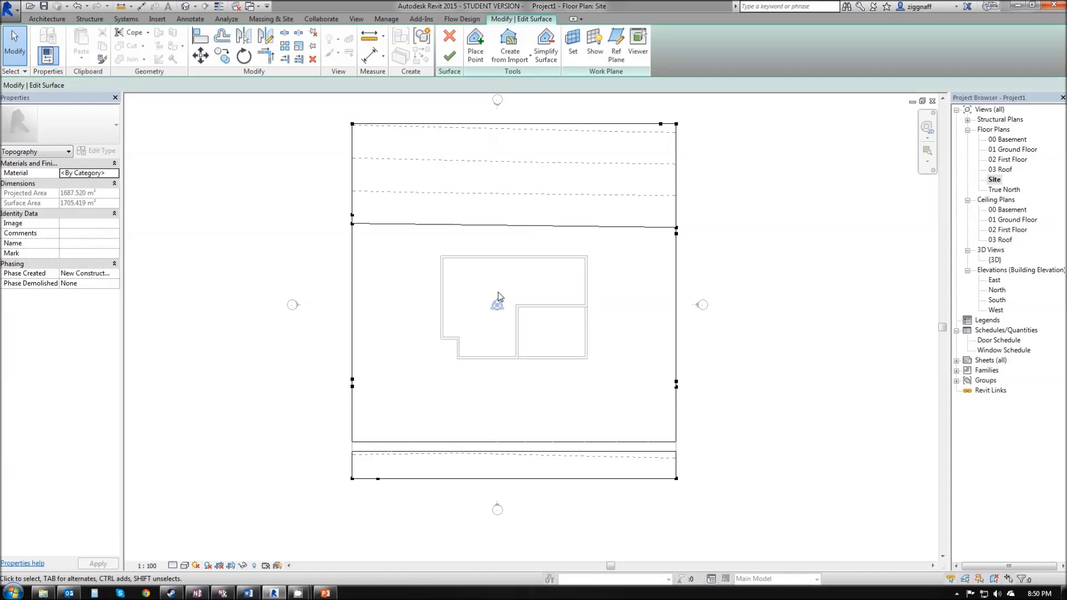
{"action": "left_click", "coordinate": [474, 44]}
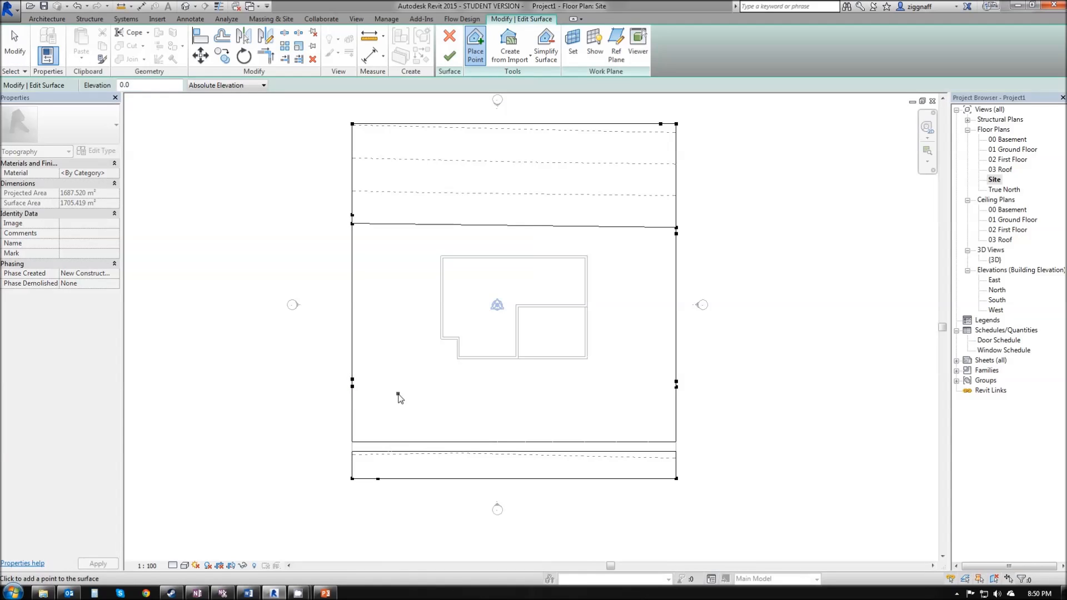
{"action": "mouse_move", "coordinate": [440, 429]}
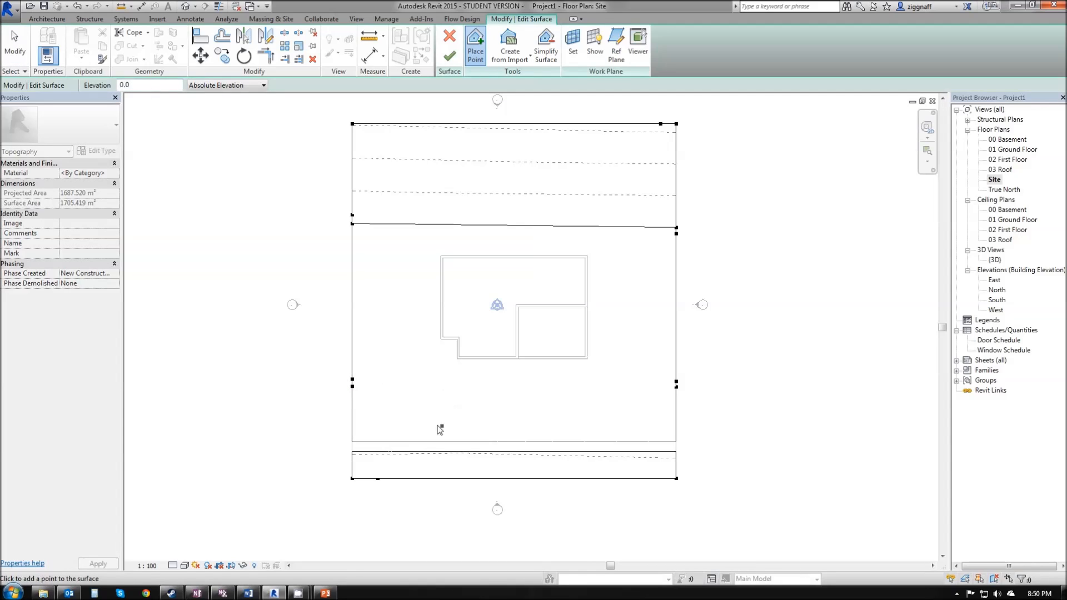
{"action": "left_click", "coordinate": [613, 416]}
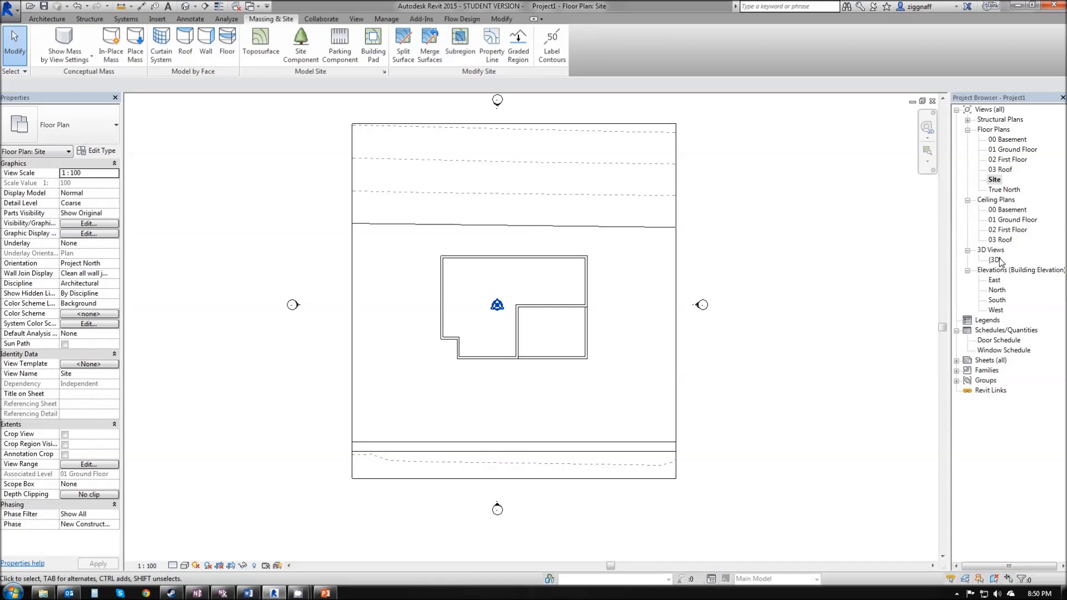
{"action": "double_click", "coordinate": [993, 259]}
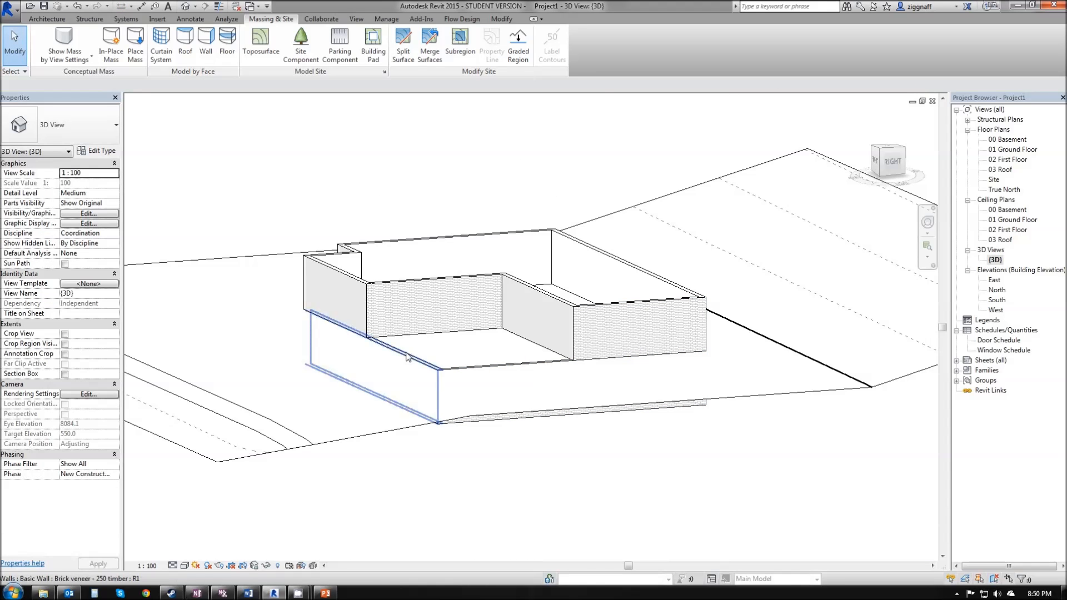
{"action": "left_click", "coordinate": [364, 362]}
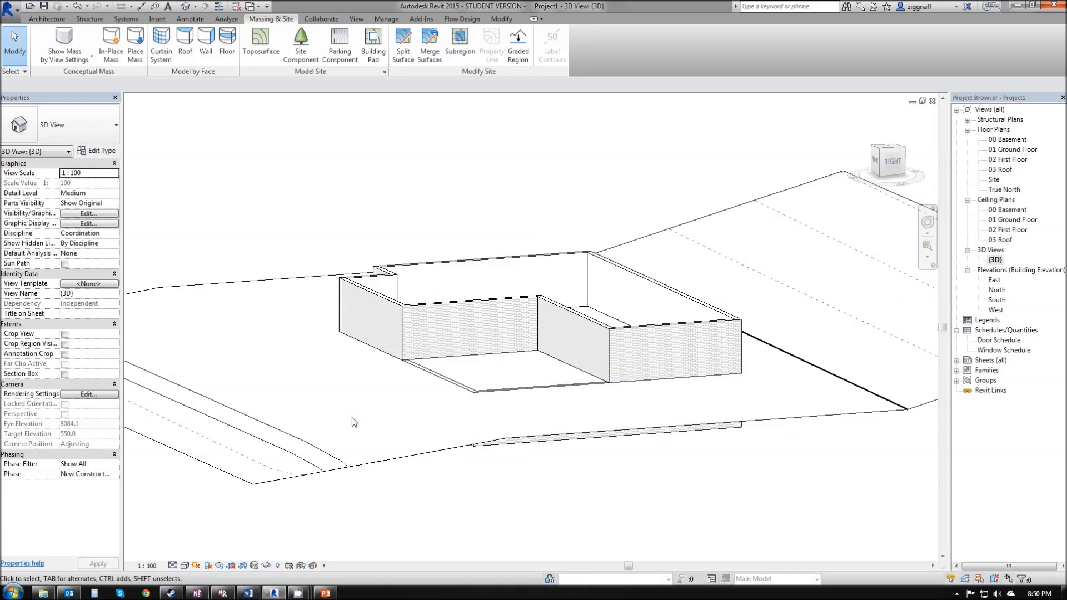
{"action": "left_click", "coordinate": [314, 465]}
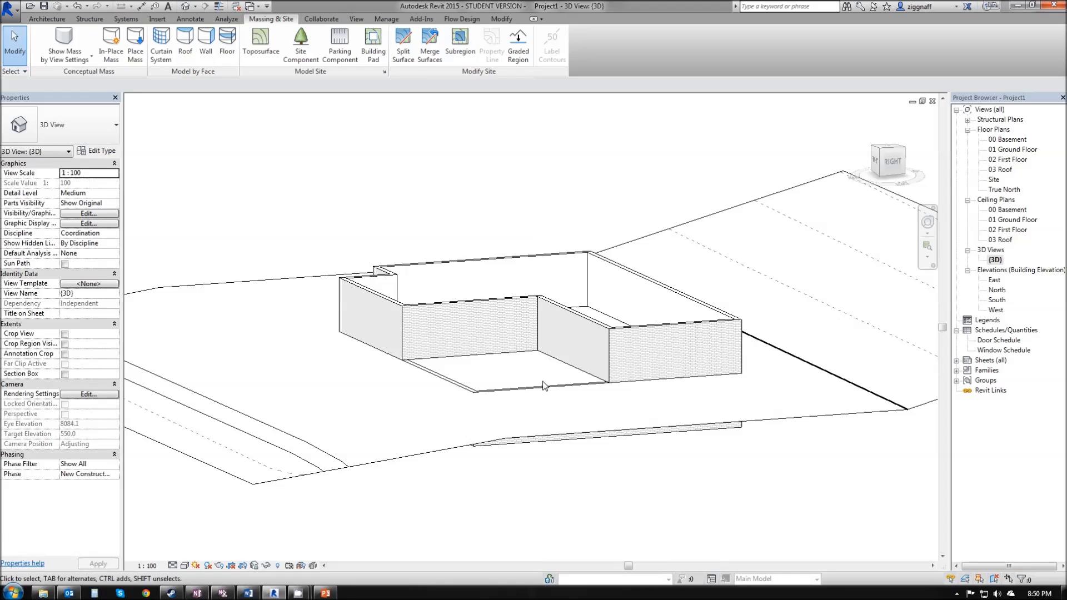
{"action": "mouse_move", "coordinate": [463, 416]}
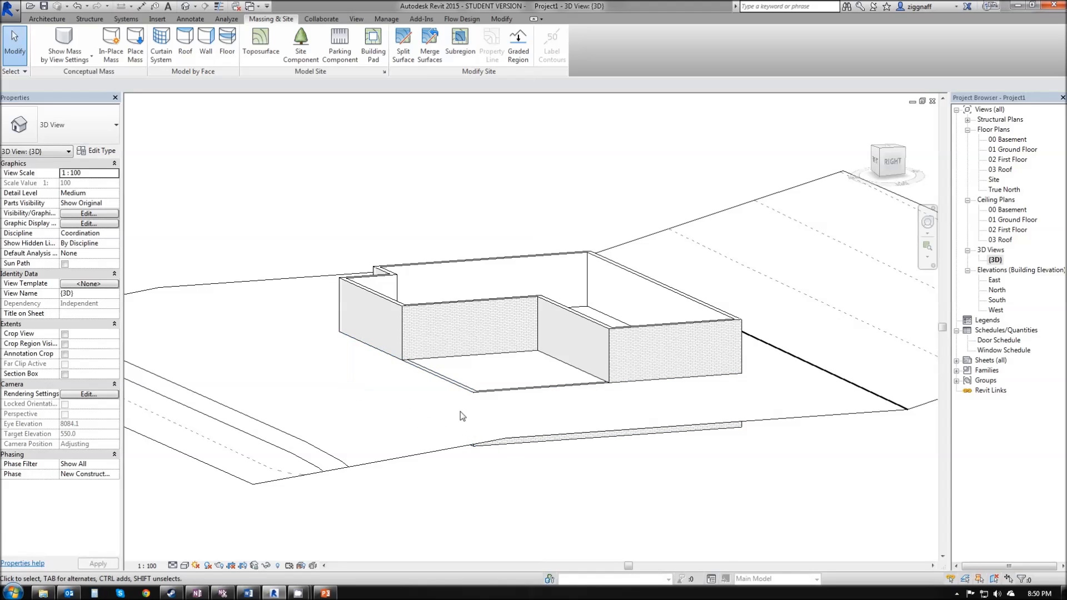
{"action": "mouse_move", "coordinate": [781, 492]}
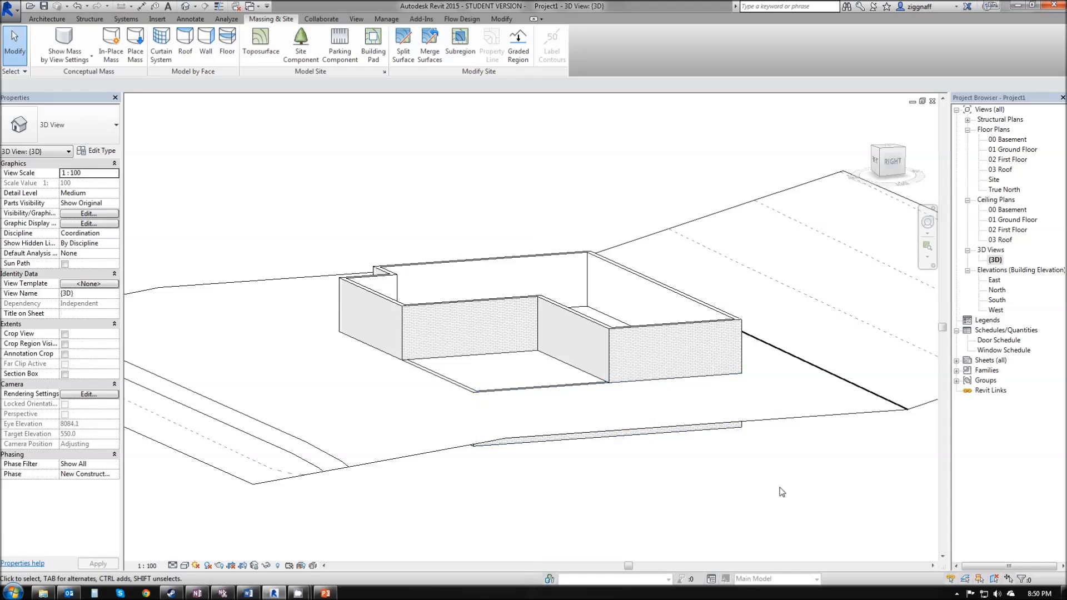
{"action": "left_click", "coordinate": [477, 340]}
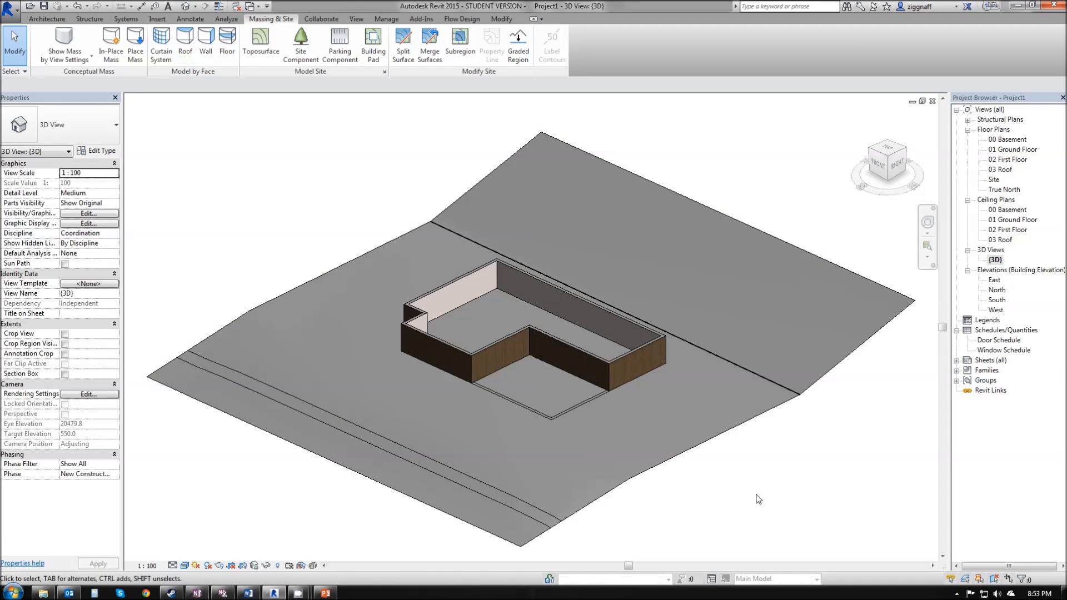
{"action": "mouse_move", "coordinate": [708, 479]}
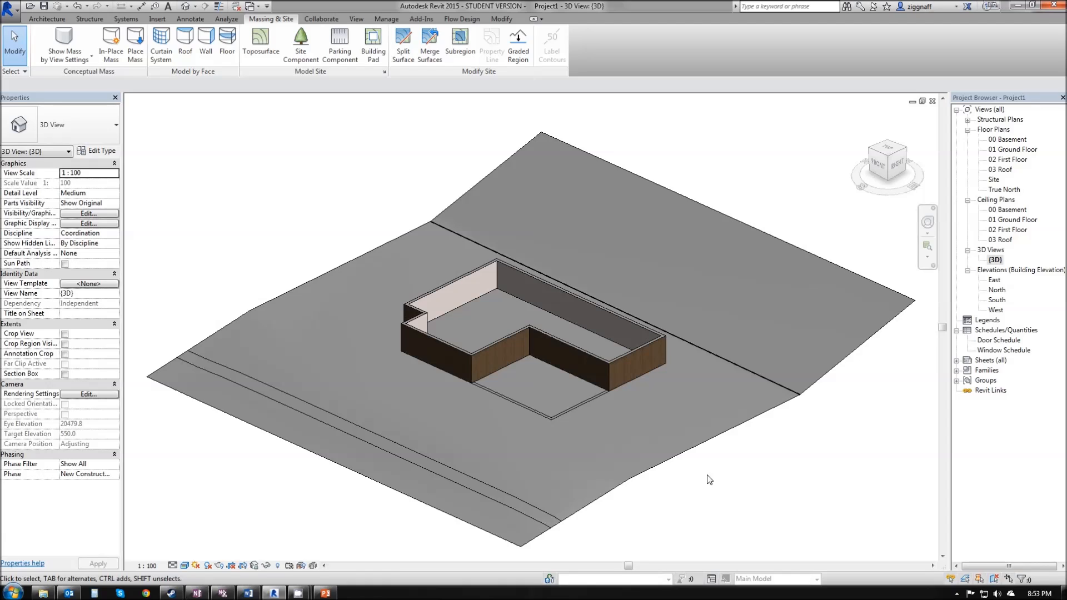
{"action": "mouse_move", "coordinate": [624, 454]}
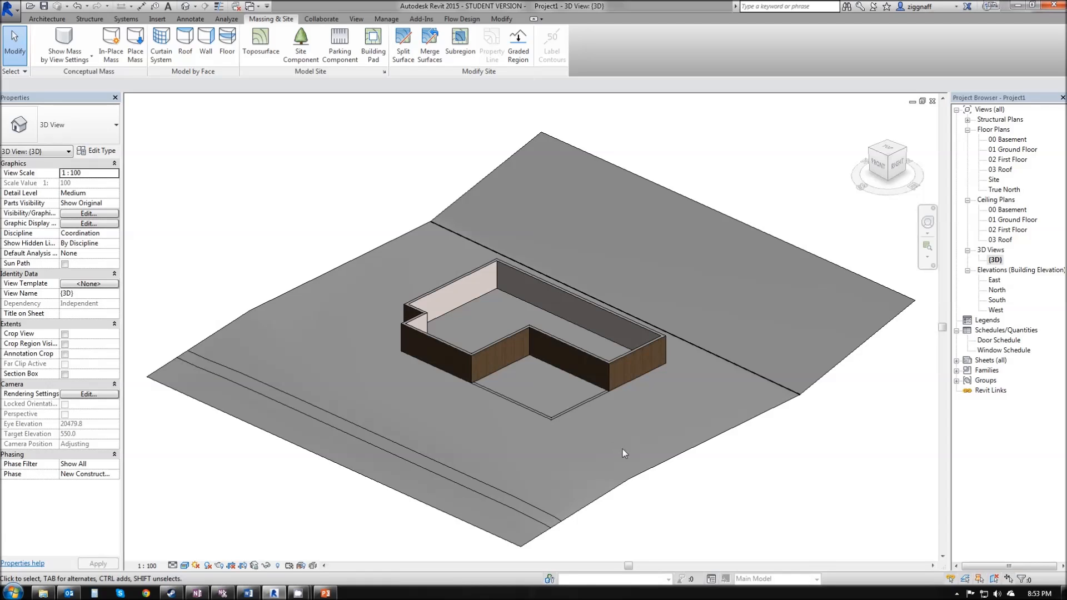
- Switch the 3D view's visual style to Realistic from the view control bar
{"action": "left_click", "coordinate": [185, 565]}
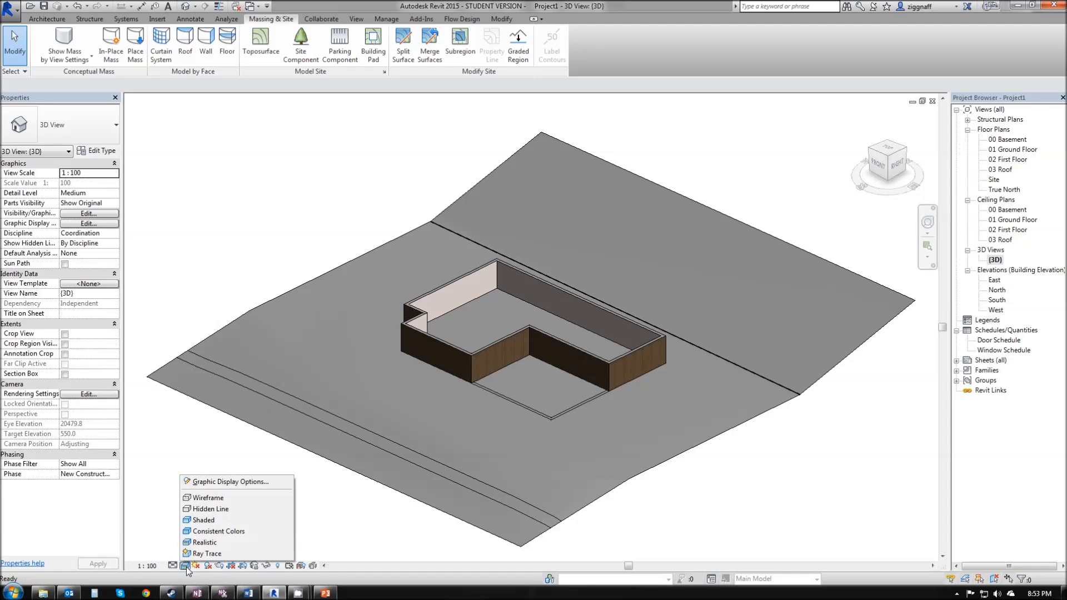
{"action": "mouse_move", "coordinate": [205, 542]}
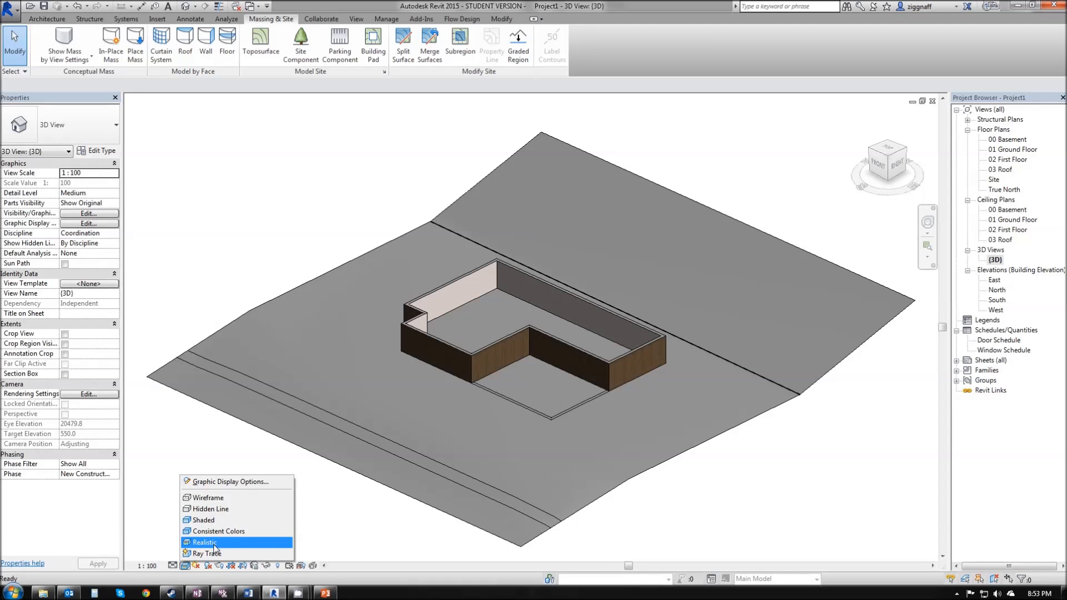
{"action": "left_click", "coordinate": [205, 542]}
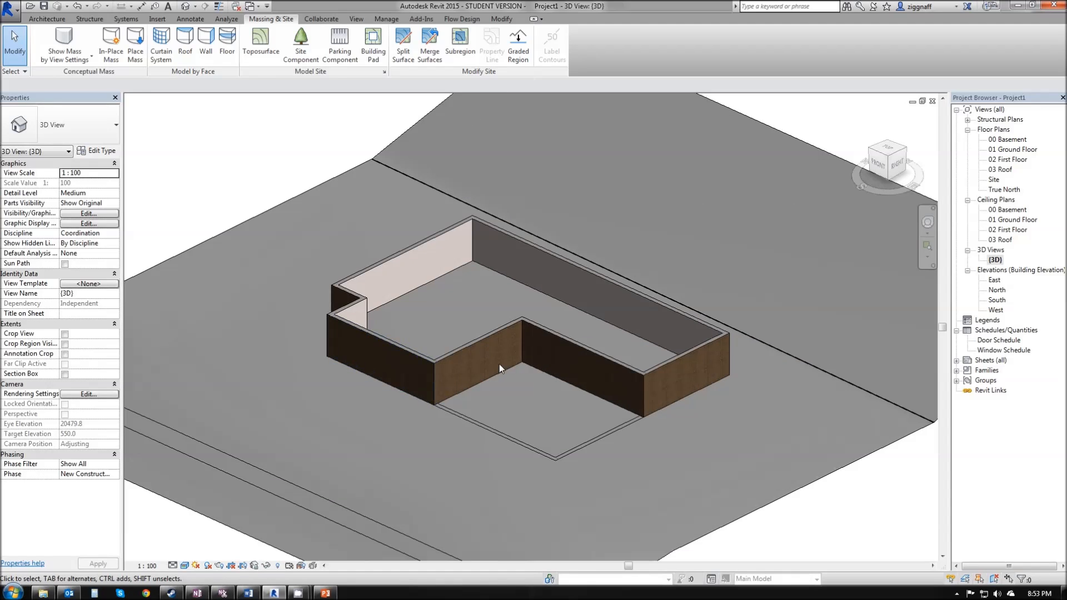
{"action": "left_click", "coordinate": [756, 513]}
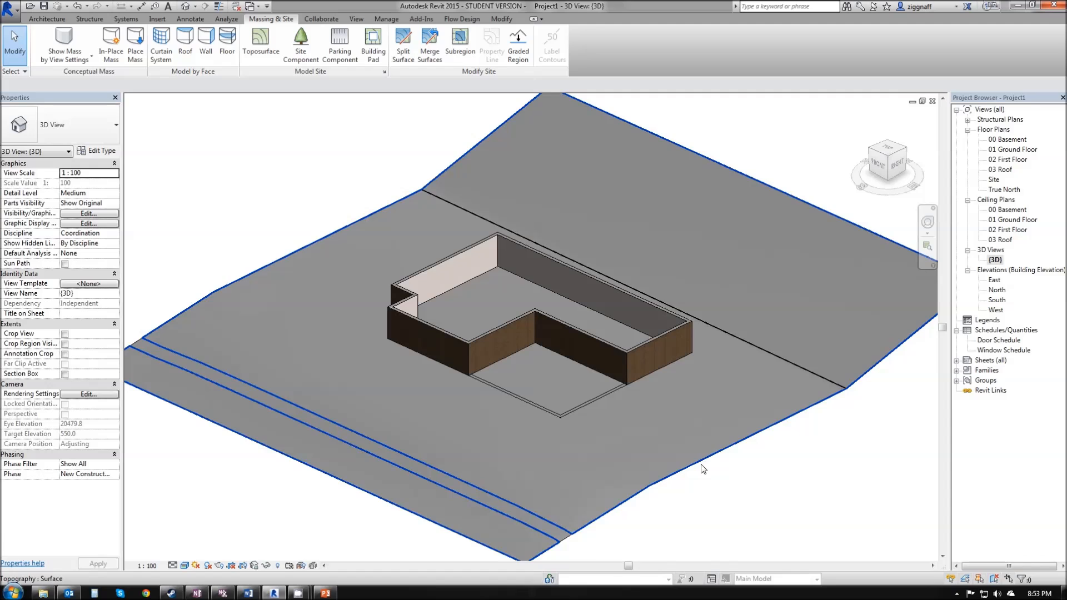
{"action": "mouse_move", "coordinate": [703, 468]}
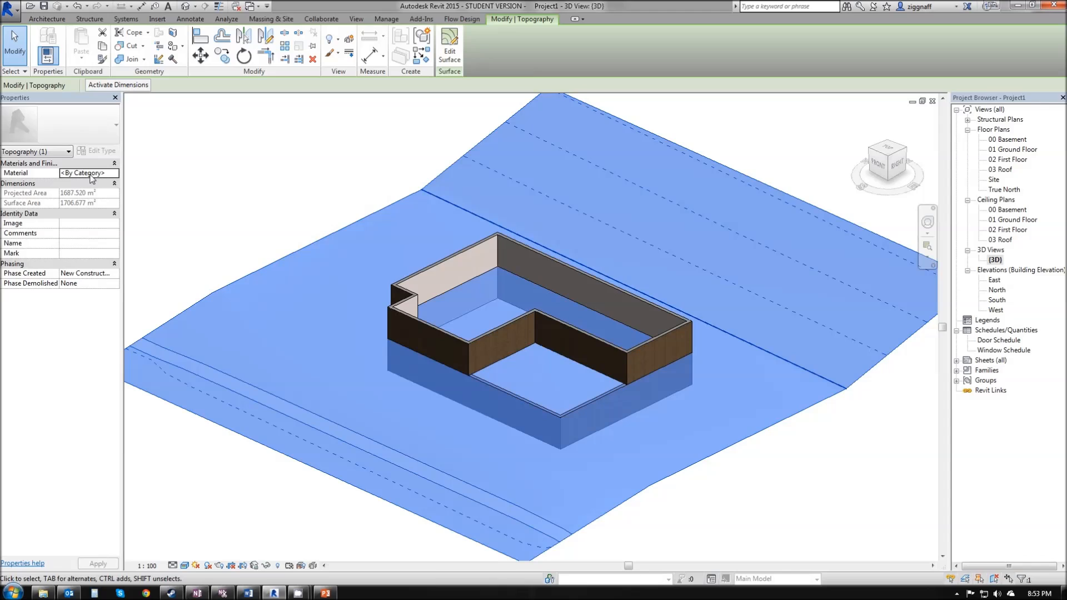
- Edit the selected toposurface's Material property and launch the Material Browser
{"action": "left_click", "coordinate": [88, 172]}
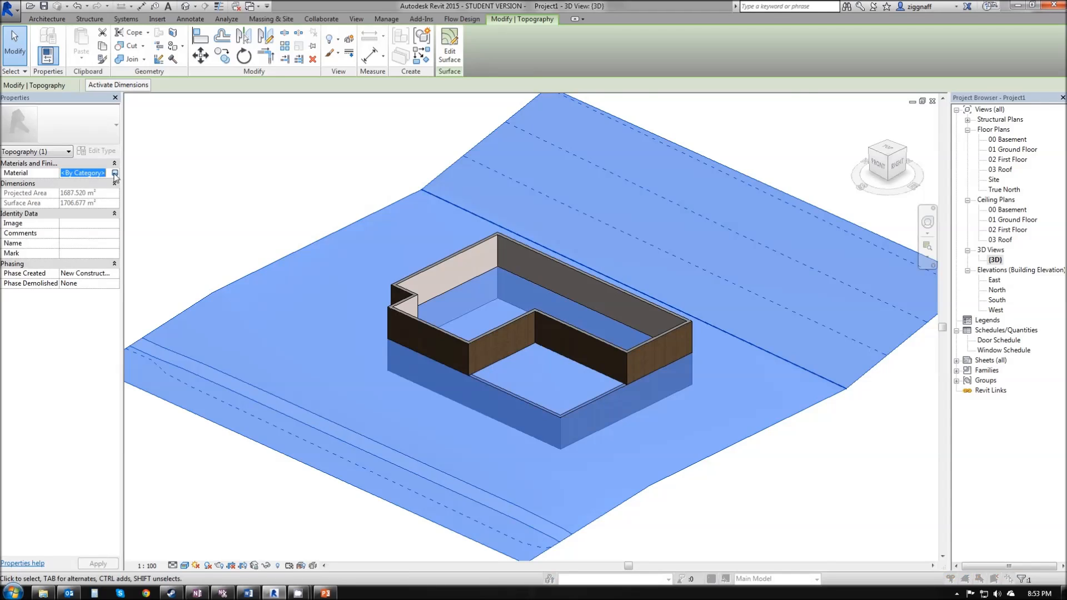
{"action": "left_click", "coordinate": [115, 173]}
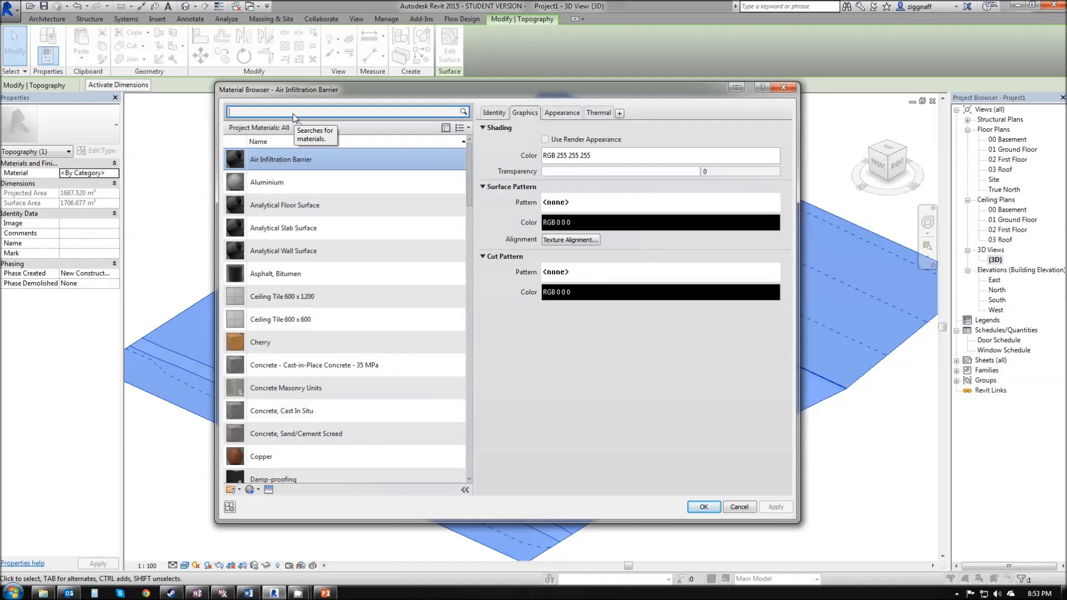
{"action": "mouse_move", "coordinate": [474, 181]}
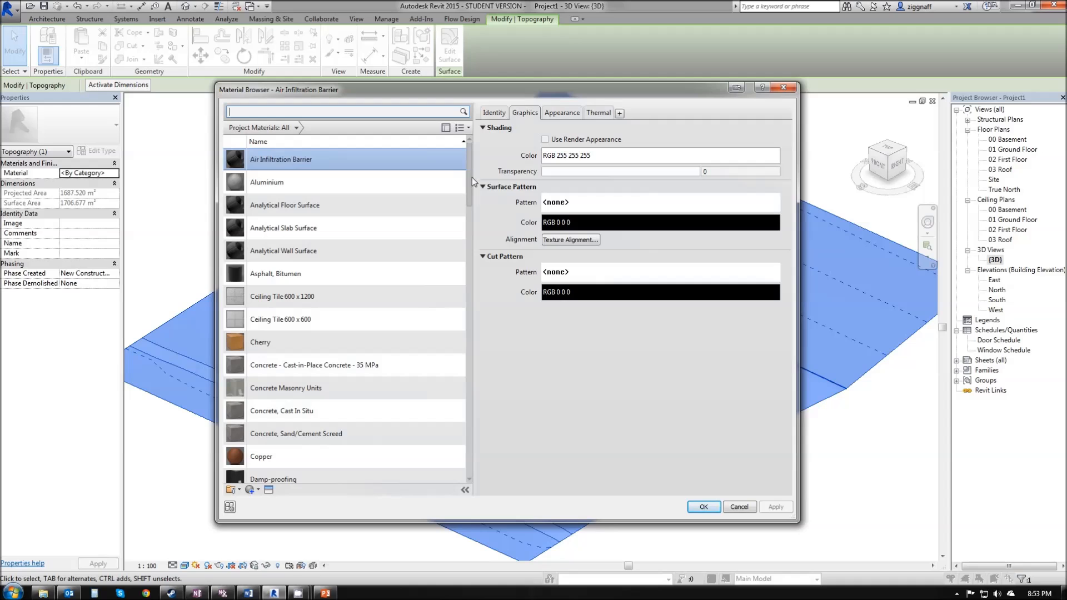
- Search the project materials for 'grass' and find no matches
{"action": "scroll", "scroll_direction": "down", "scroll_amount": 3}
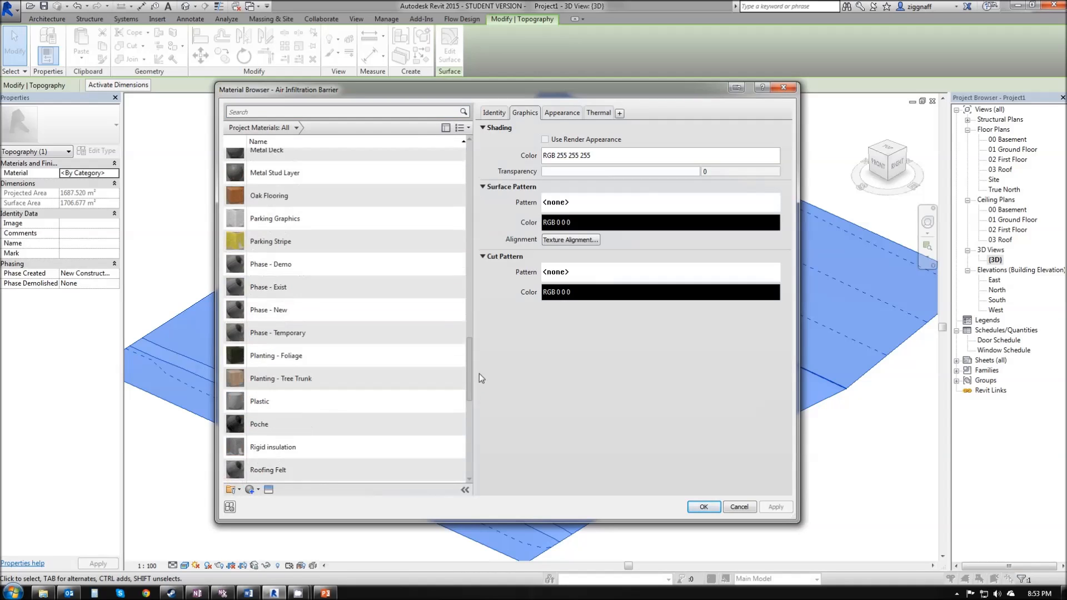
{"action": "scroll", "scroll_direction": "down", "scroll_amount": 3}
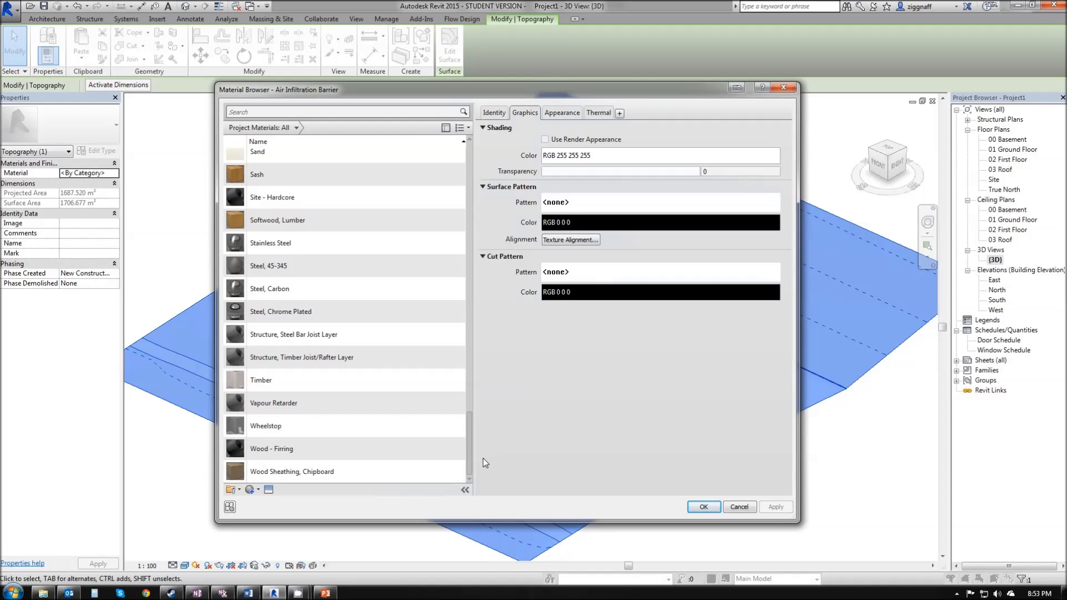
{"action": "left_click", "coordinate": [340, 111]}
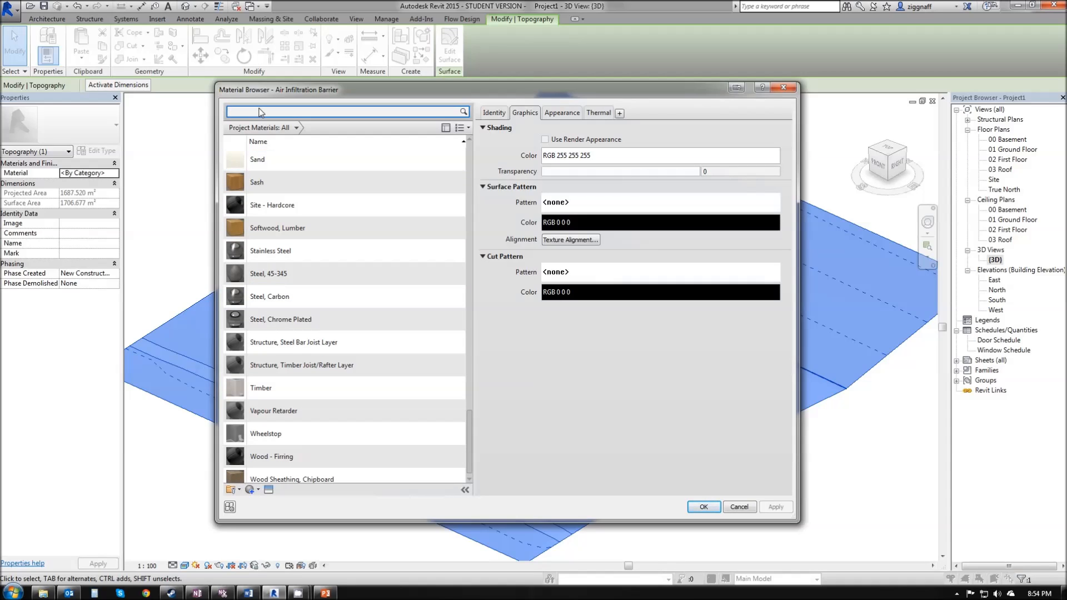
{"action": "type", "text": "grass"}
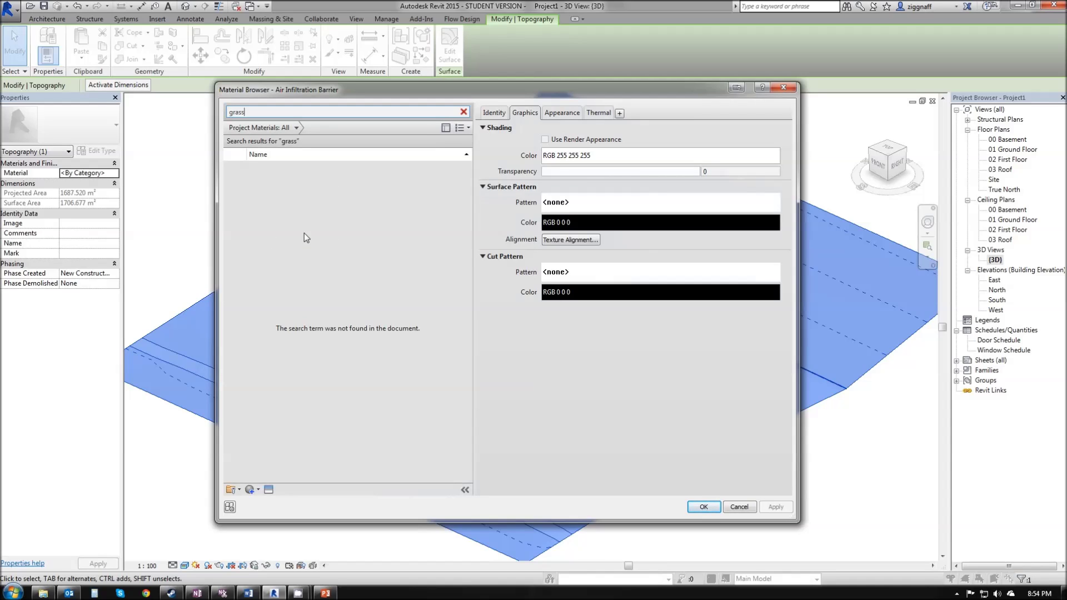
{"action": "left_click", "coordinate": [252, 489]}
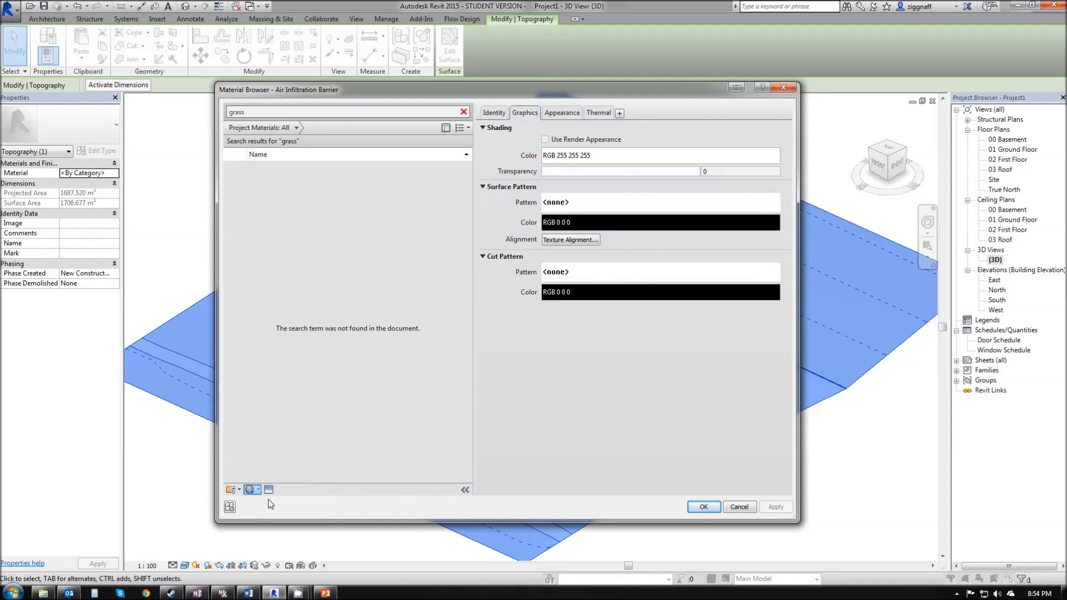
- Create 'Default New Material' and show its Appearance settings
{"action": "left_click", "coordinate": [463, 111]}
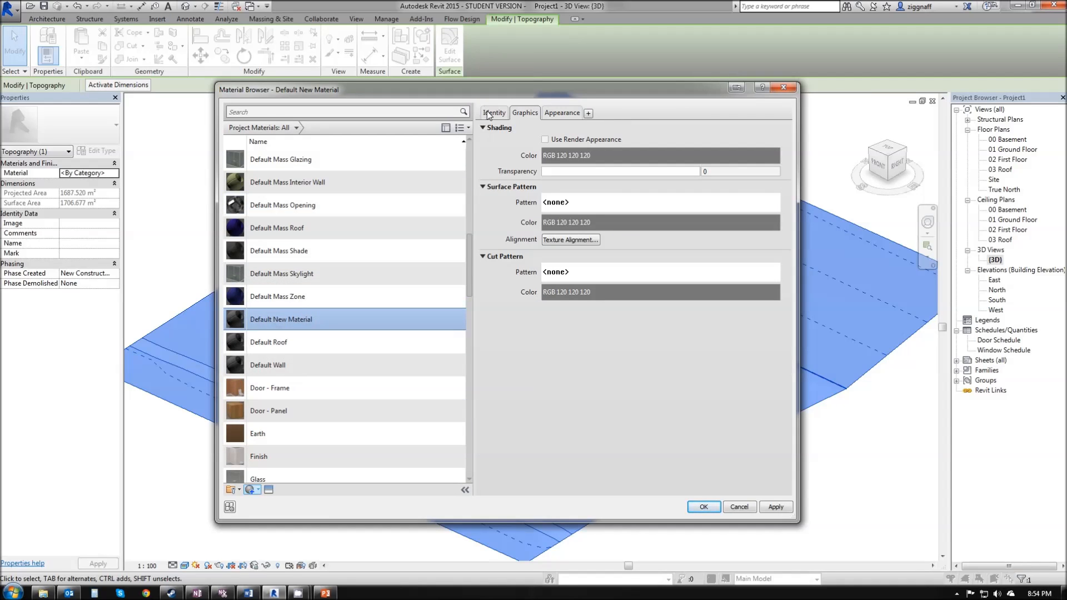
{"action": "mouse_move", "coordinate": [569, 114]}
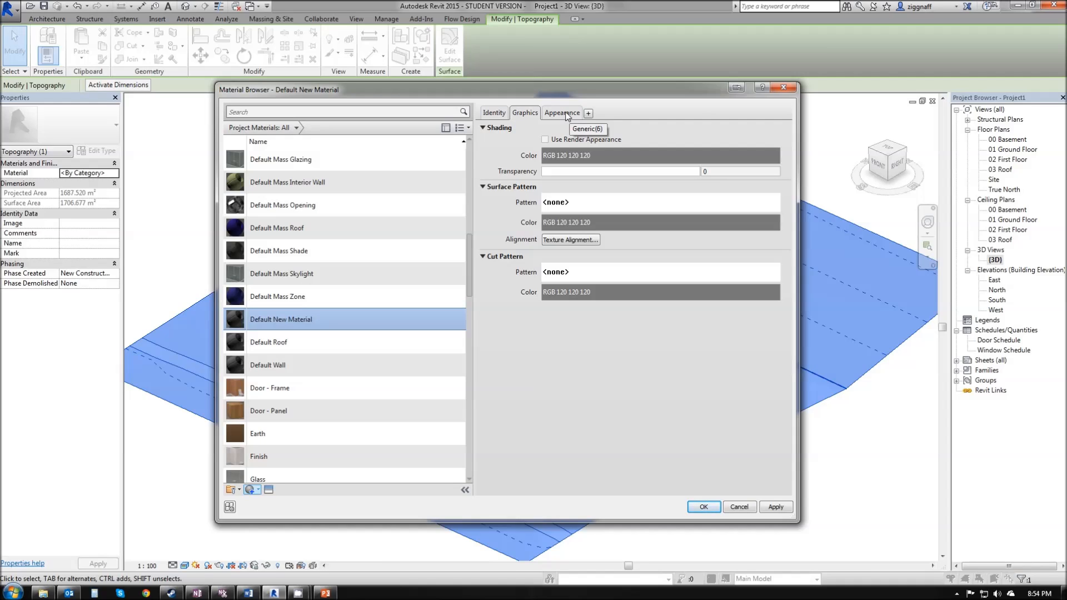
{"action": "mouse_move", "coordinate": [556, 117]}
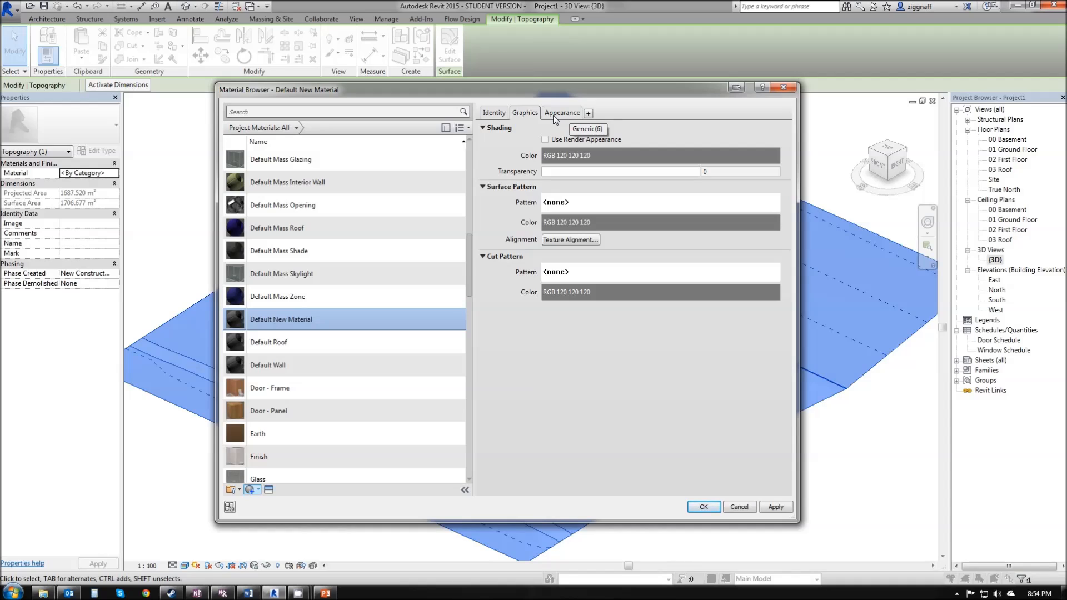
{"action": "left_click", "coordinate": [562, 112]}
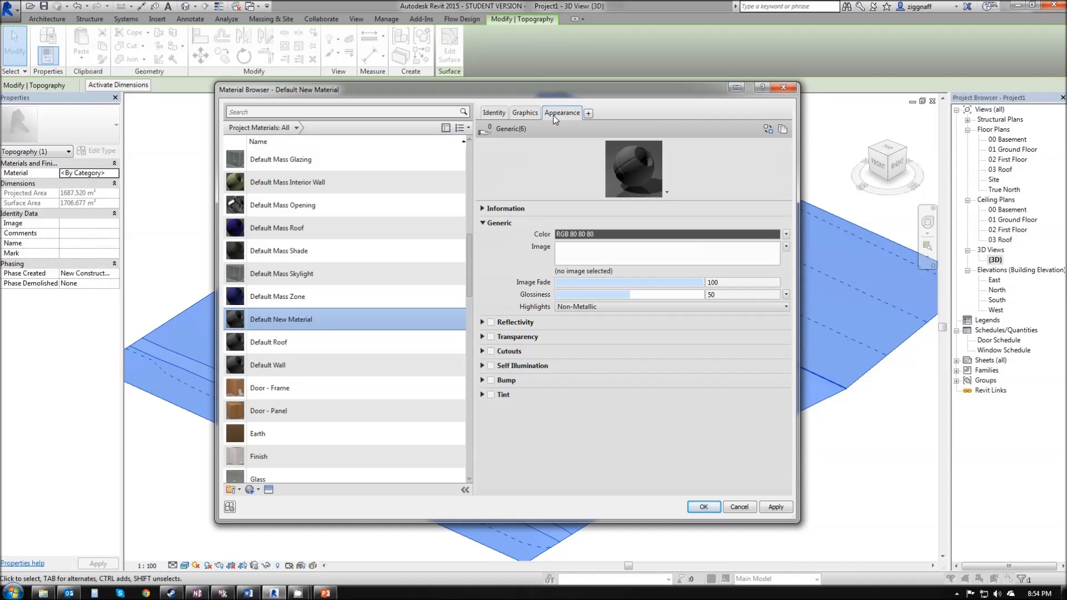
{"action": "mouse_move", "coordinate": [513, 132]}
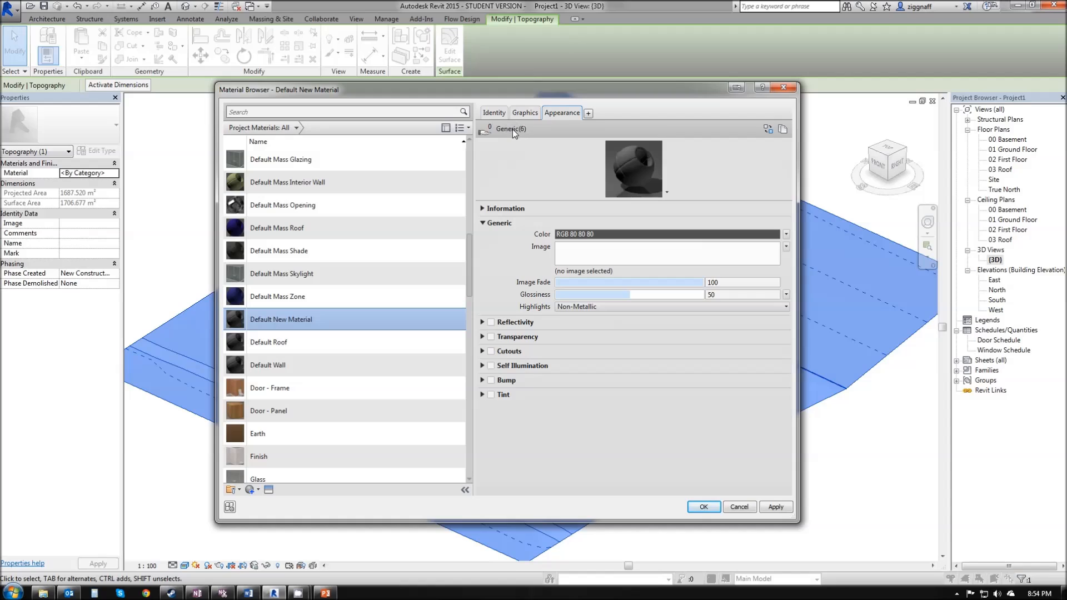
{"action": "mouse_move", "coordinate": [511, 129]}
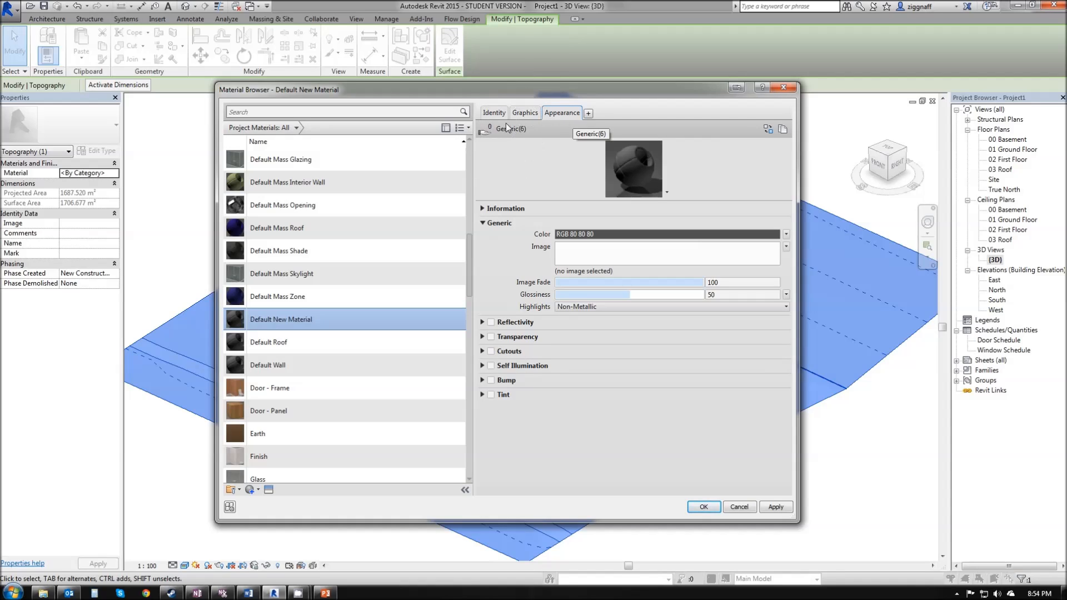
{"action": "mouse_move", "coordinate": [764, 134]}
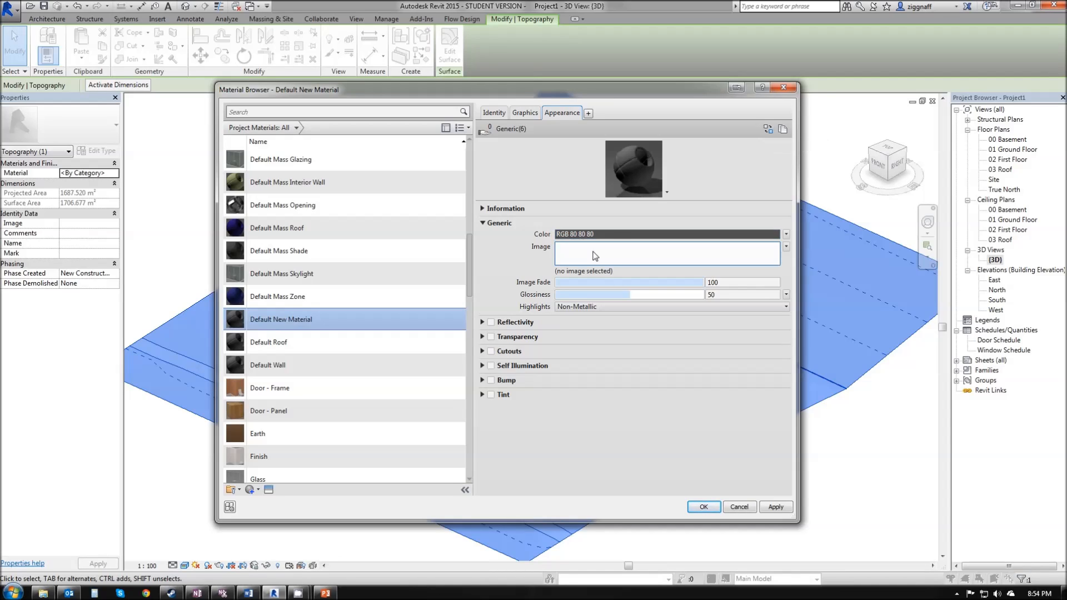
{"action": "mouse_move", "coordinate": [522, 137]}
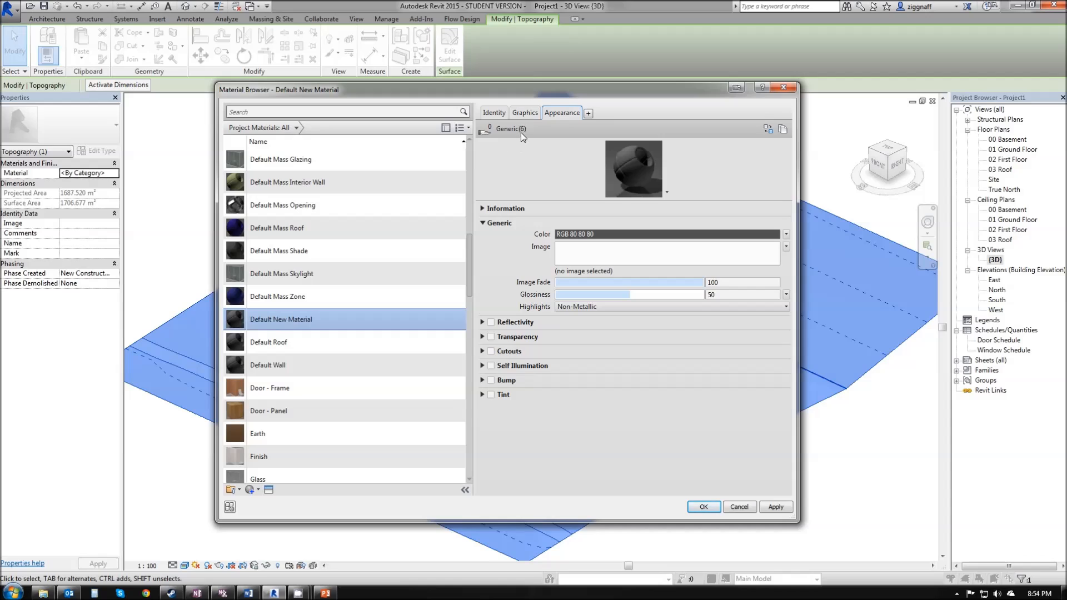
{"action": "mouse_move", "coordinate": [338, 331]}
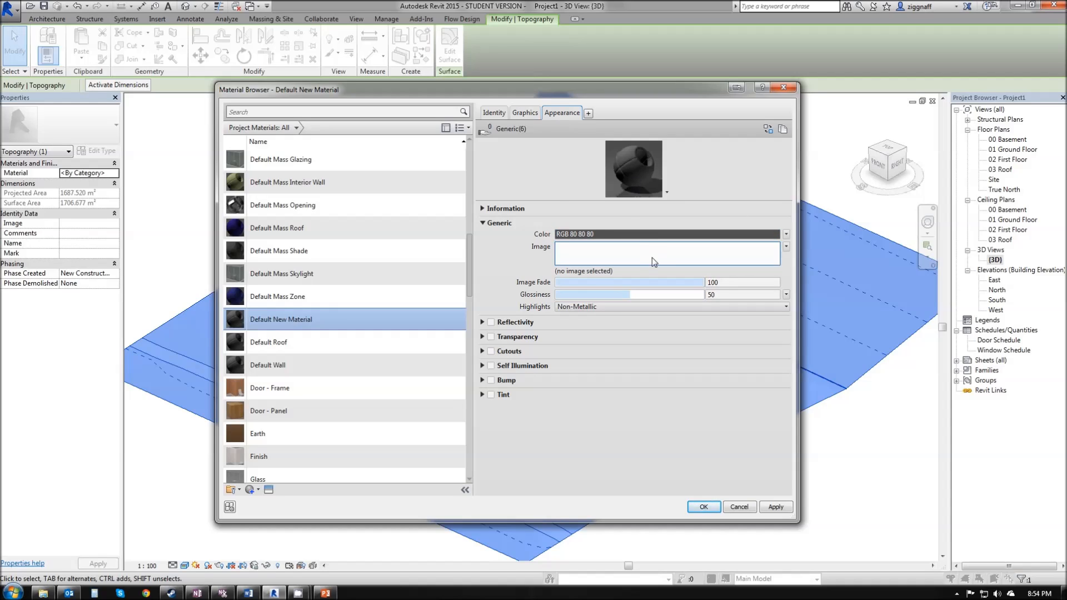
{"action": "mouse_move", "coordinate": [680, 234]}
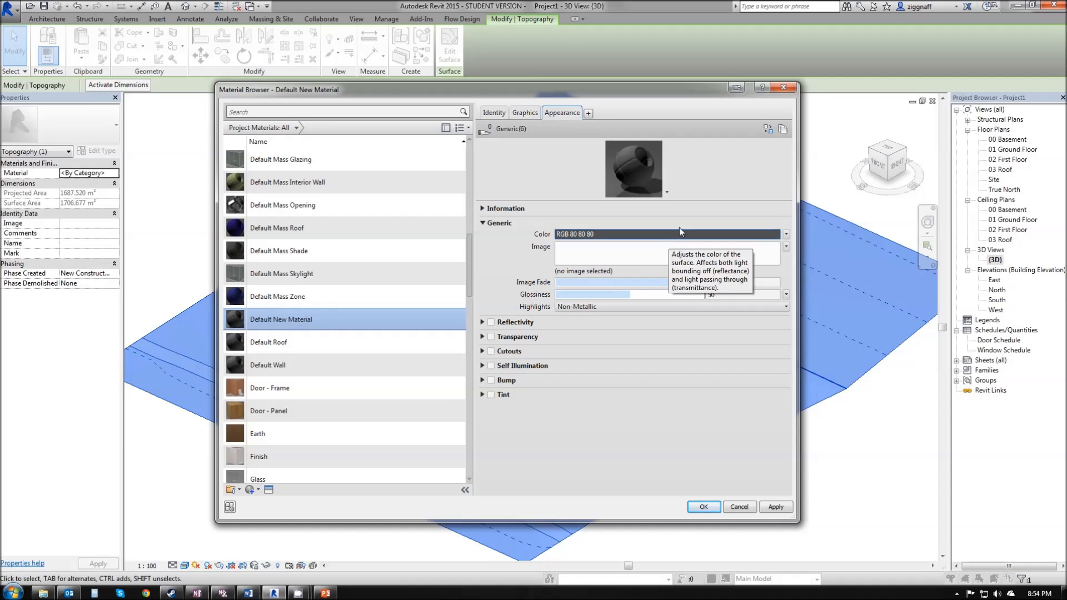
{"action": "mouse_move", "coordinate": [768, 129]}
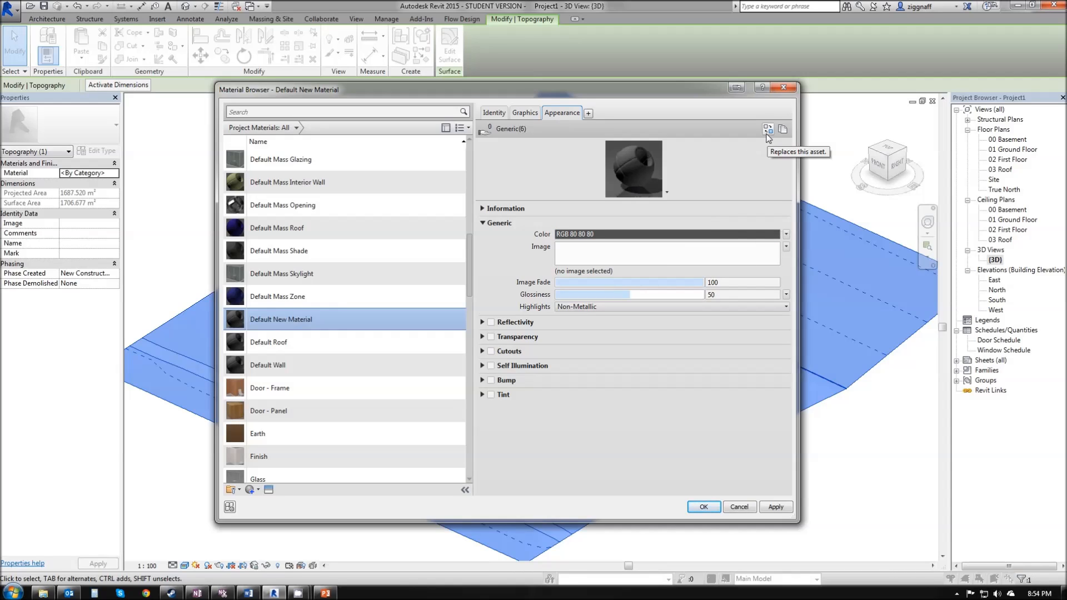
- Browse the appearance library's Sitework assets to replace the material's appearance
{"action": "left_click", "coordinate": [768, 129]}
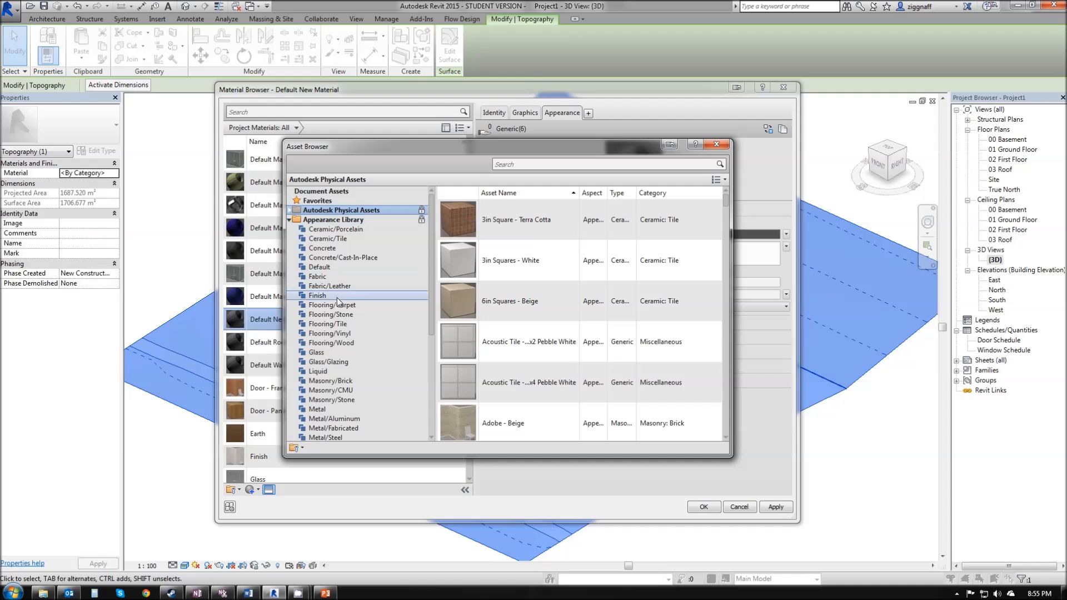
{"action": "scroll", "scroll_direction": "down", "scroll_amount": 3}
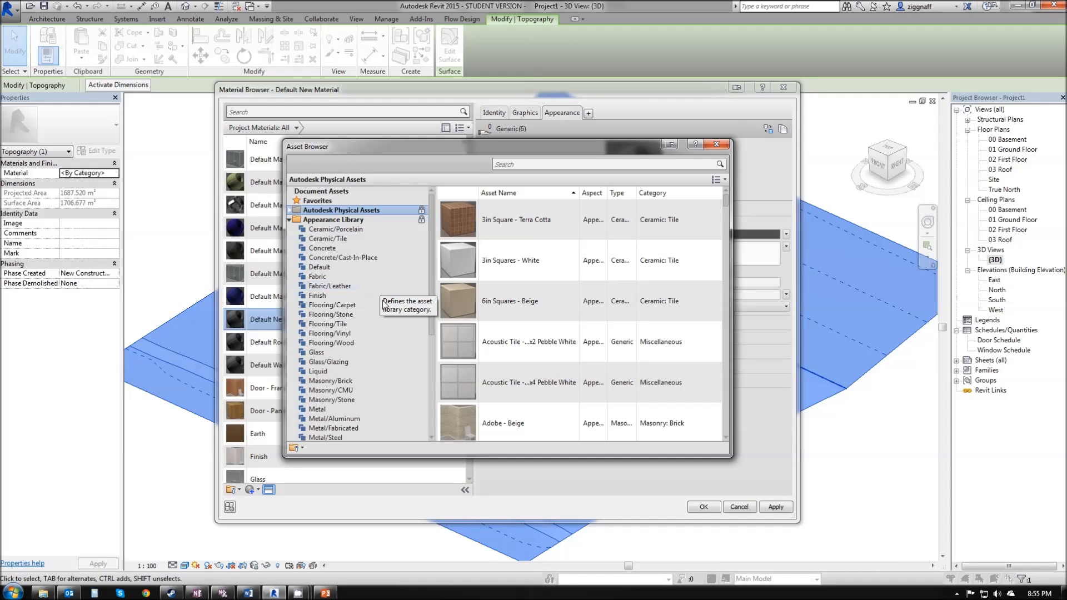
{"action": "scroll", "scroll_direction": "down", "scroll_amount": 3}
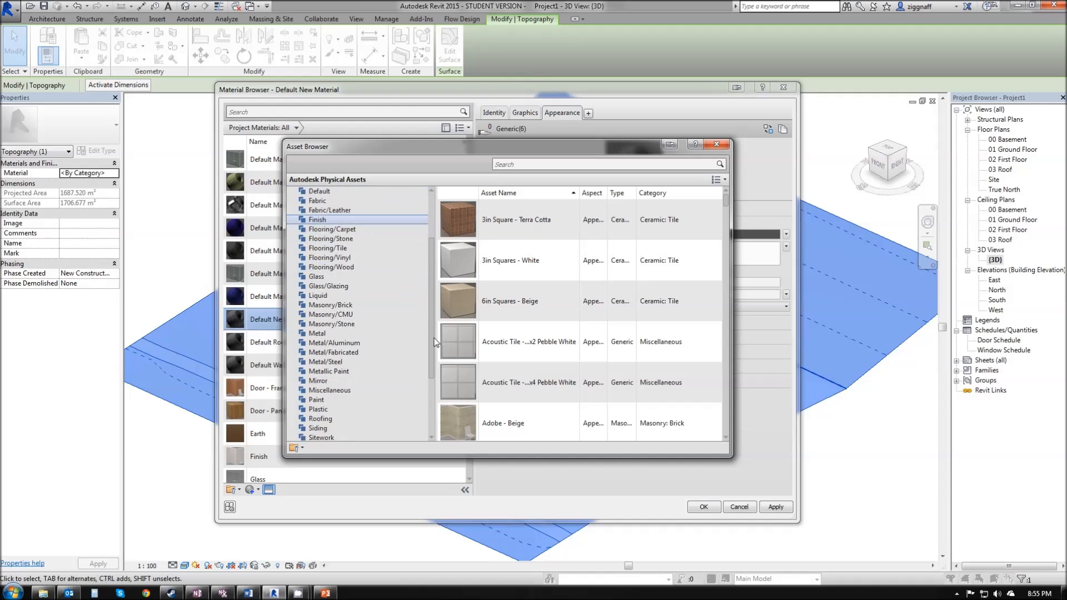
{"action": "scroll", "scroll_direction": "down", "scroll_amount": 3}
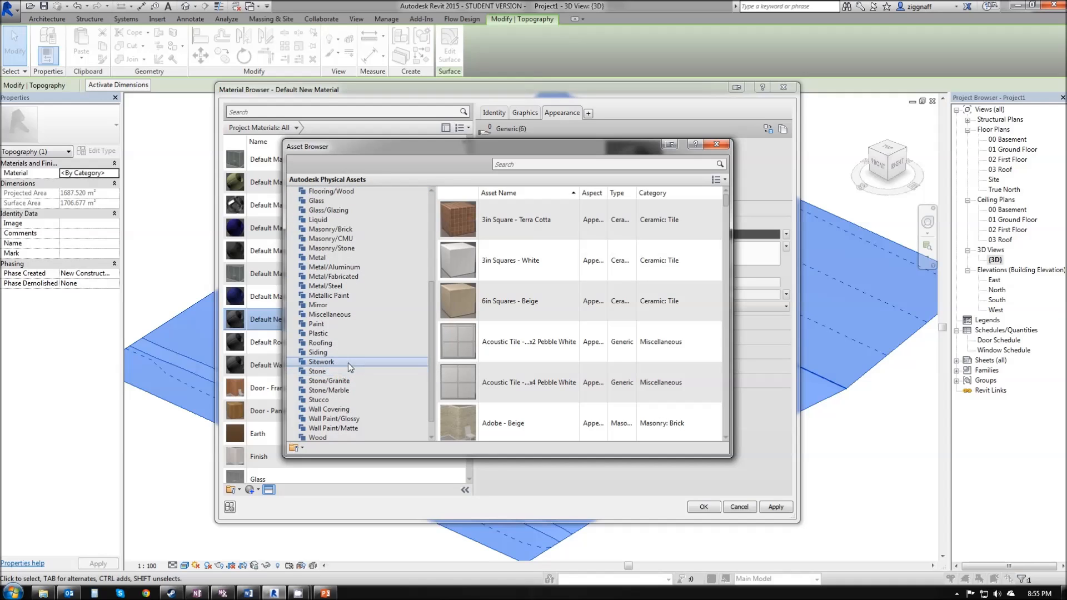
{"action": "left_click", "coordinate": [321, 361]}
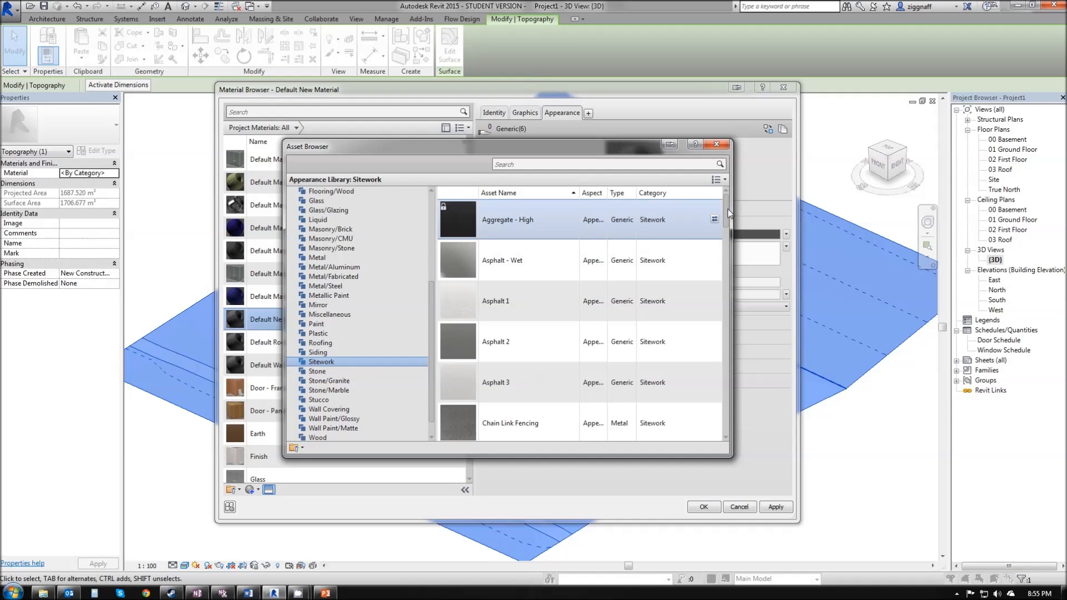
{"action": "scroll", "scroll_direction": "down", "scroll_amount": 3}
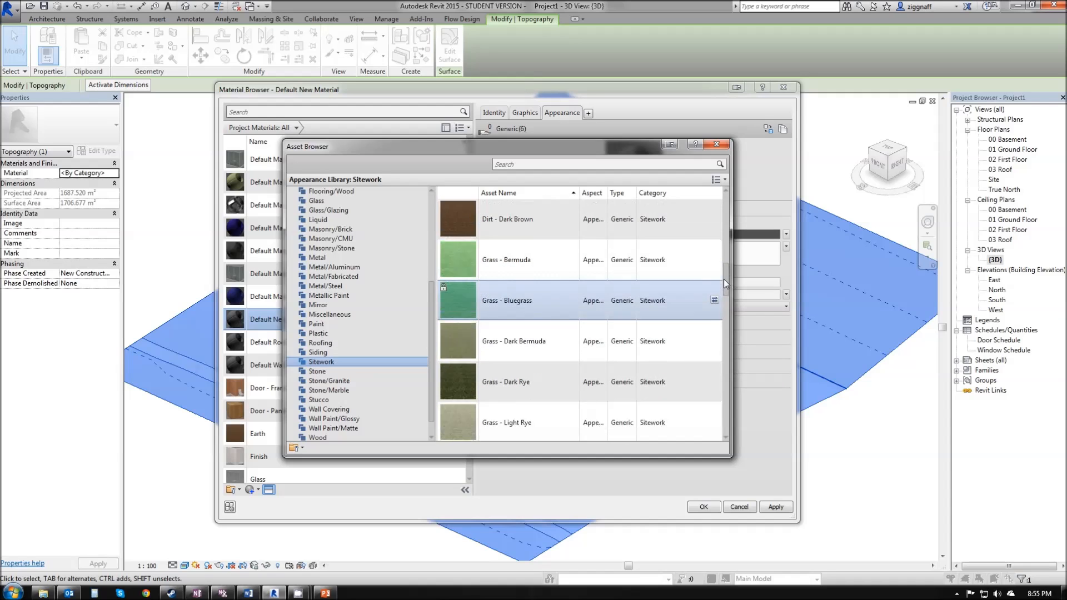
{"action": "scroll", "scroll_direction": "down", "scroll_amount": 3}
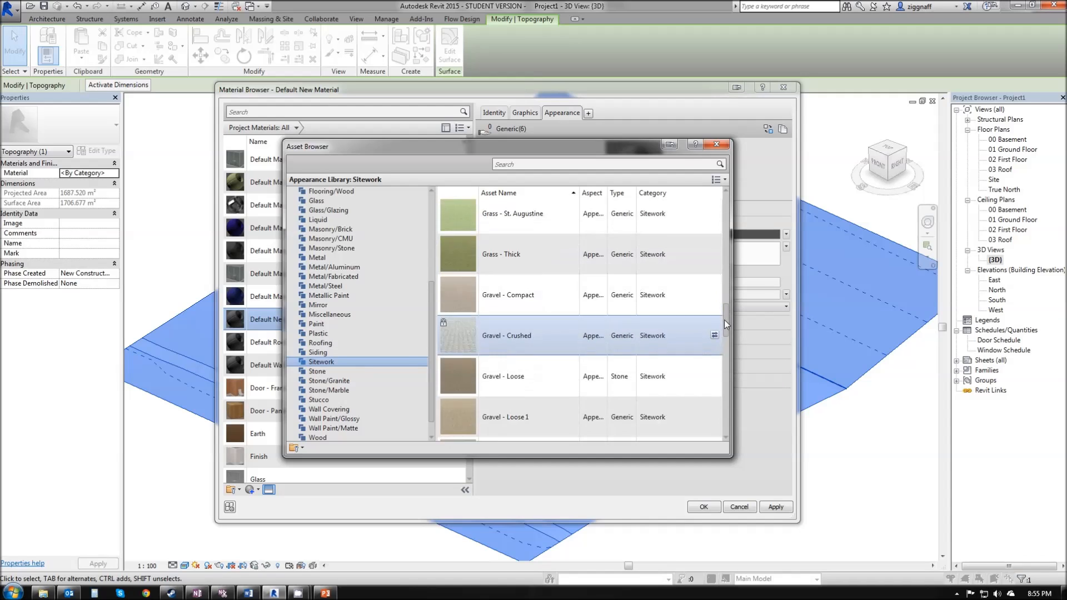
{"action": "scroll", "scroll_direction": "down", "scroll_amount": 3}
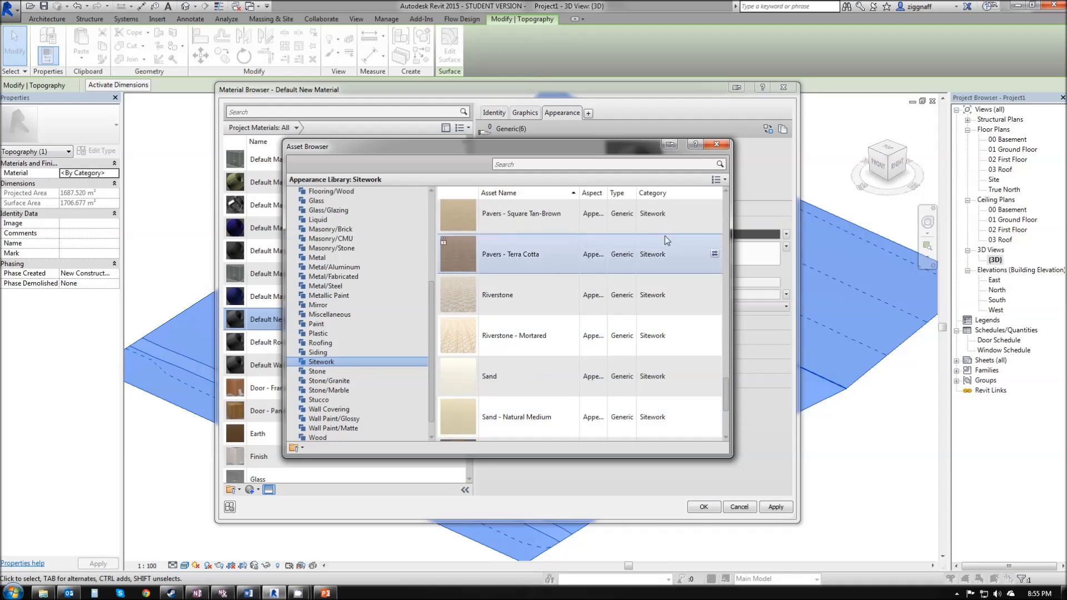
- Search the library for 'grass' and swap in the Grass - Bluegrass appearance asset
{"action": "left_click", "coordinate": [606, 164]}
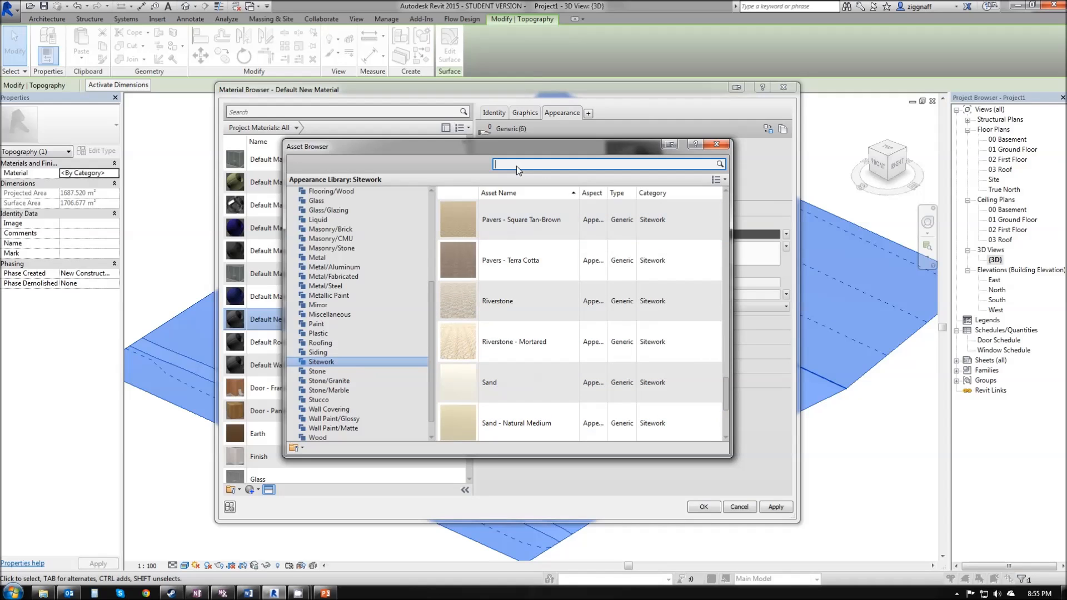
{"action": "type", "text": "grass"}
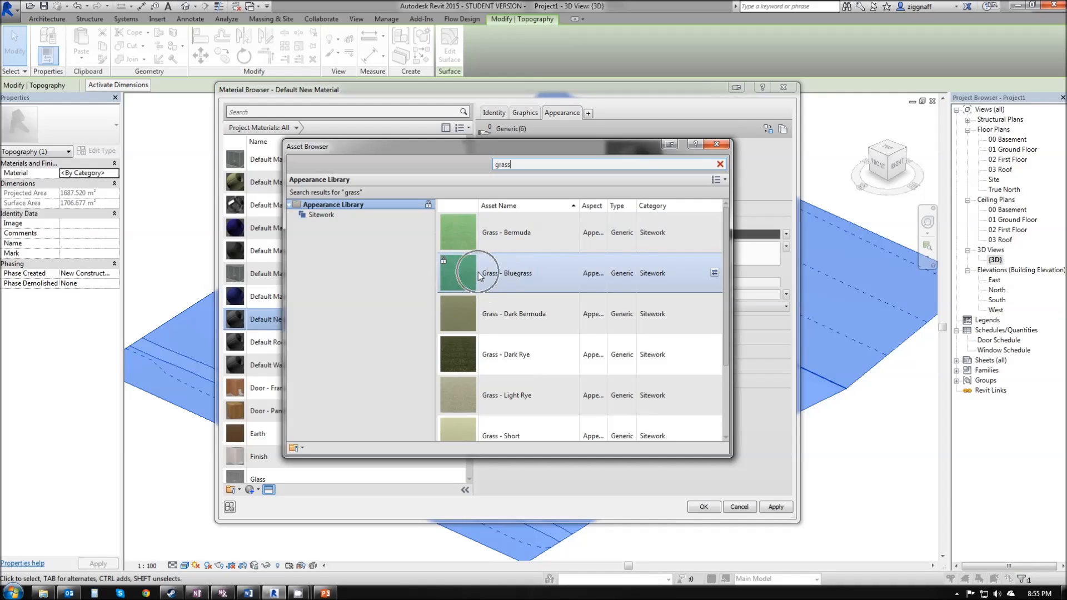
{"action": "mouse_move", "coordinate": [708, 278]}
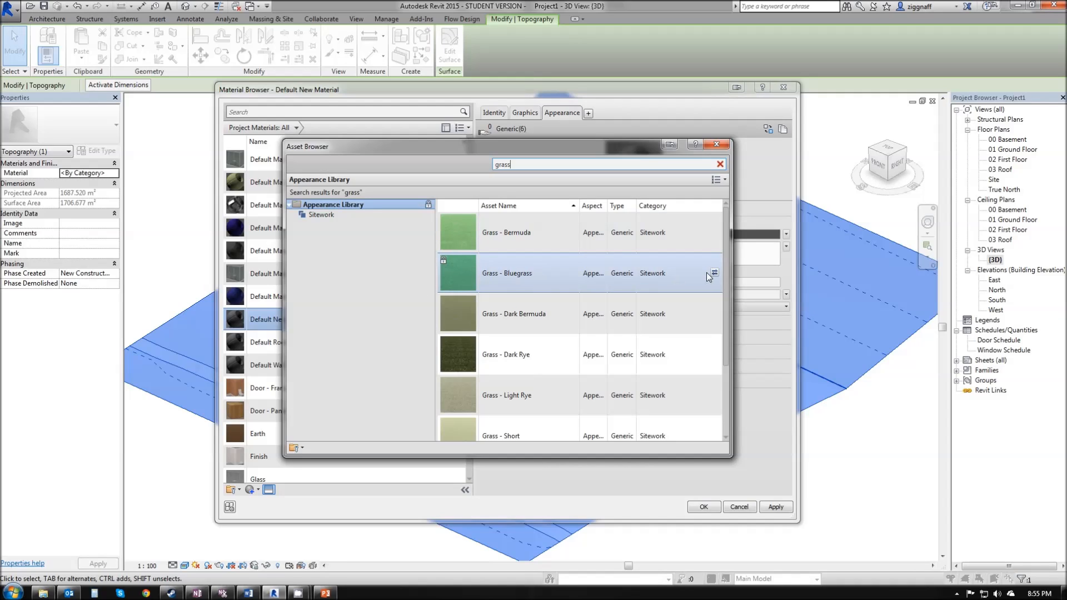
{"action": "mouse_move", "coordinate": [713, 273]}
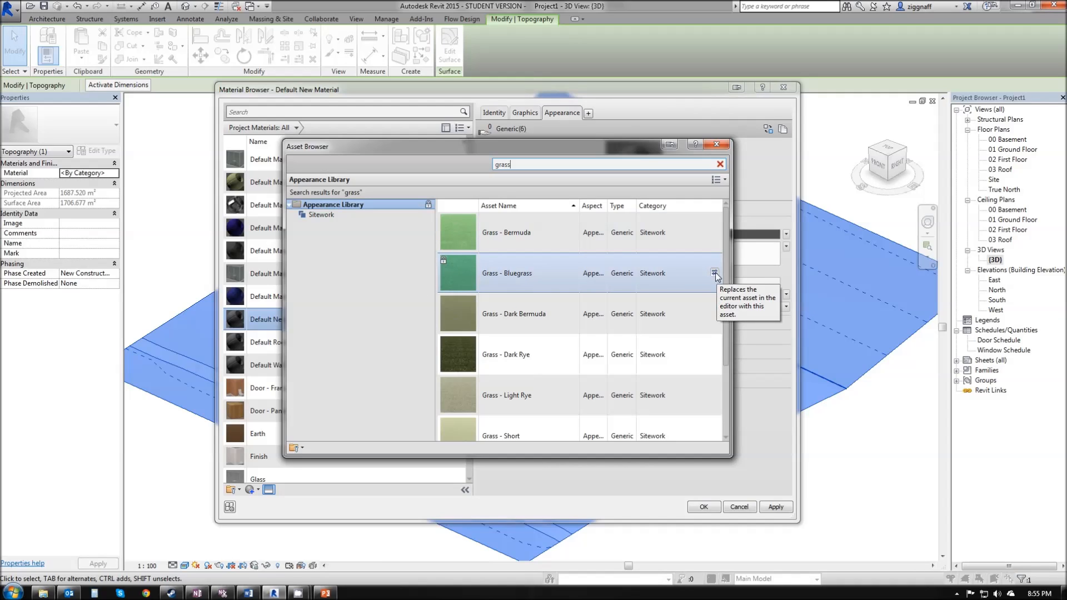
{"action": "left_click", "coordinate": [713, 273]}
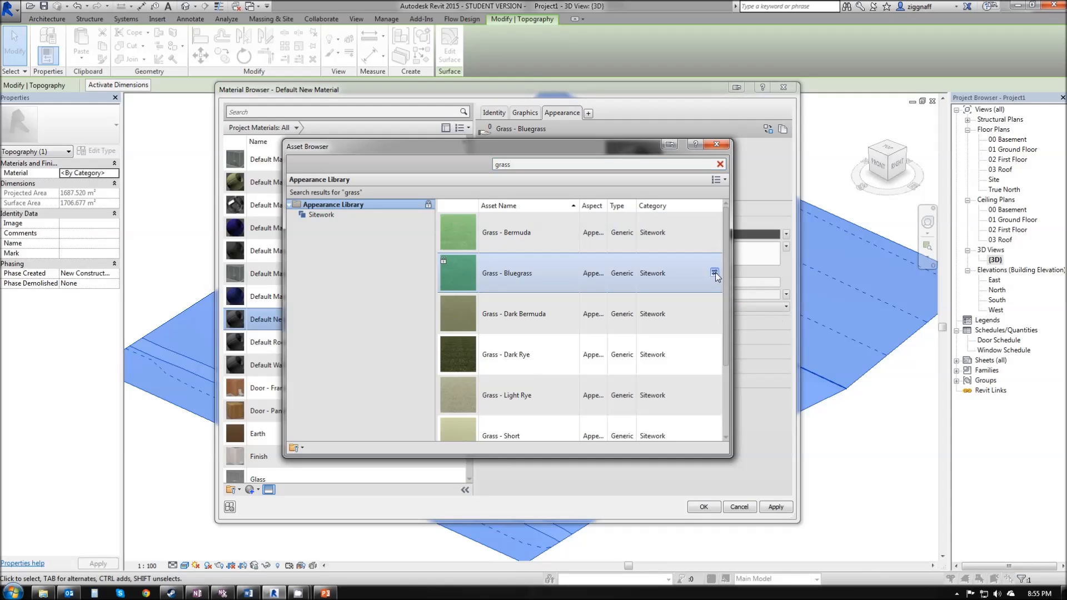
{"action": "left_click", "coordinate": [715, 274]}
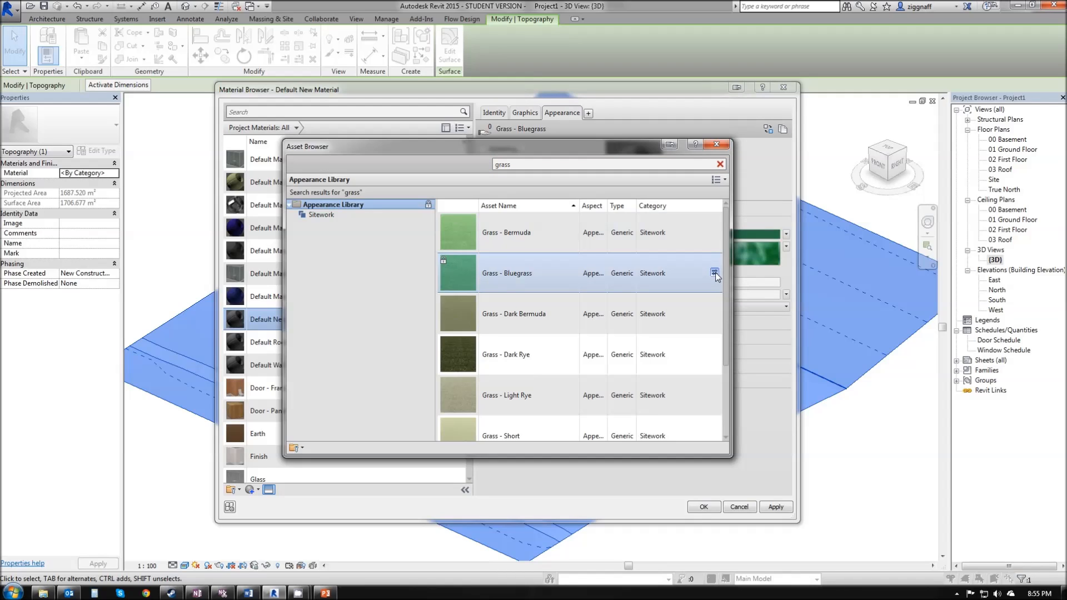
{"action": "left_click", "coordinate": [714, 273]}
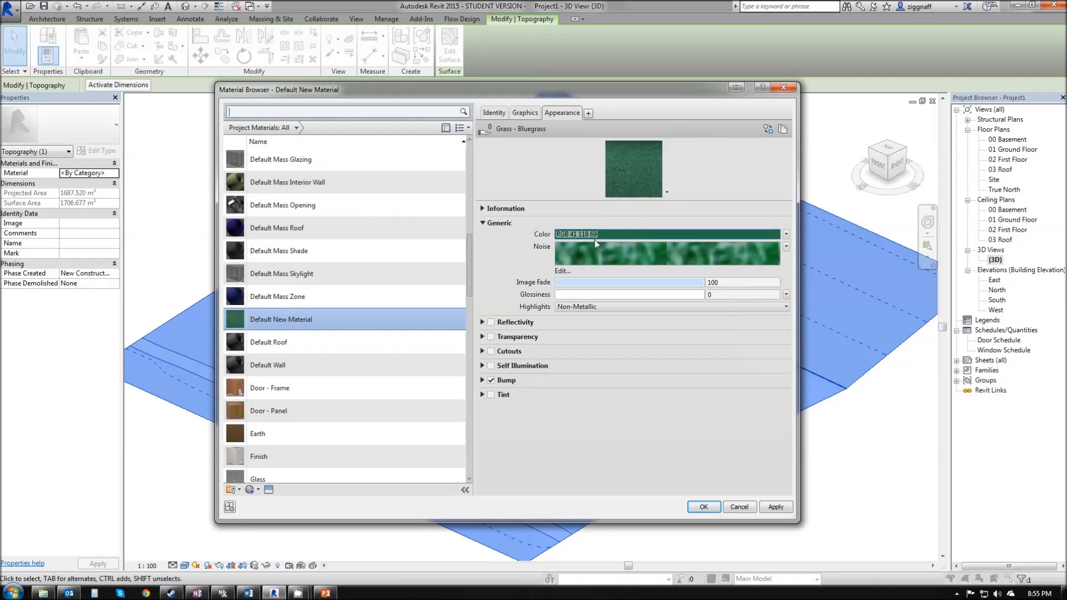
{"action": "mouse_move", "coordinate": [632, 262]}
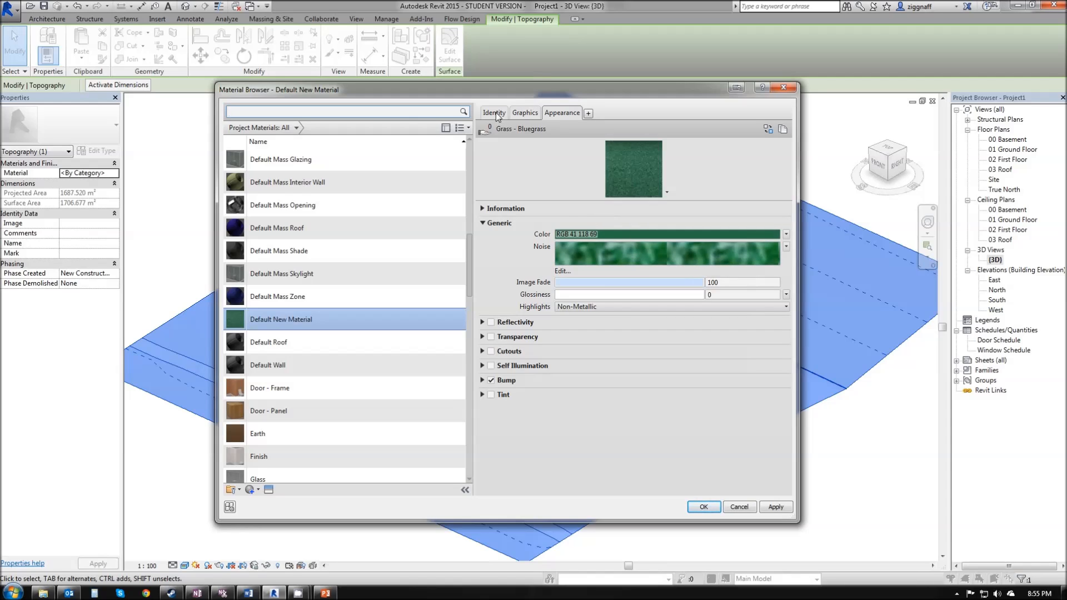
- Name the new material 'Grass - Bluegrass' on its Identity details
{"action": "left_click", "coordinate": [493, 114]}
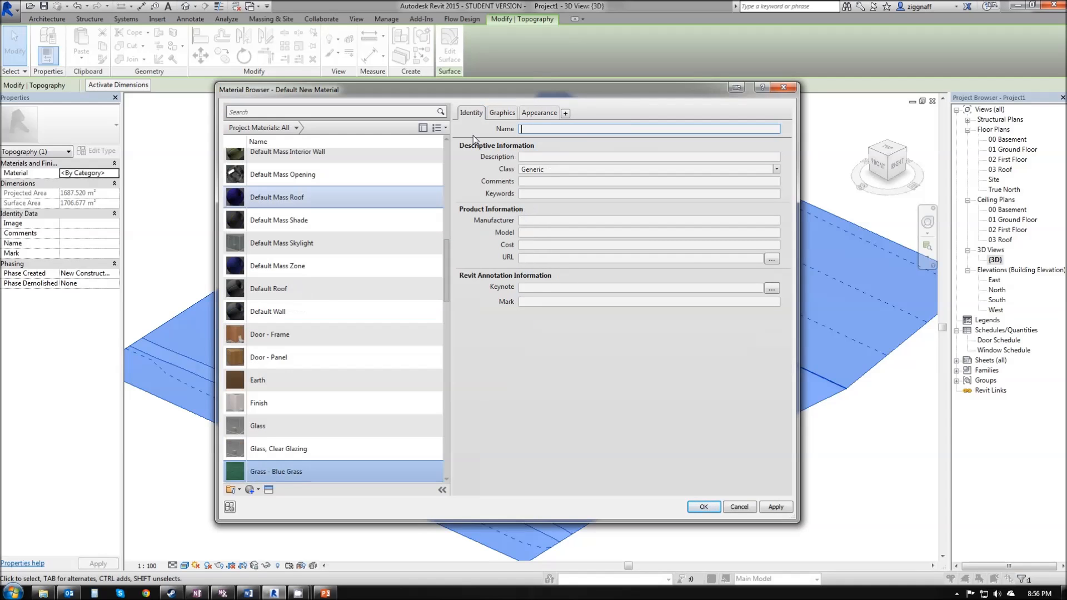
{"action": "type", "text": "Grass"}
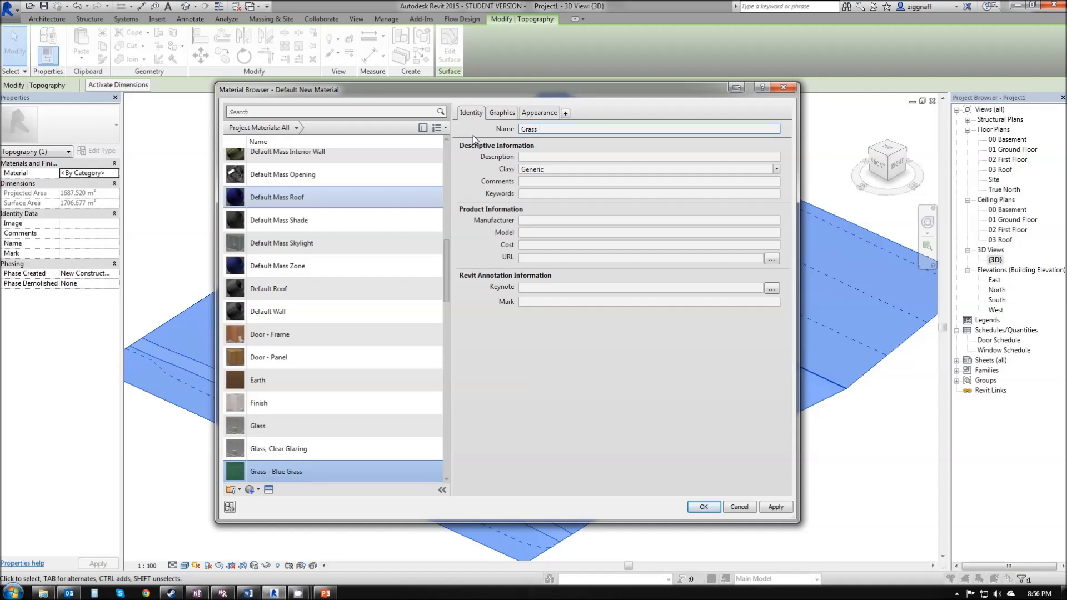
{"action": "type", "text": "- Bluegra"}
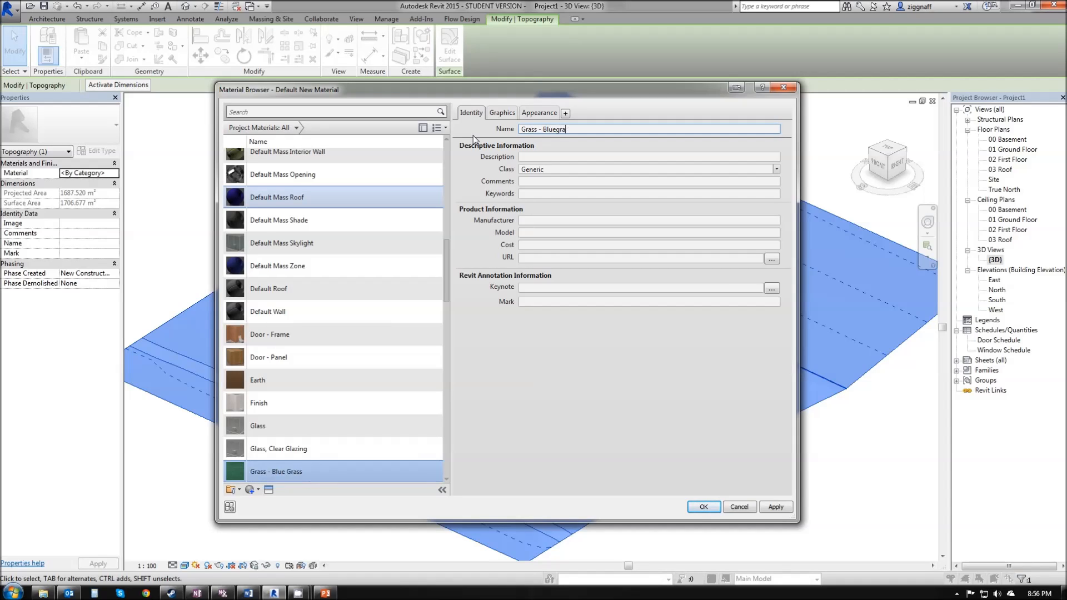
{"action": "type", "text": "ss"}
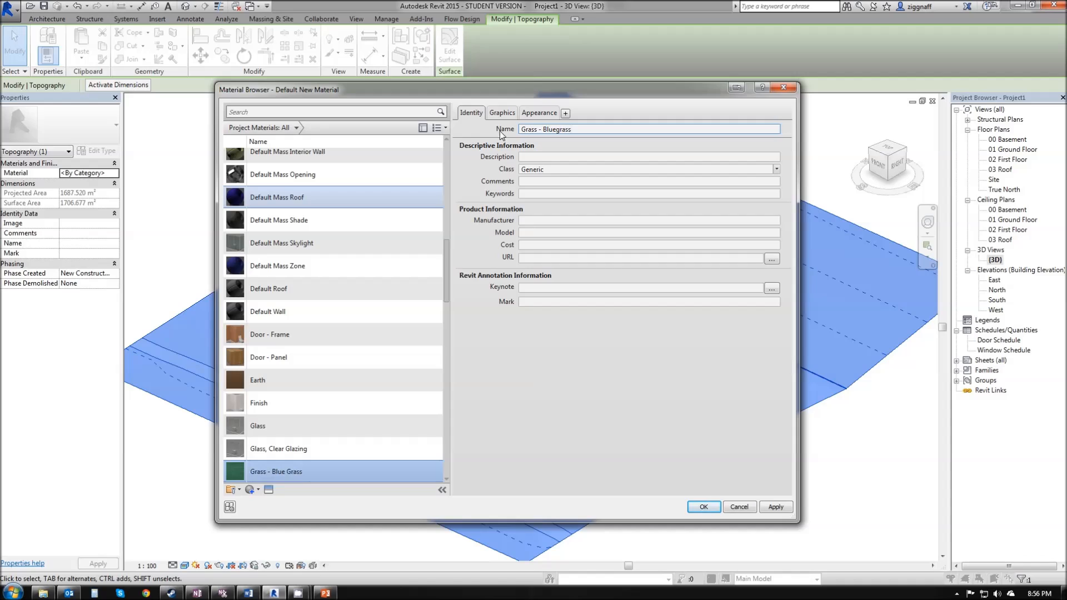
{"action": "left_click", "coordinate": [502, 113]}
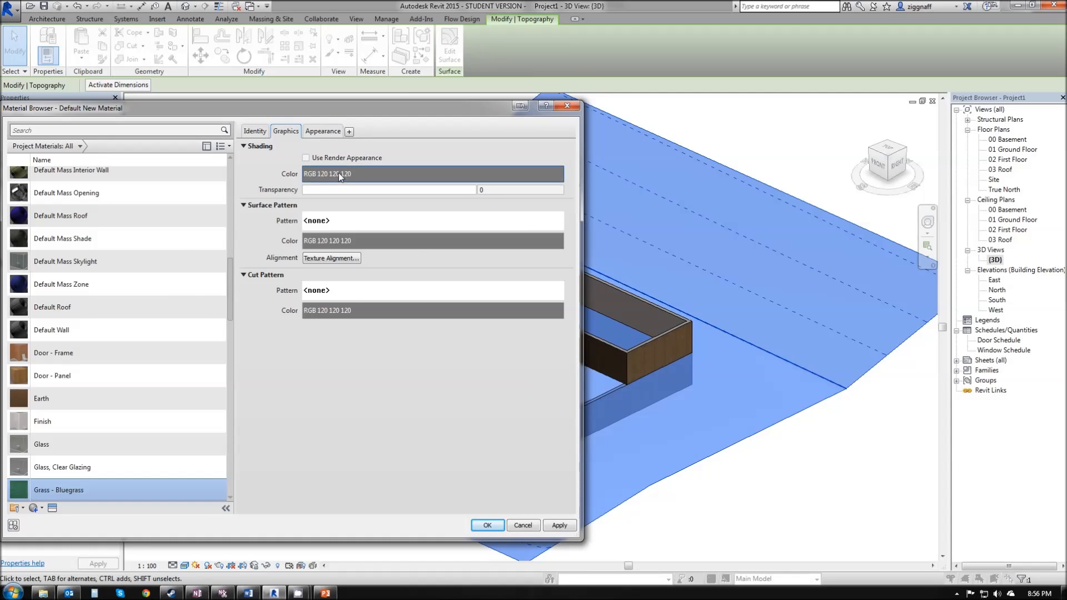
- Tick Use Render Appearance for the material's shading and apply it to the toposurface
{"action": "left_click", "coordinate": [431, 173]}
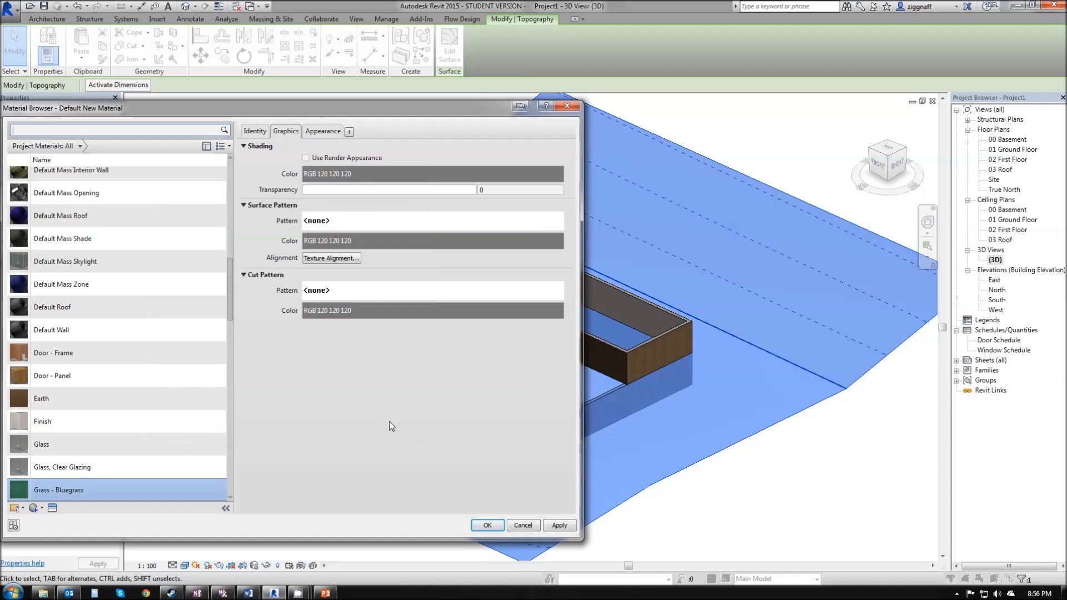
{"action": "left_click", "coordinate": [306, 157]}
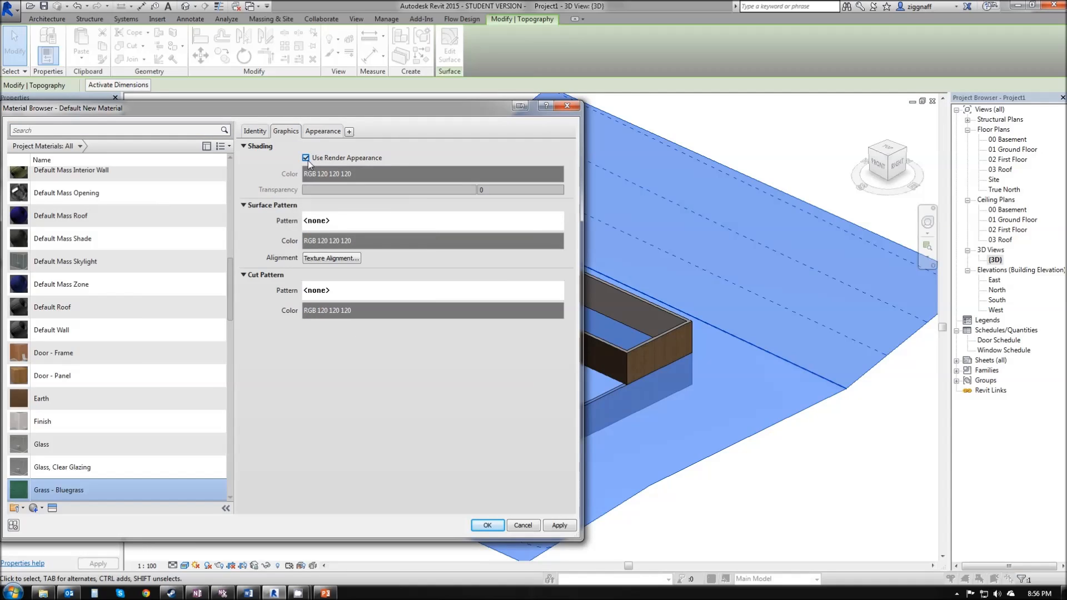
{"action": "left_click", "coordinate": [433, 173]}
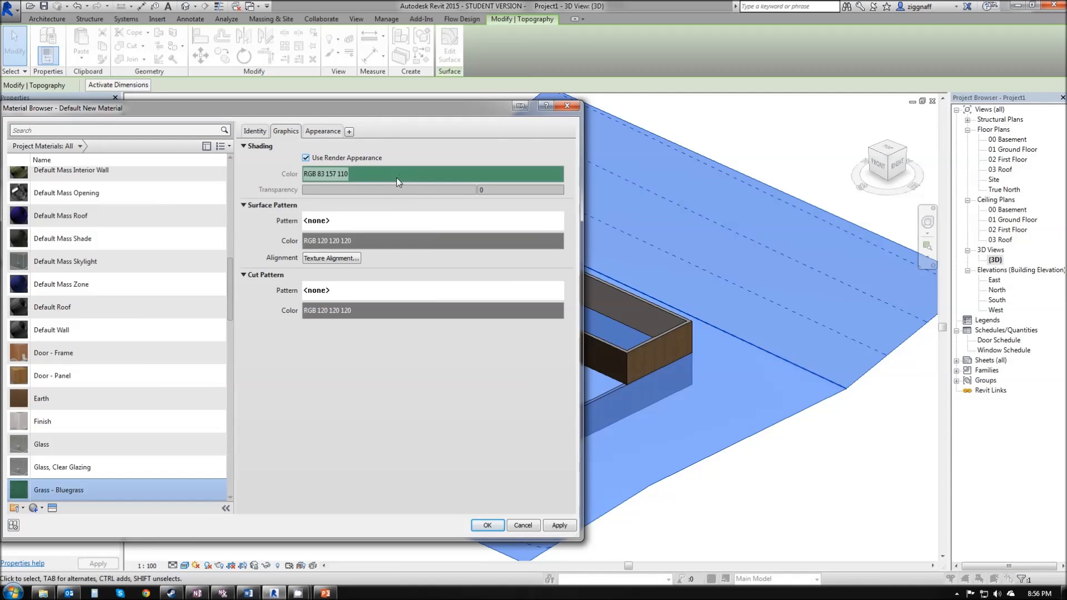
{"action": "mouse_move", "coordinate": [392, 184]}
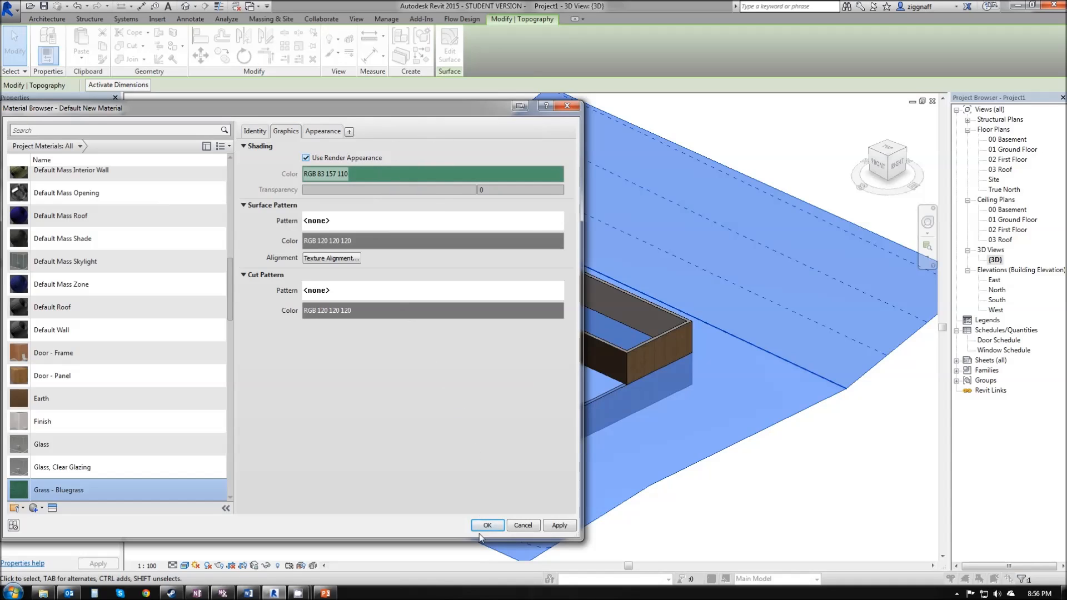
{"action": "left_click", "coordinate": [487, 525]}
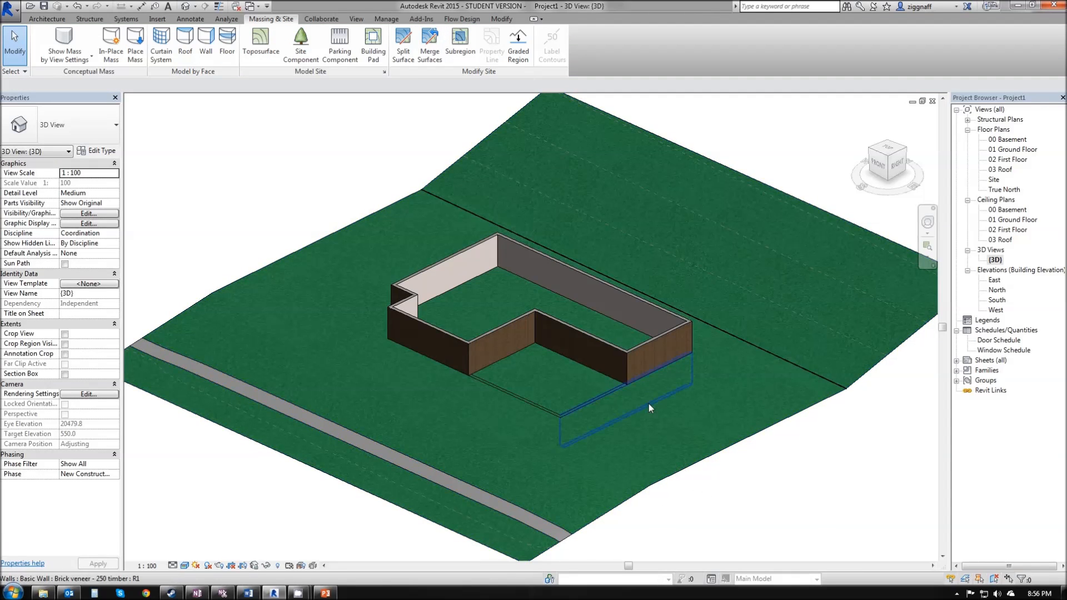
- Select the footpath subregion strip in the 3D view
{"action": "left_click", "coordinate": [695, 519]}
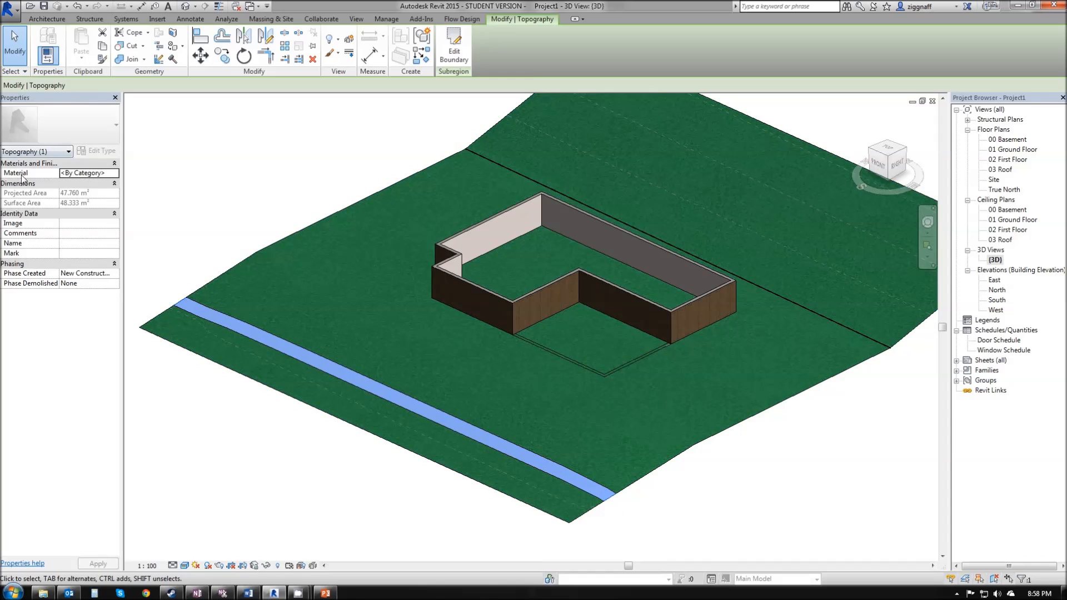
- Search 'conc' and assign Concrete - Cast-in-Place Concrete - 35 MPa to the footpath subregion
{"action": "left_click", "coordinate": [88, 173]}
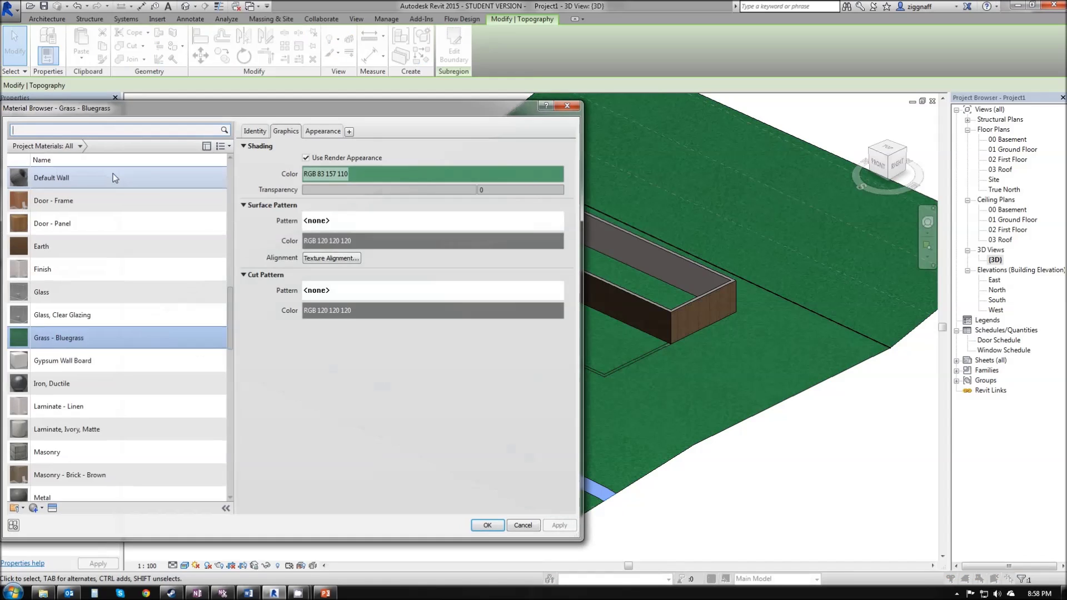
{"action": "left_click", "coordinate": [119, 130]}
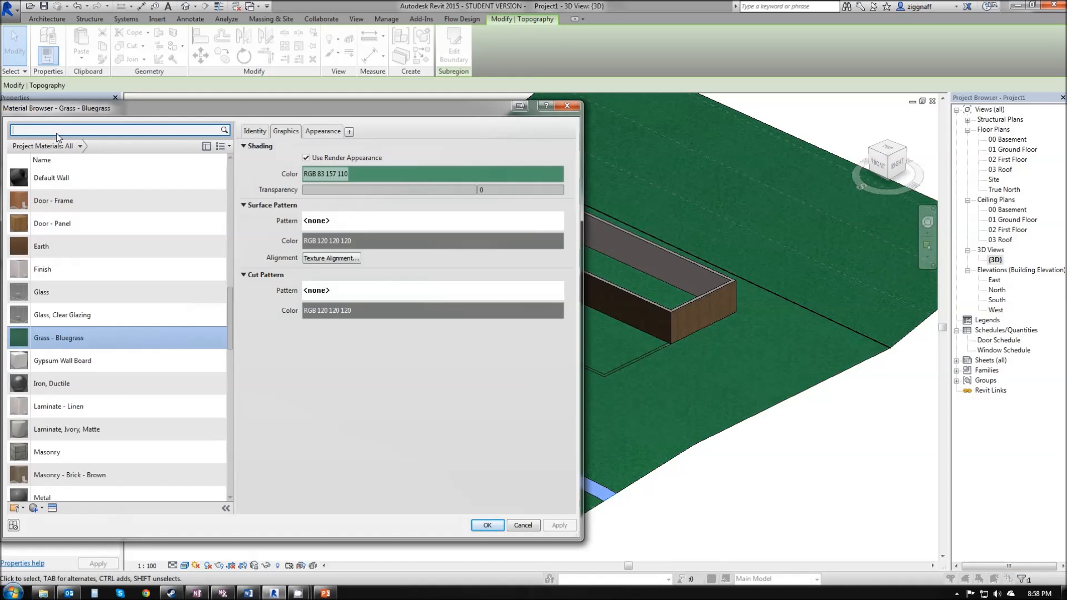
{"action": "type", "text": "con"}
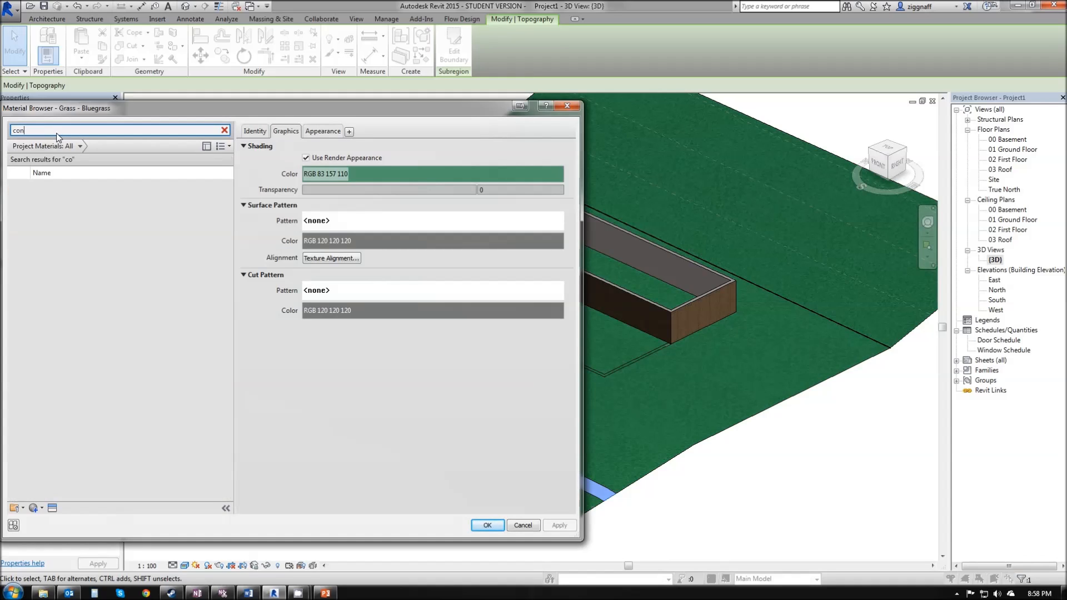
{"action": "type", "text": "c"}
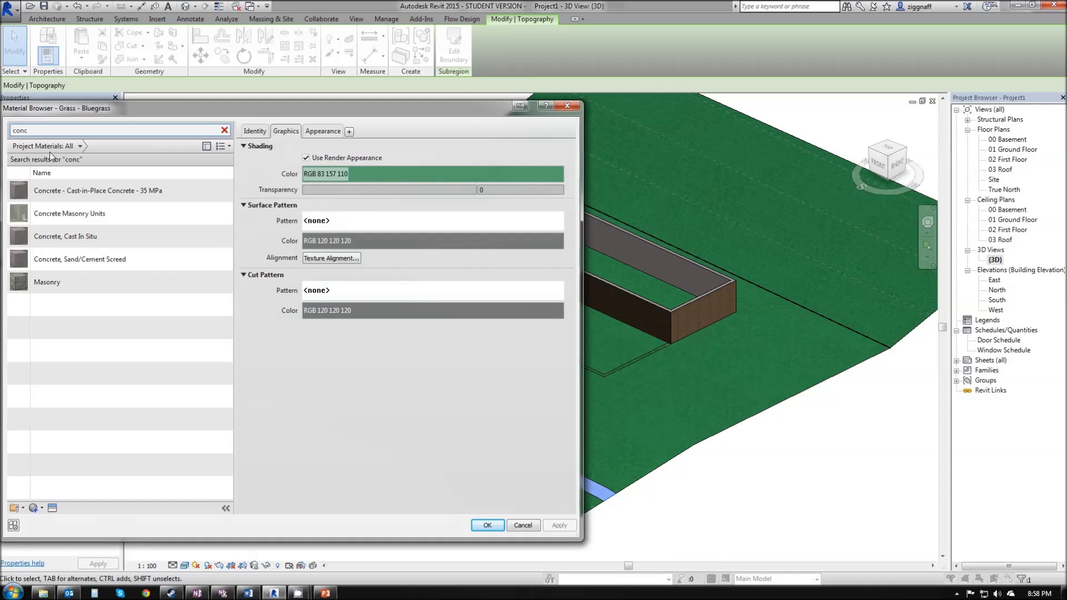
{"action": "left_click", "coordinate": [89, 281]}
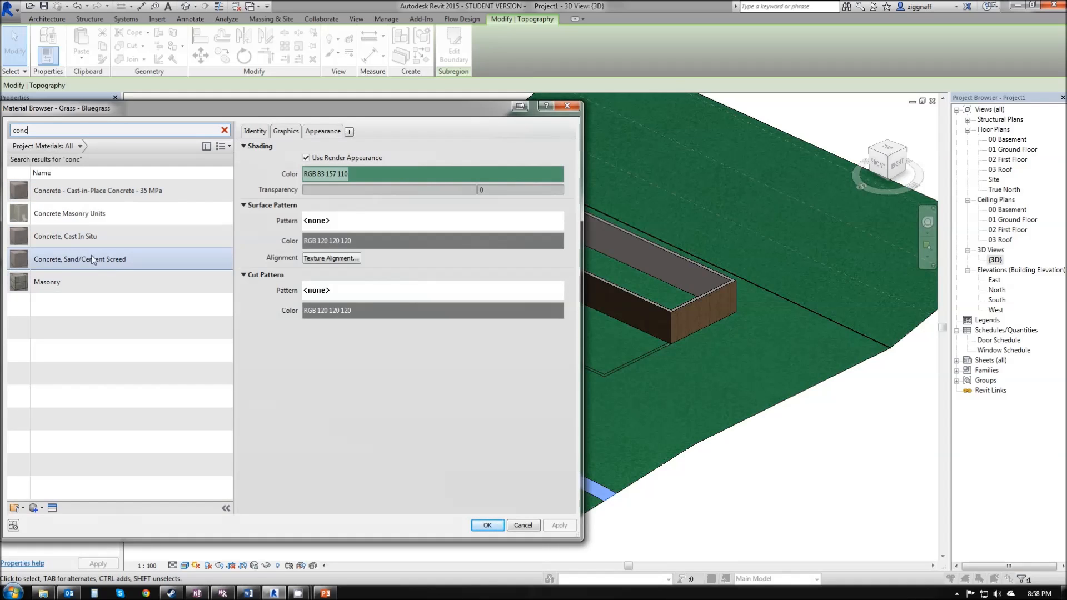
{"action": "left_click", "coordinate": [97, 190]}
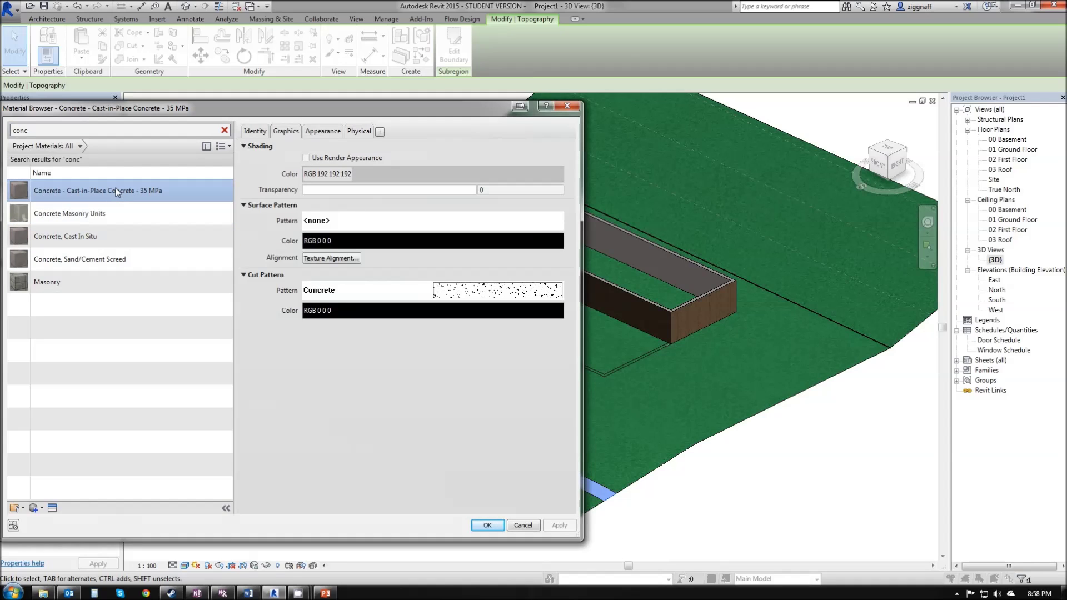
{"action": "mouse_move", "coordinate": [102, 201]}
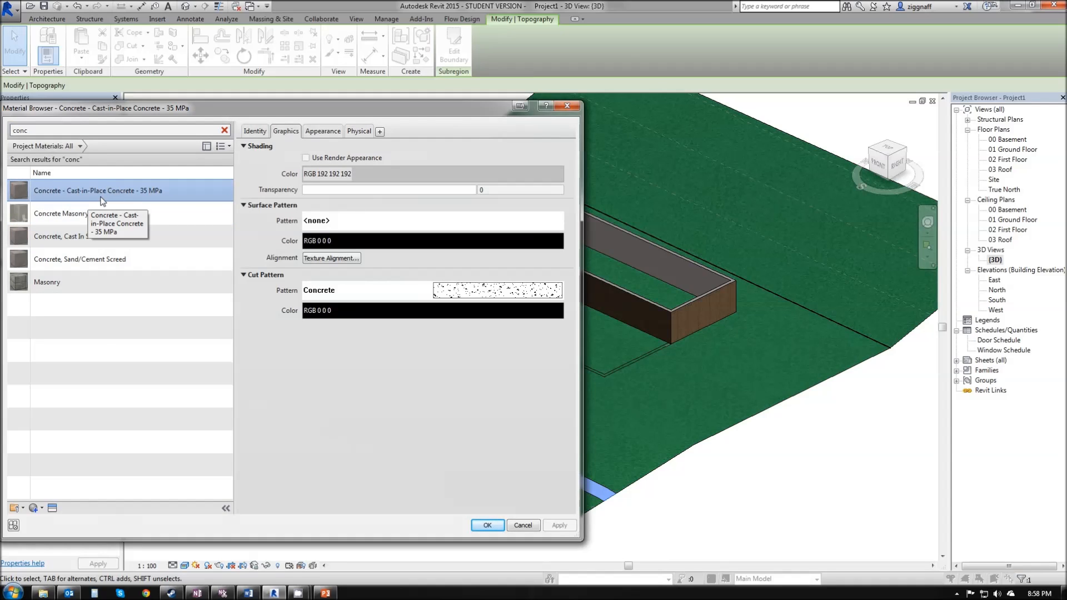
{"action": "left_click", "coordinate": [322, 131]}
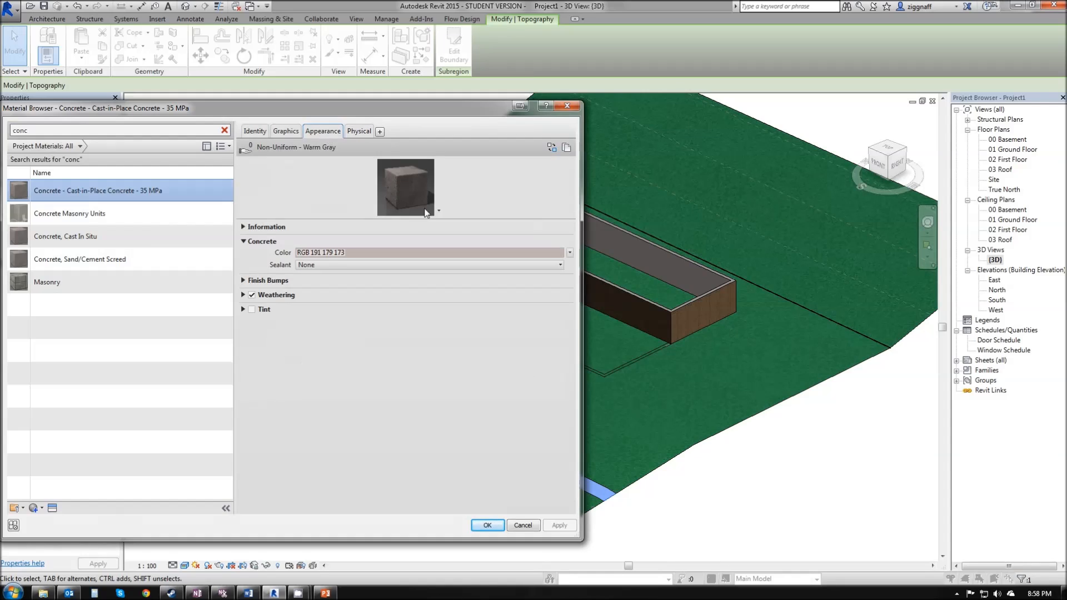
{"action": "mouse_move", "coordinate": [402, 195]}
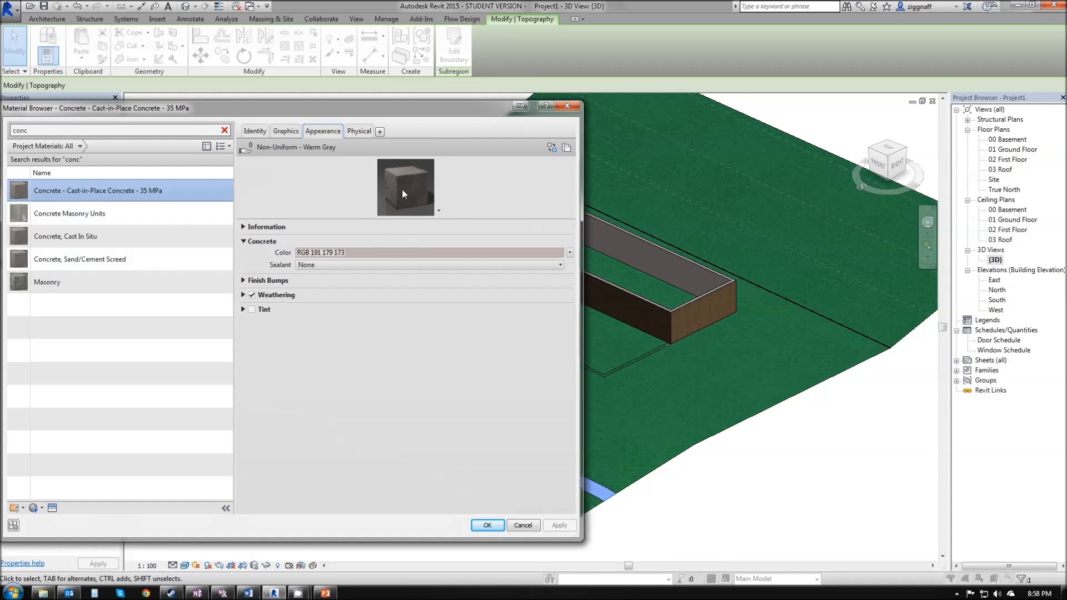
{"action": "left_click", "coordinate": [487, 524]}
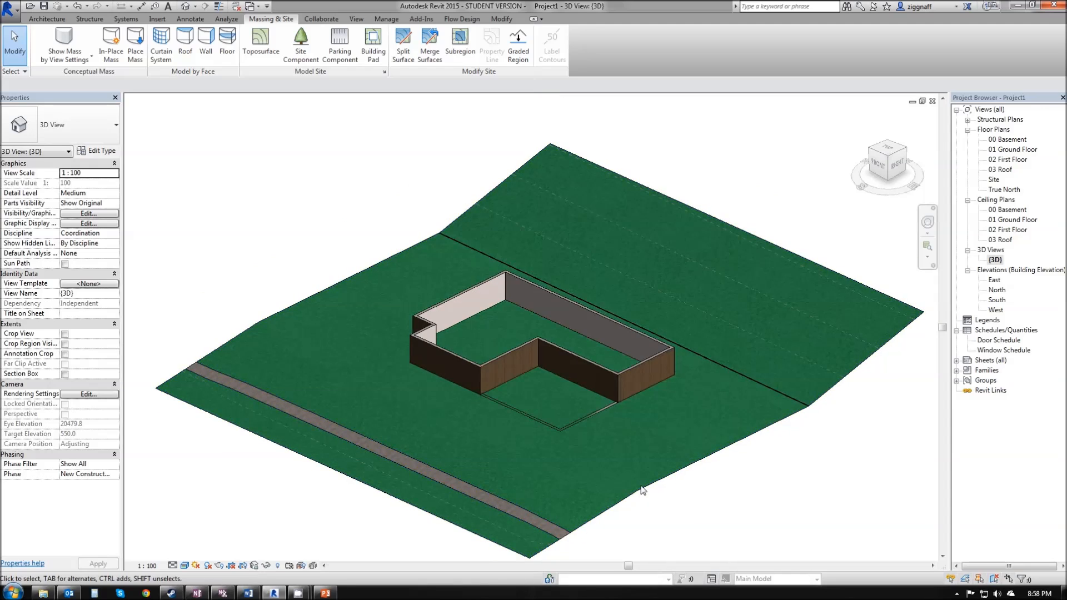
{"action": "mouse_move", "coordinate": [748, 486]}
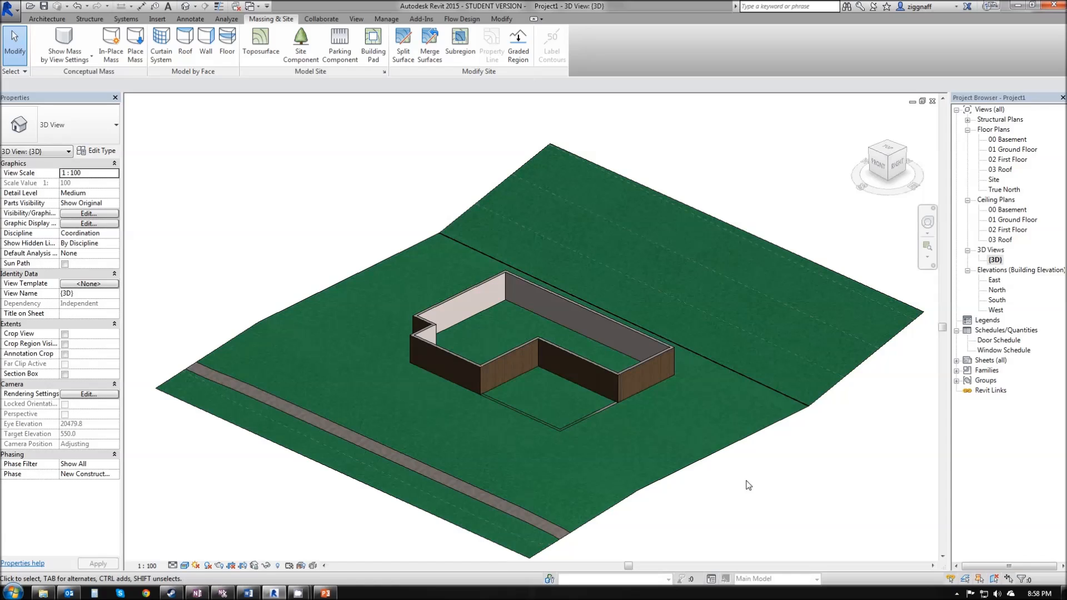
{"action": "mouse_move", "coordinate": [582, 352]}
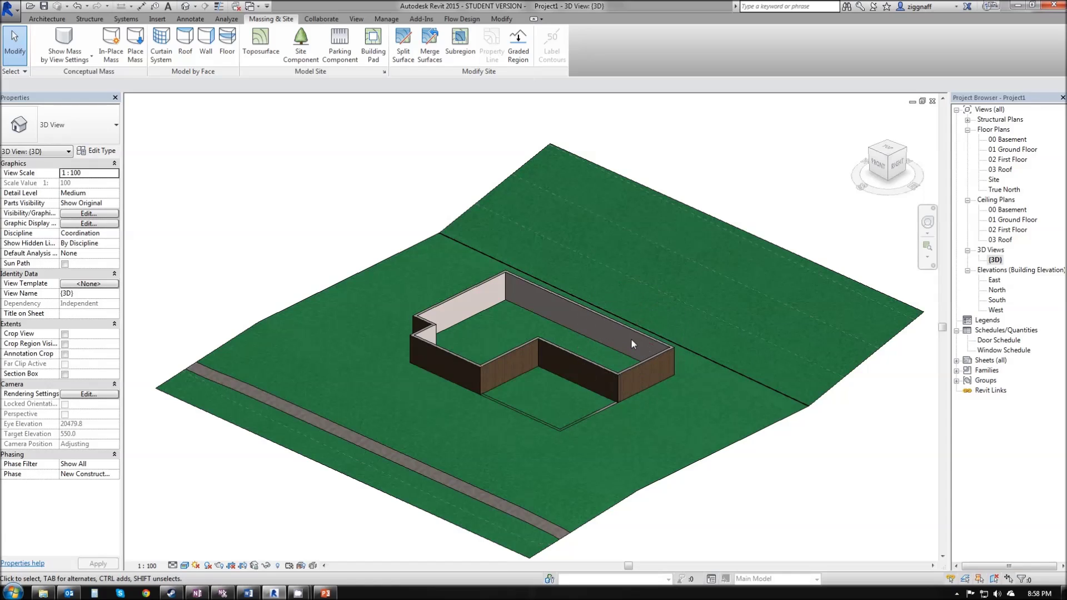
{"action": "mouse_move", "coordinate": [632, 357]}
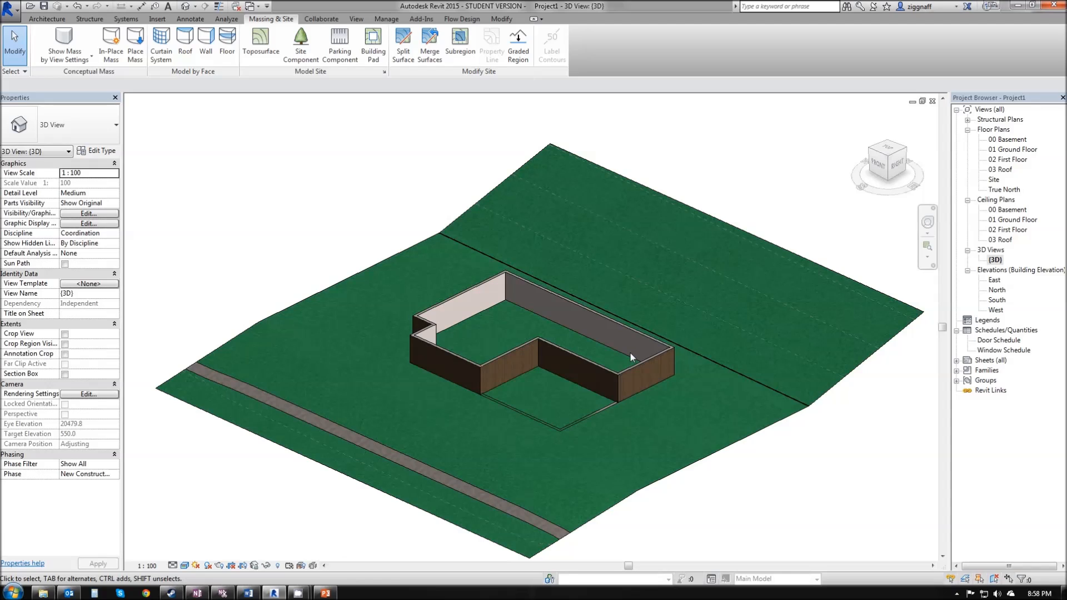